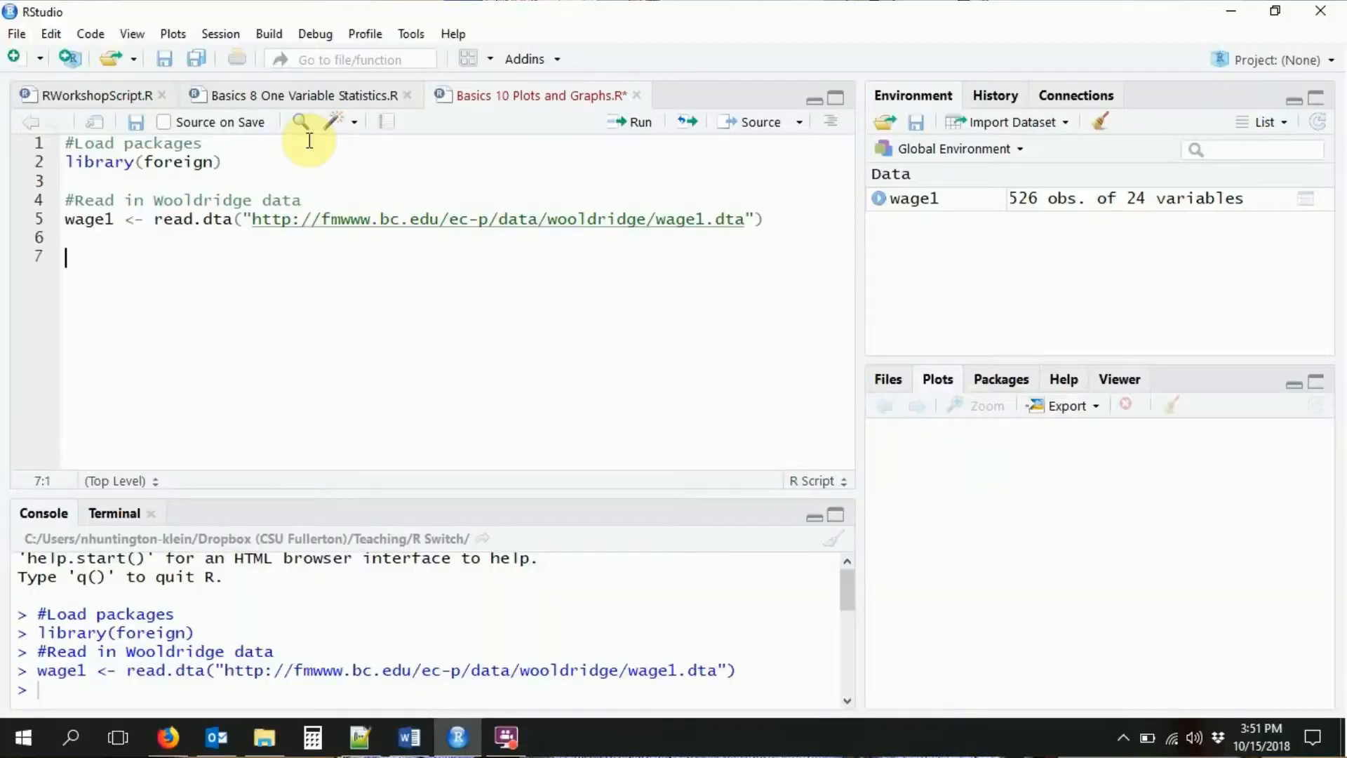
# Write plot(wage1$wage,wage1$educ) on line 7 and run it to draw the scatter plot.
pyautogui.write('plot()')
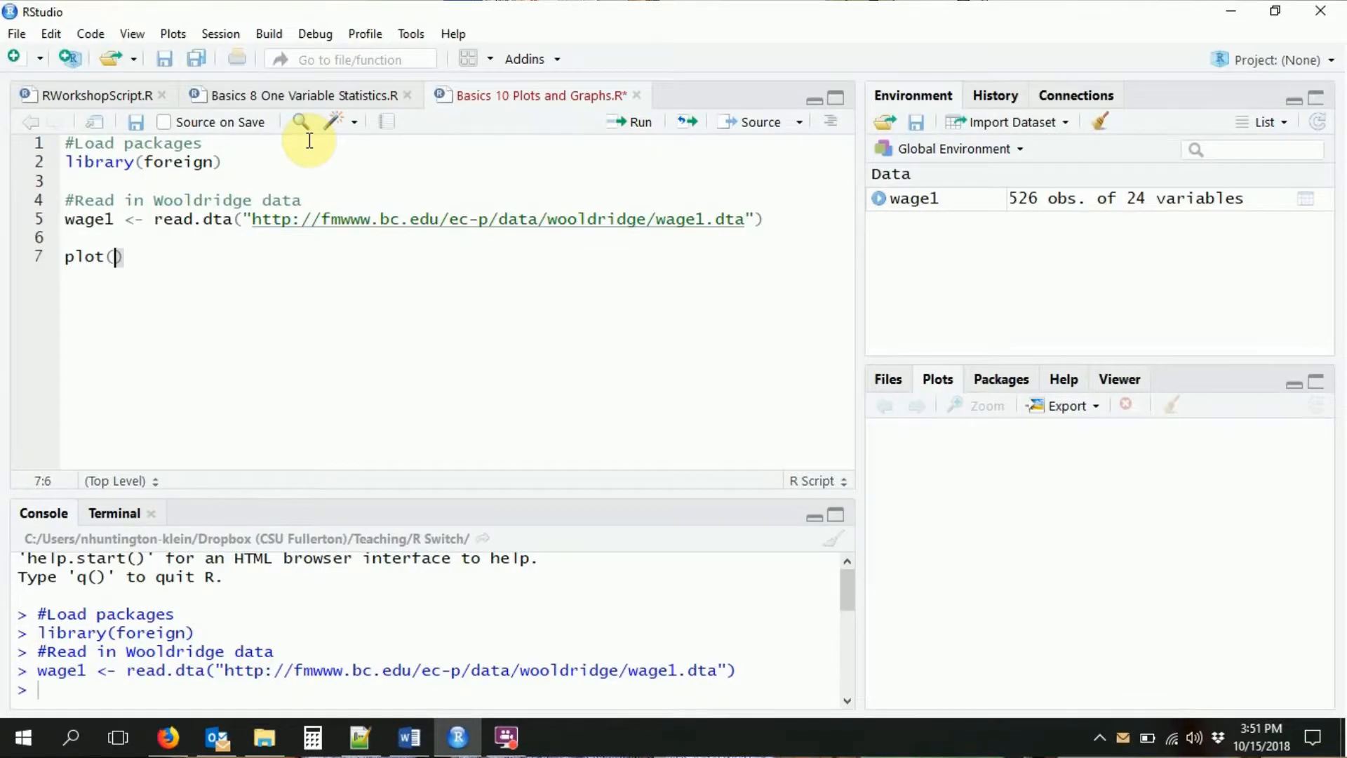
pyautogui.write('wage1$wage')
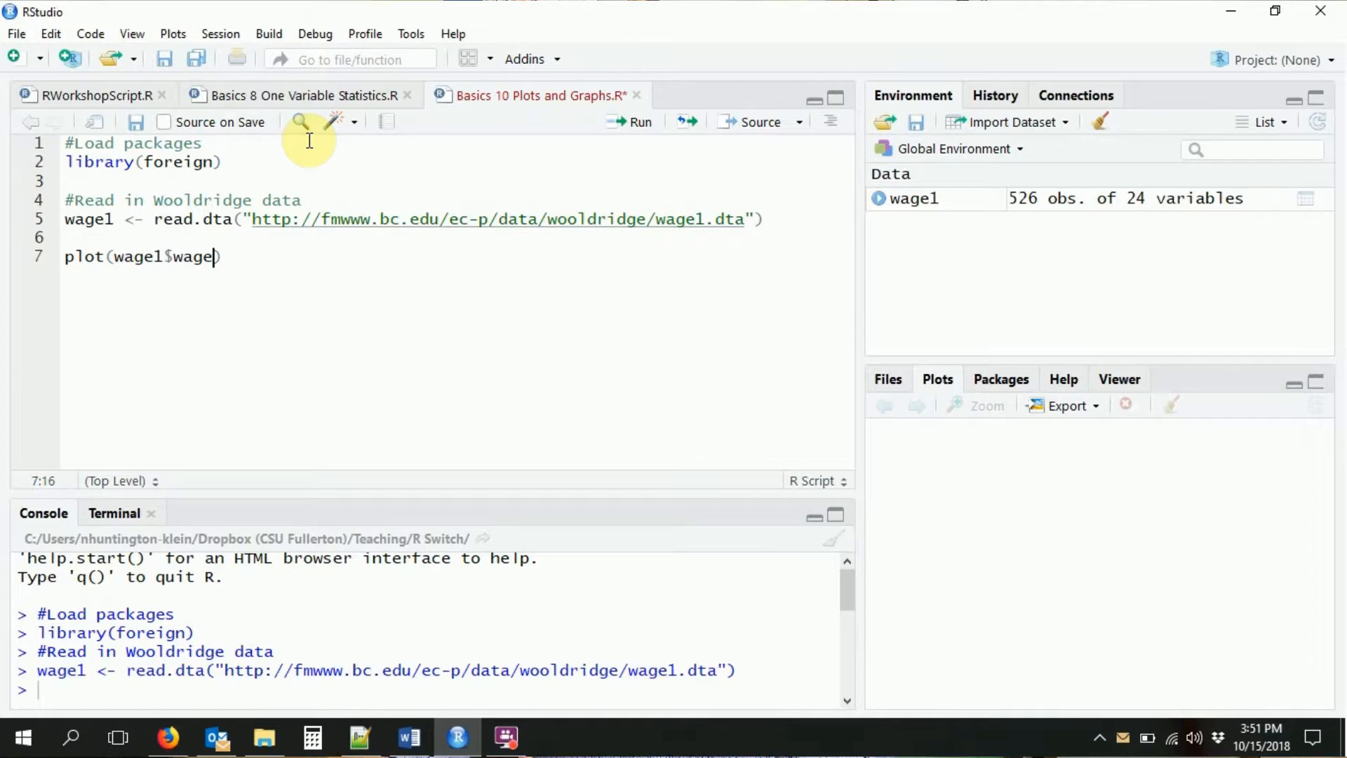
pyautogui.write(',')
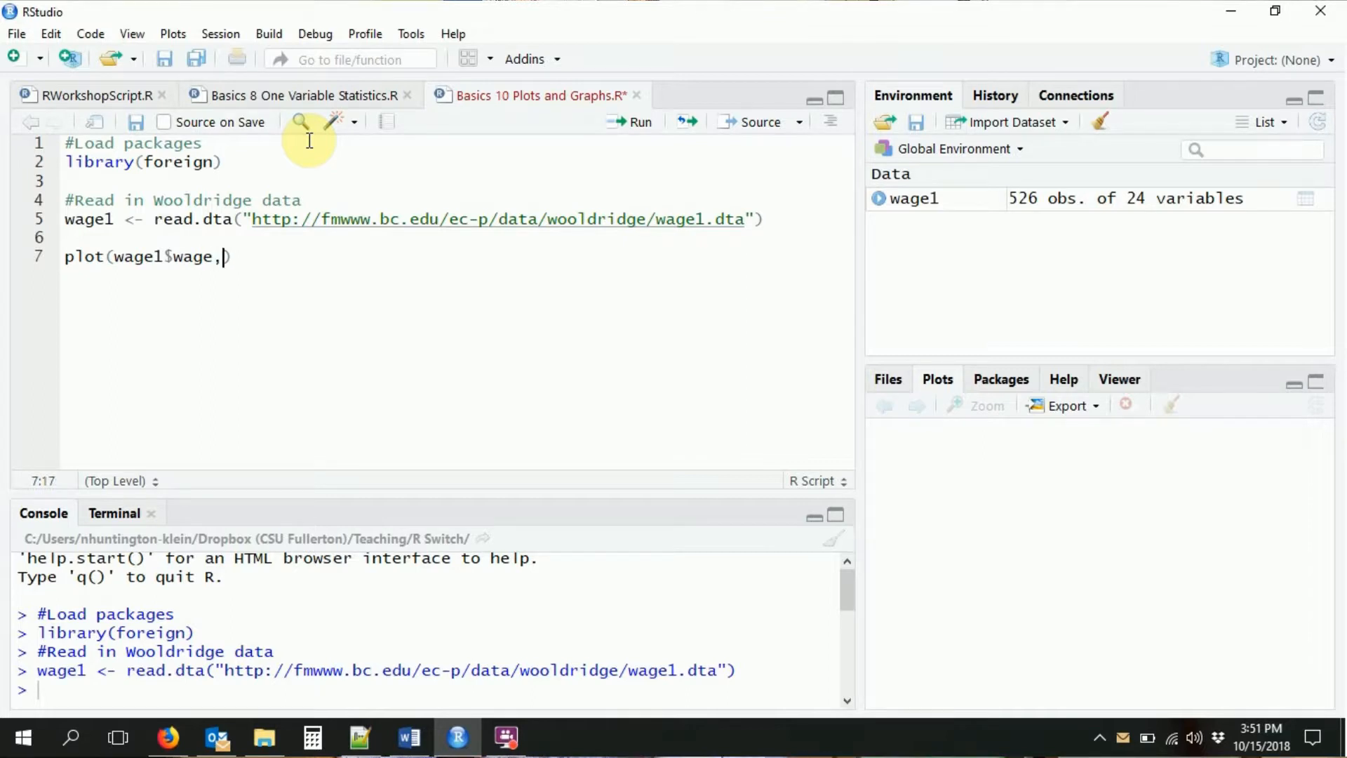
pyautogui.write('wage1$educ')
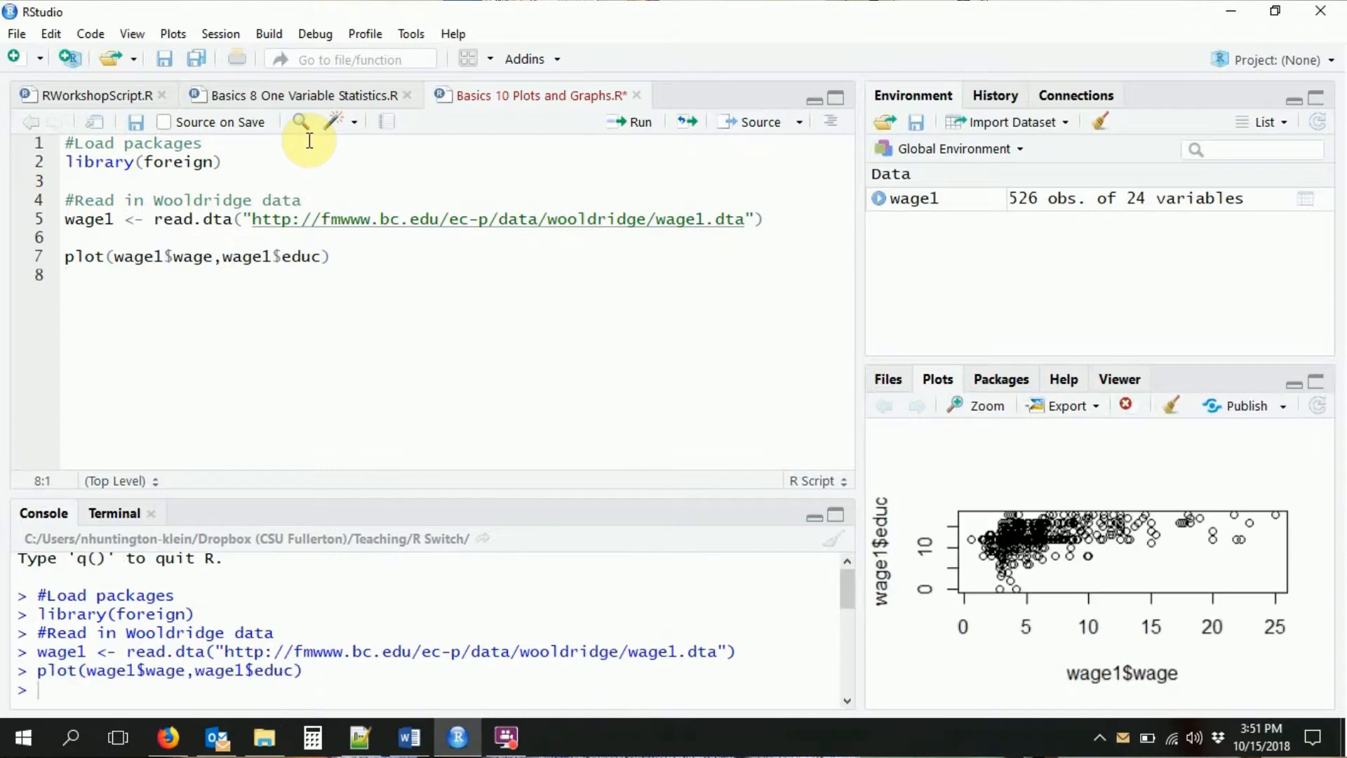
pyautogui.moveTo(217, 256)
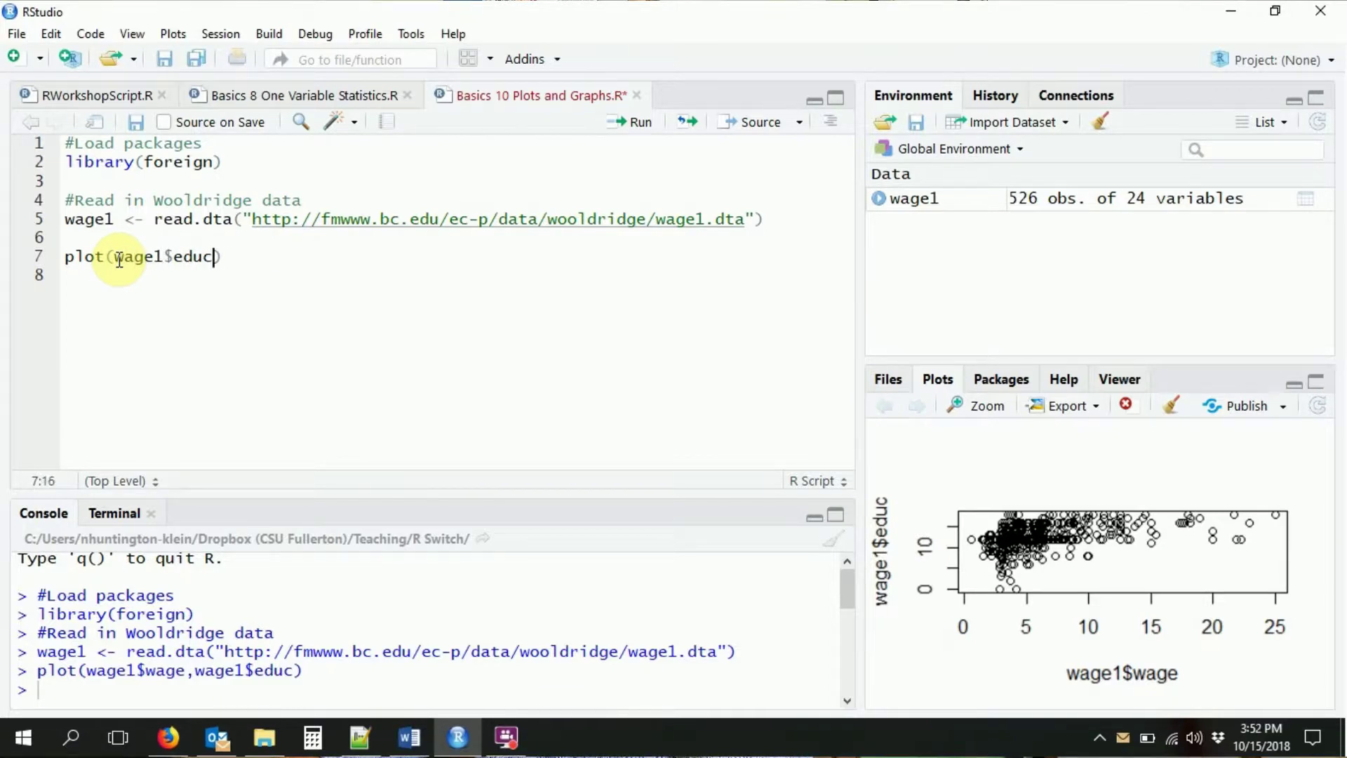
# Swap the arguments to plot(wage1$educ,wage1$wage) so education is on the x-axis.
pyautogui.write(',wage1$wage')
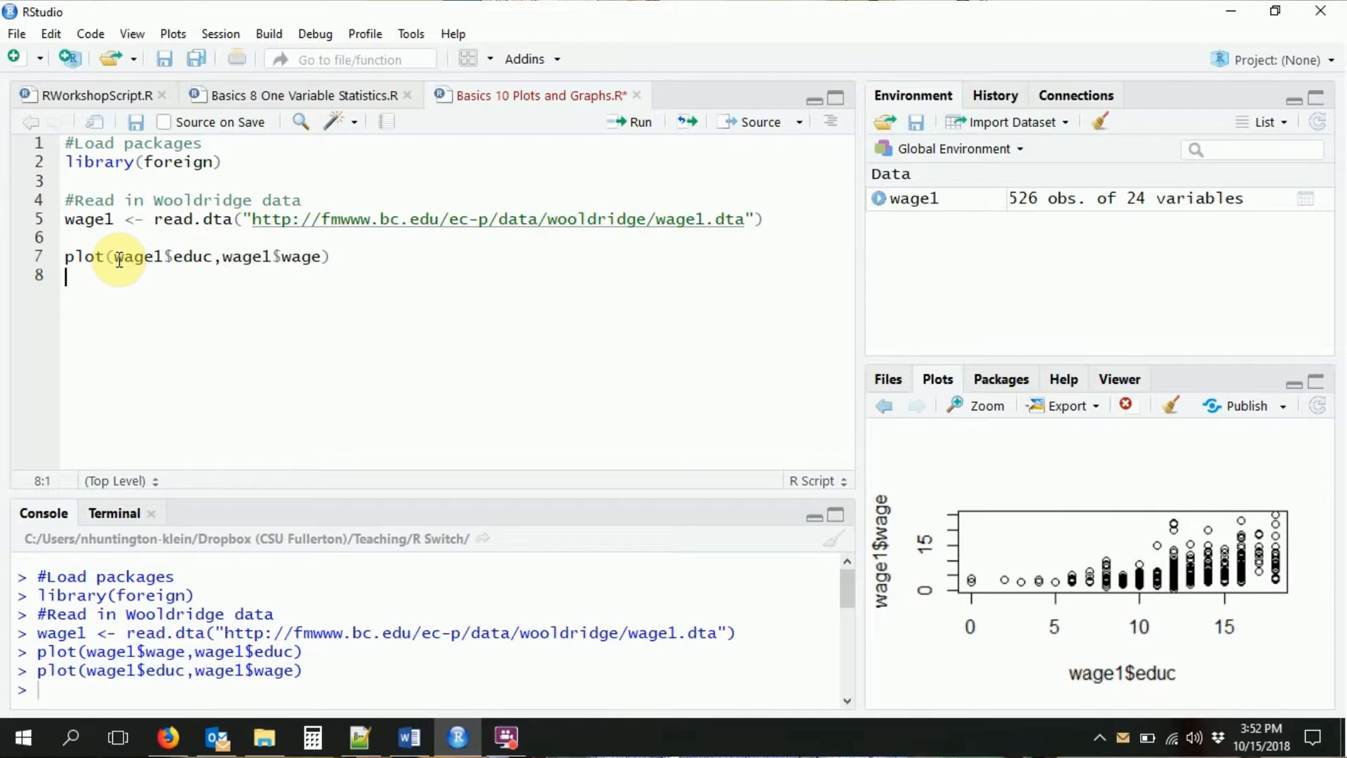
pyautogui.moveTo(895, 496)
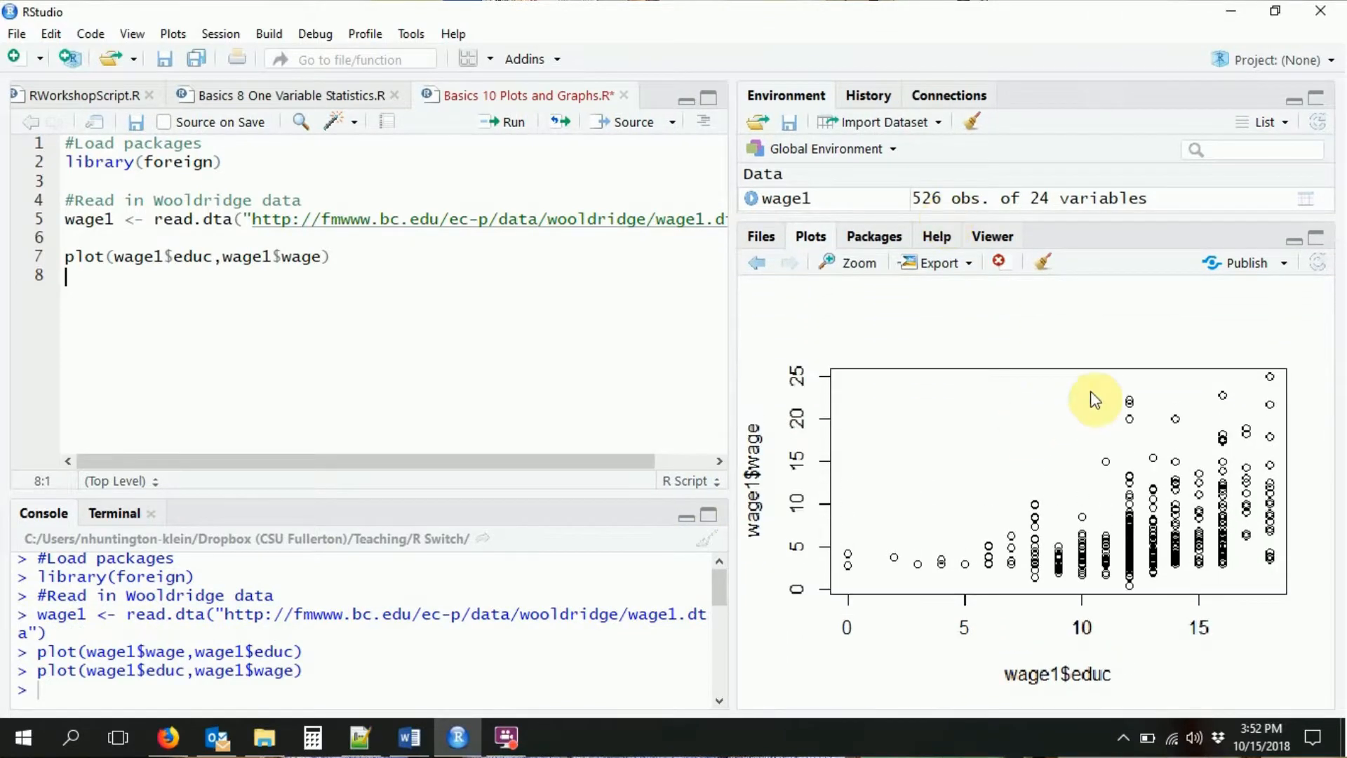
pyautogui.moveTo(1059, 601)
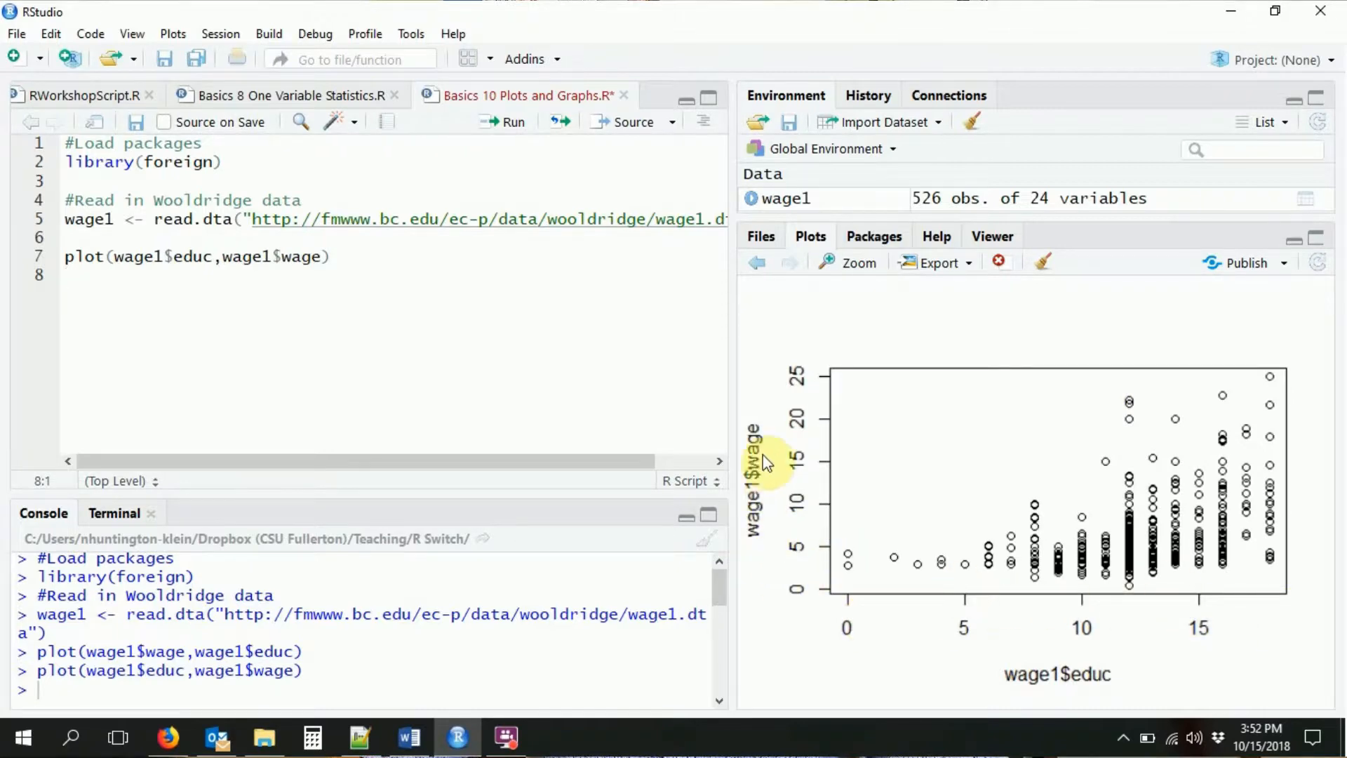
pyautogui.moveTo(1246, 499)
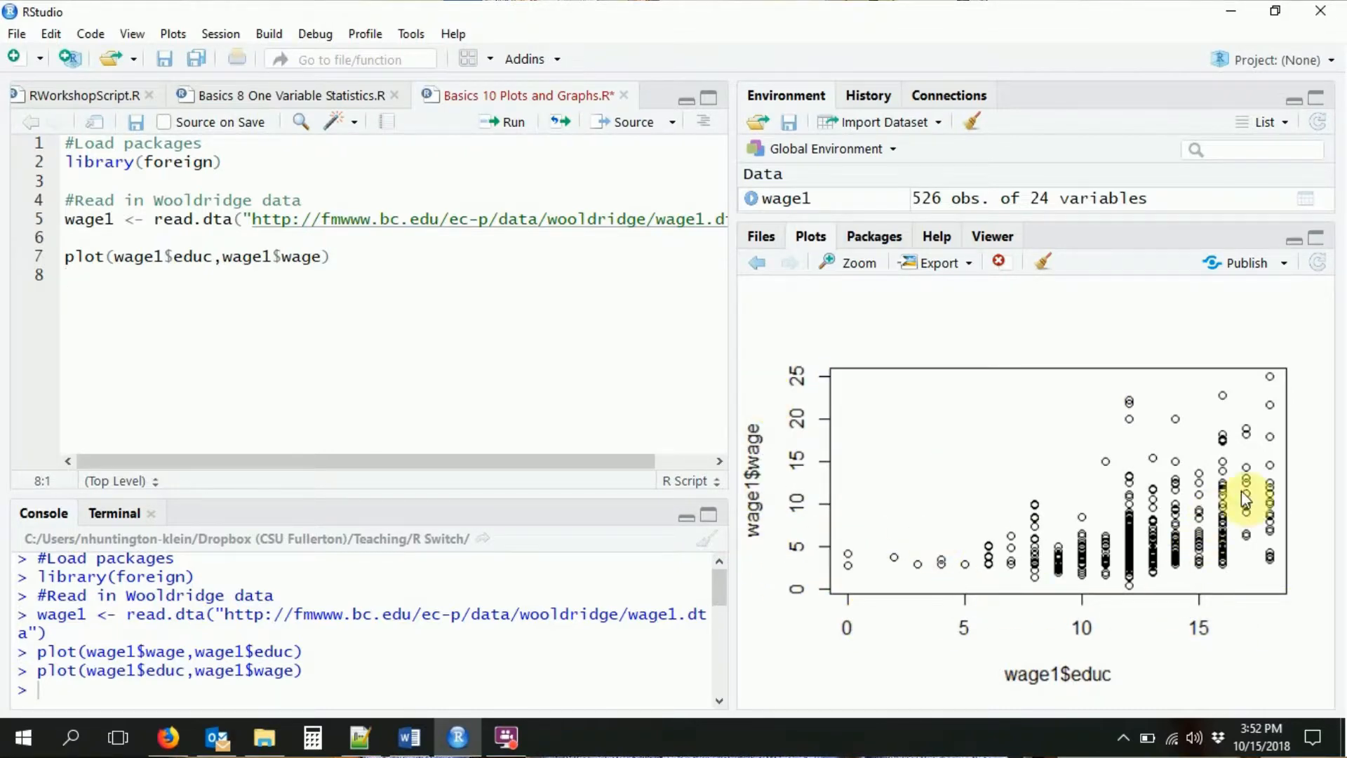
pyautogui.moveTo(1284, 443)
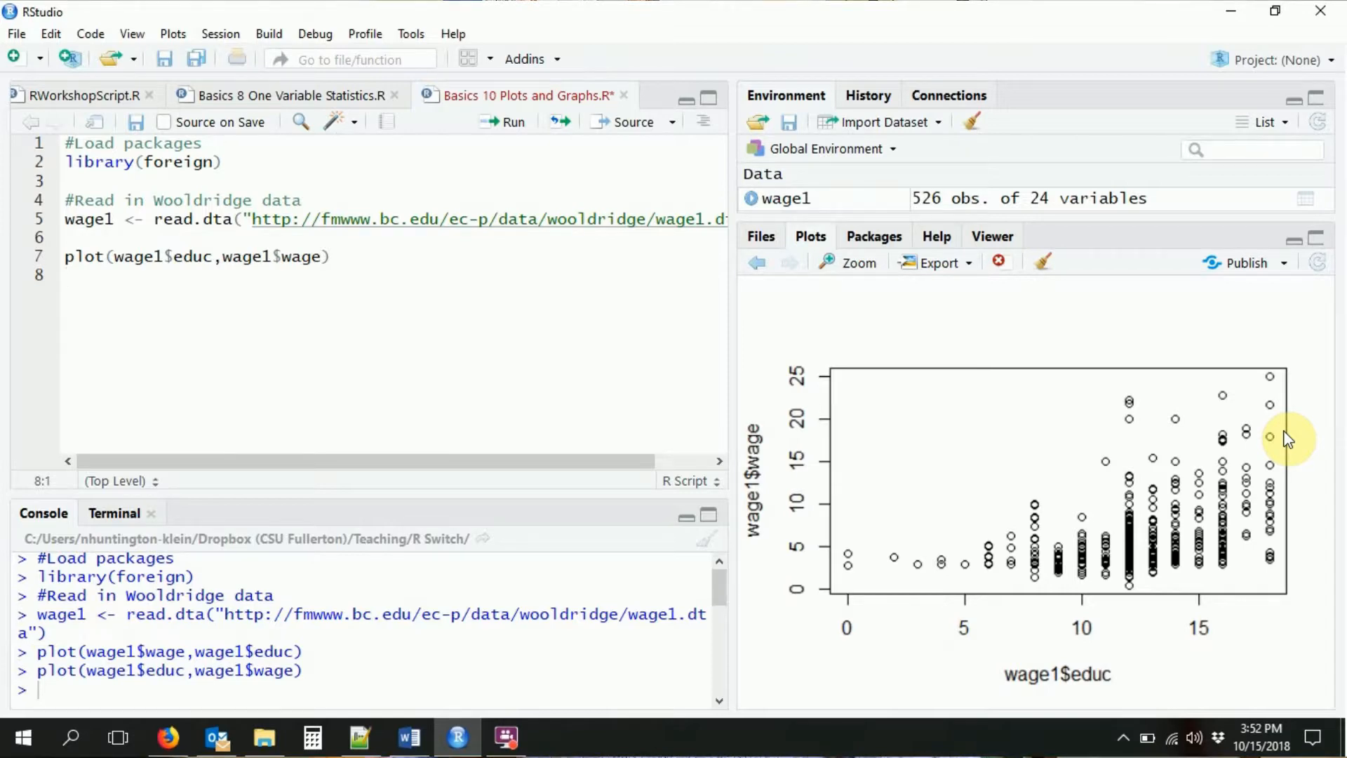
pyautogui.moveTo(1052, 694)
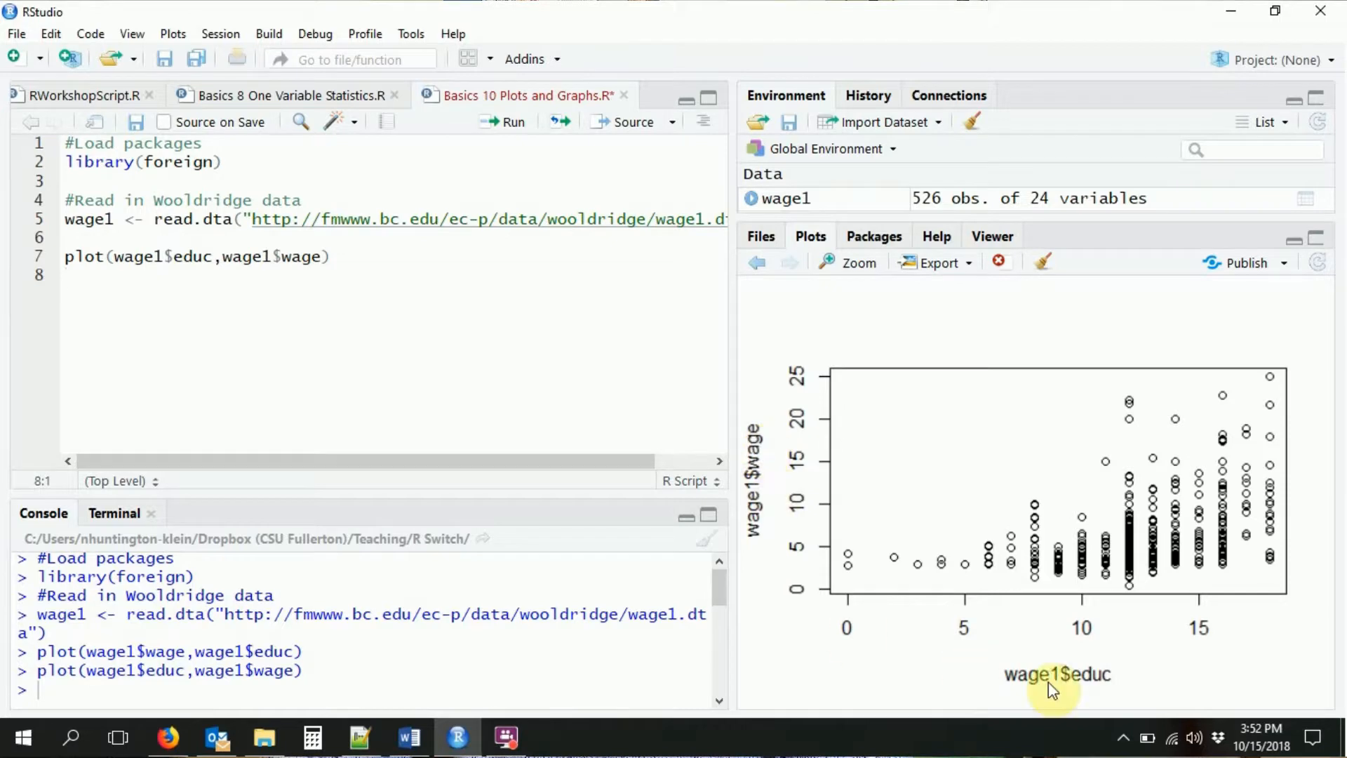
pyautogui.moveTo(859, 629)
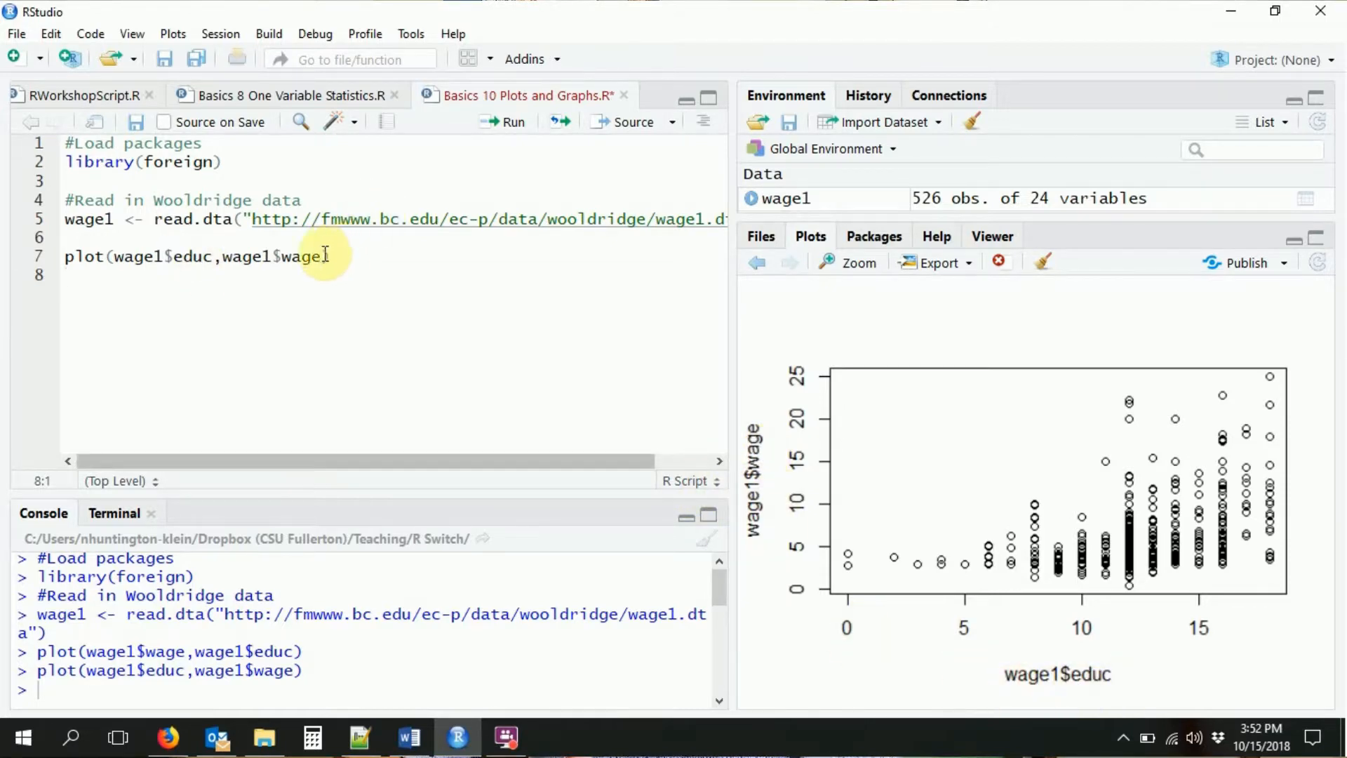
# Add xlab="Education", ylab="Wage", main="Relationship of Wage and Education" to plot(), wrapping the line.
pyautogui.click(326, 256)
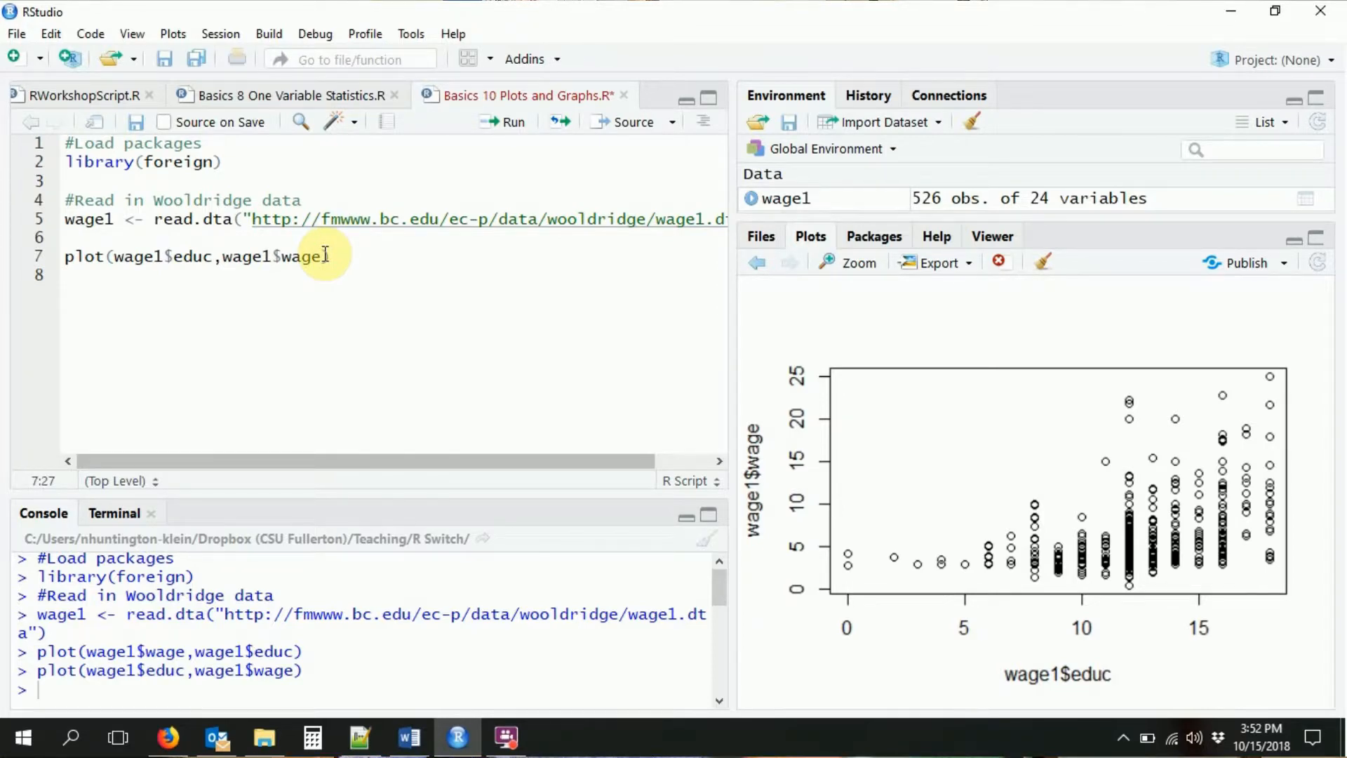
pyautogui.write(',')
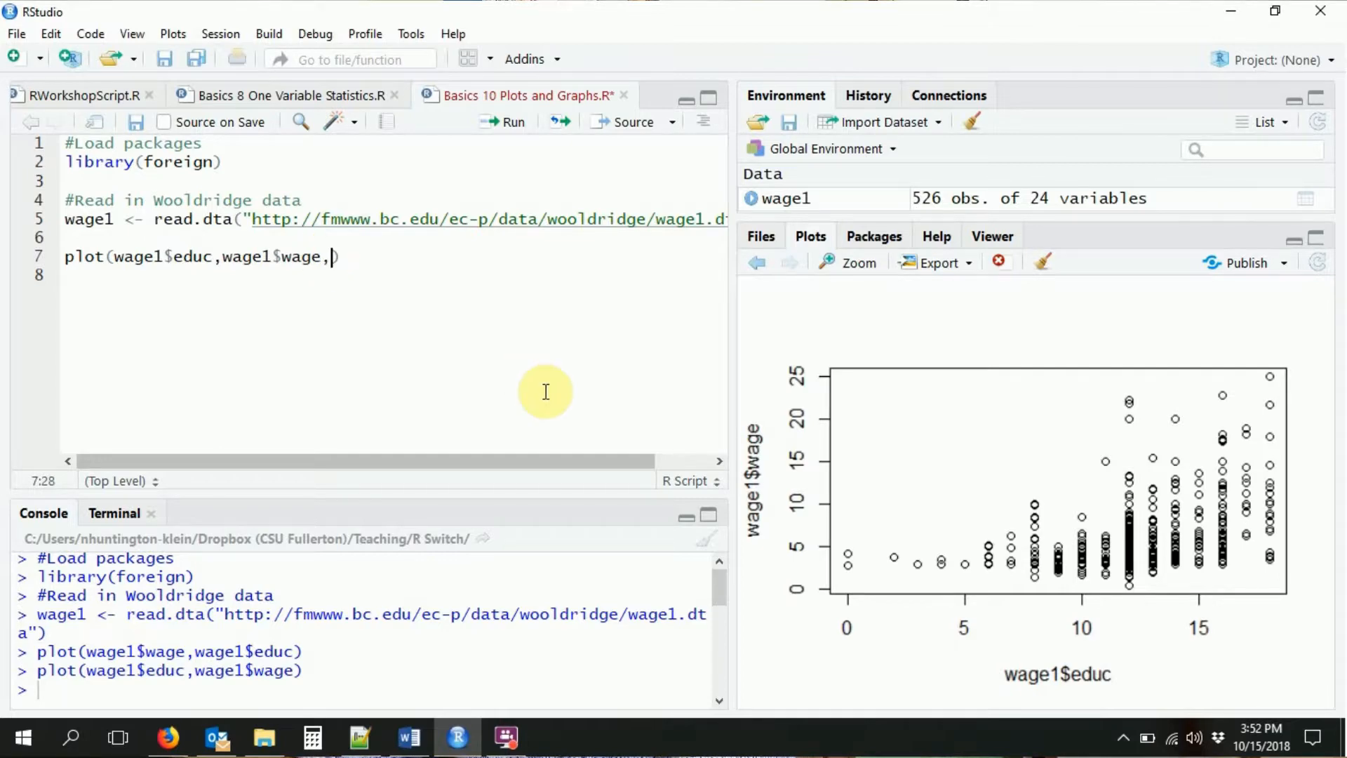
pyautogui.write('x')
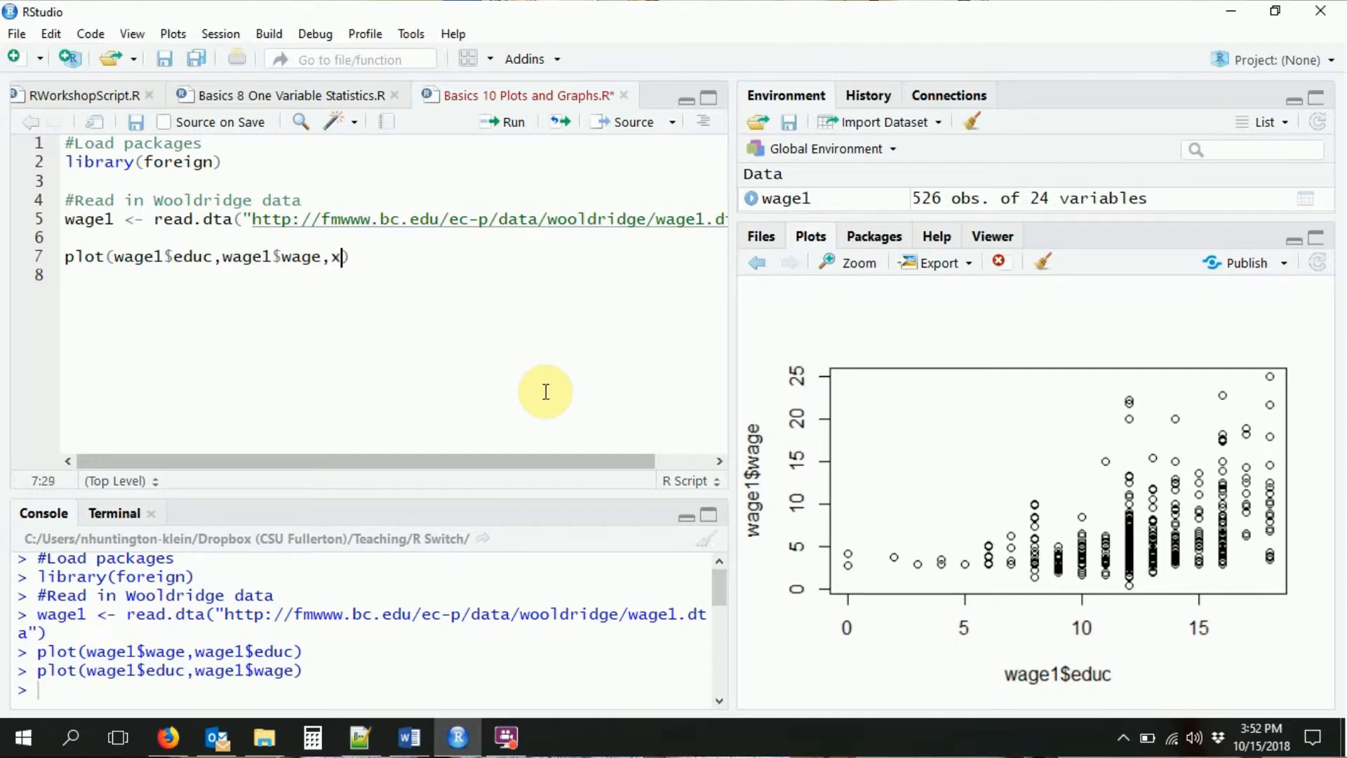
pyautogui.write('lab="Edu"')
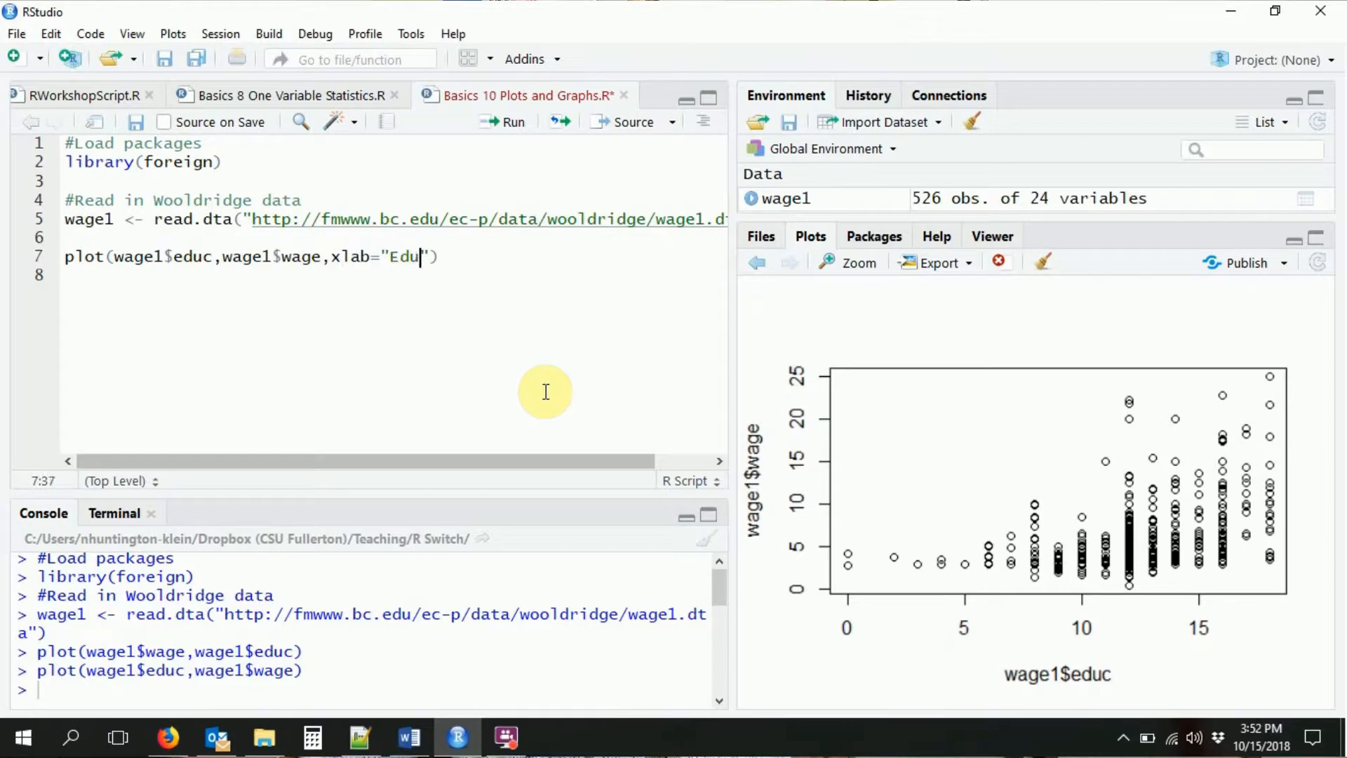
pyautogui.write('cation')
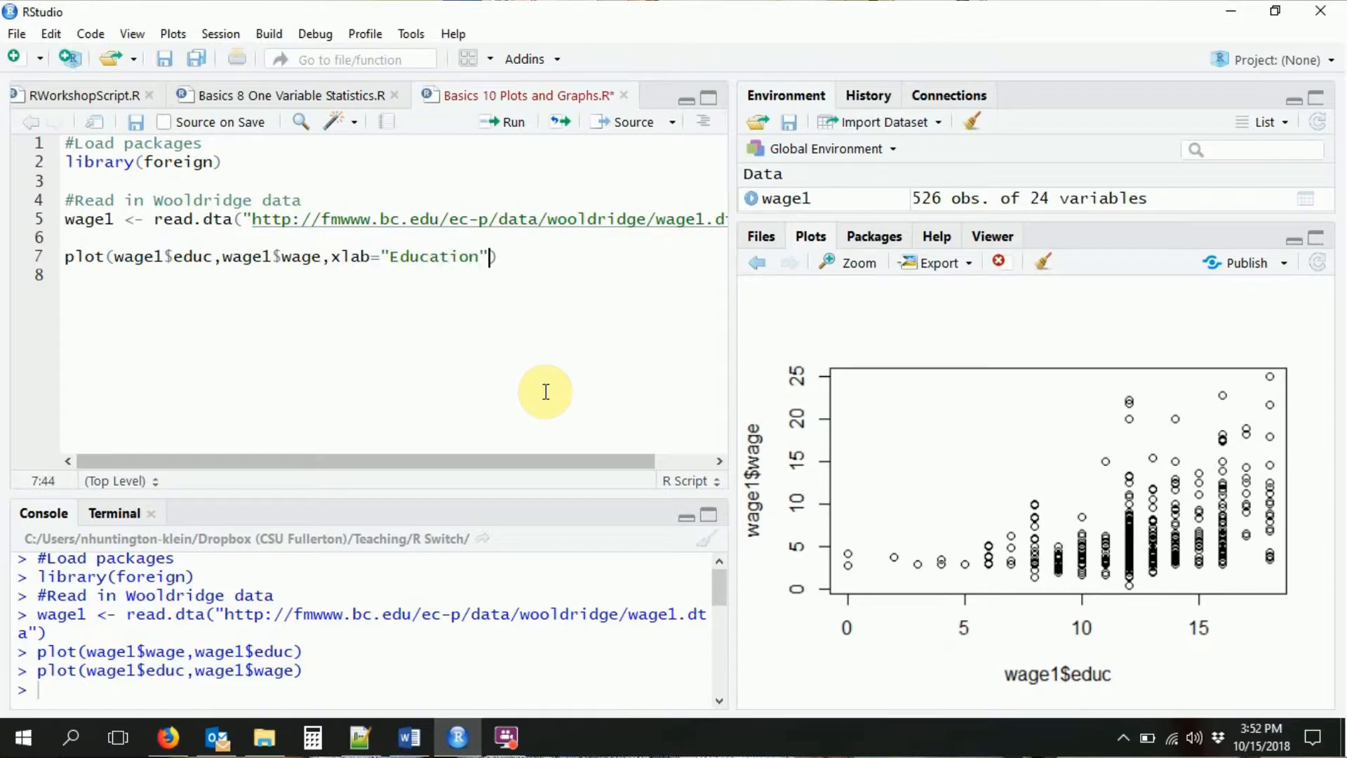
pyautogui.write(',ylab=')
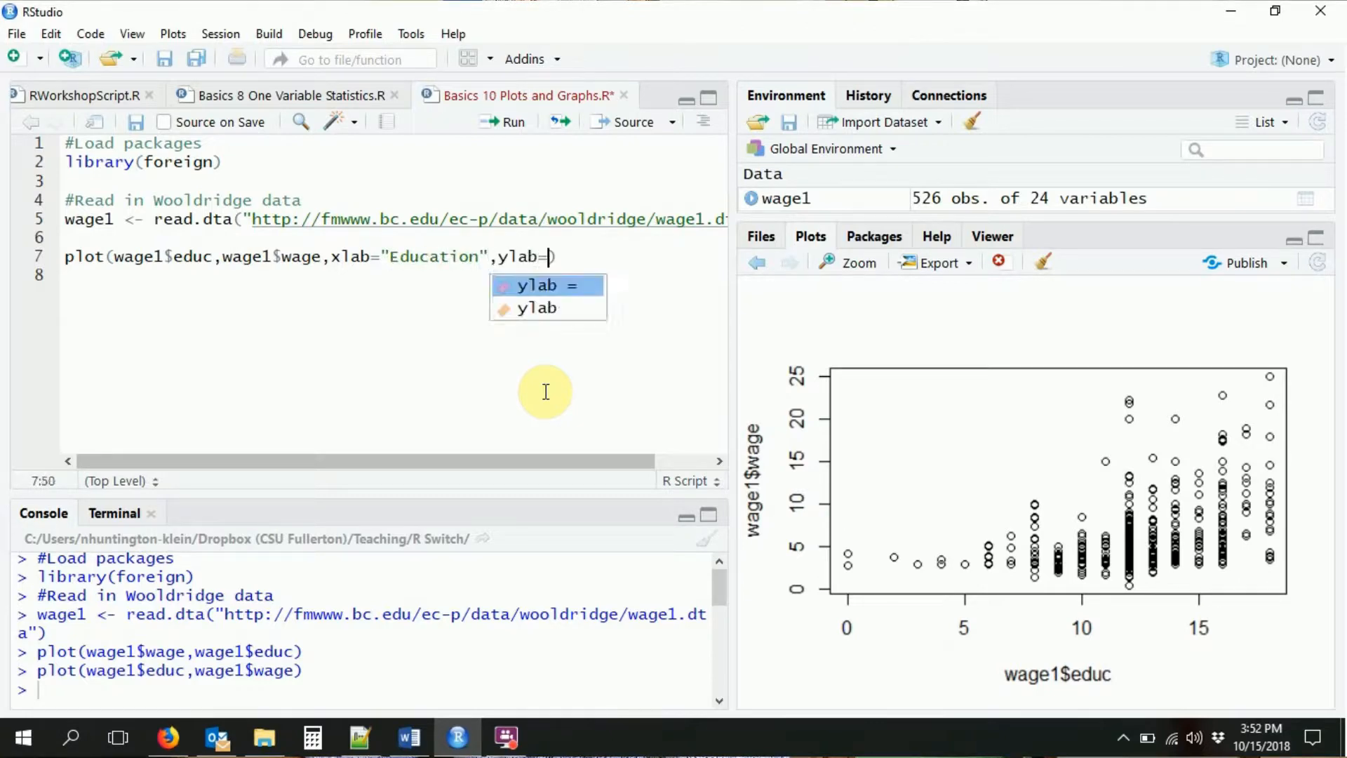
pyautogui.write('"Wage")')
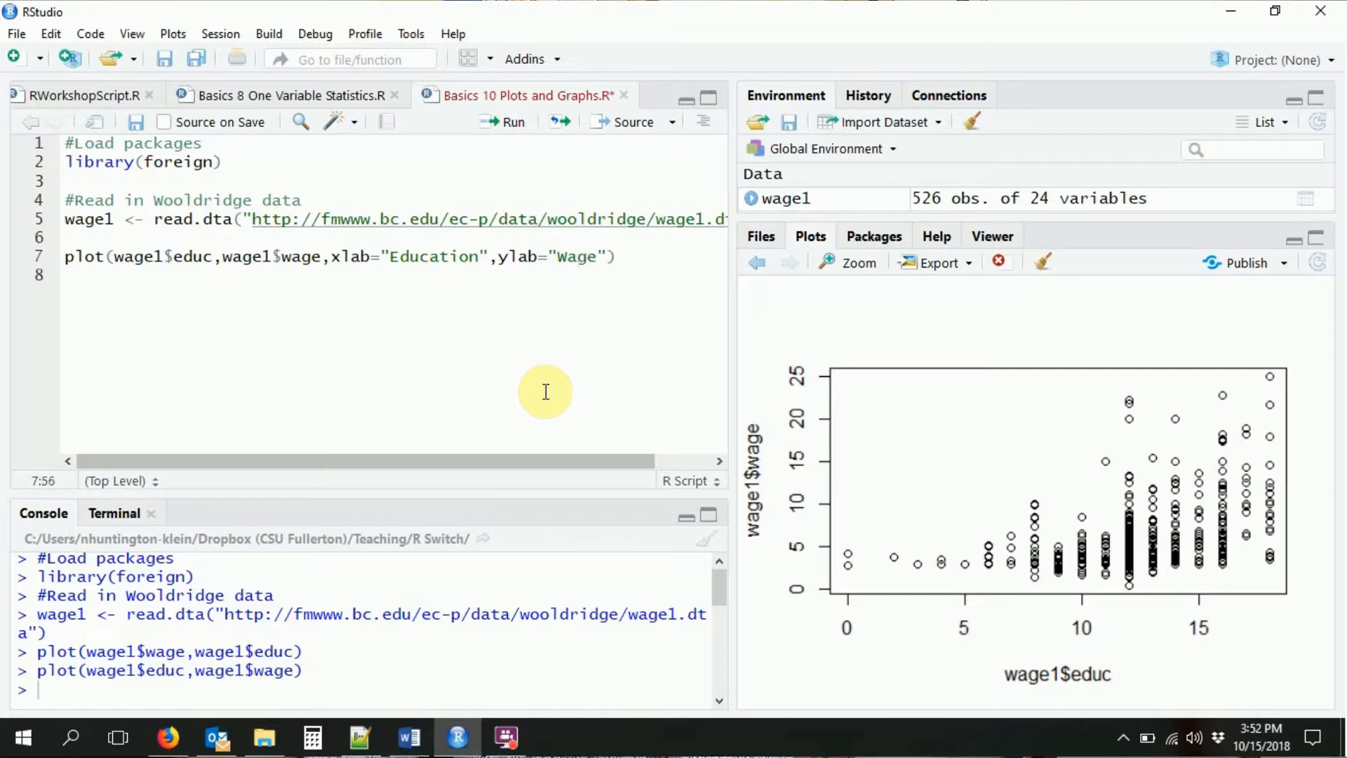
pyautogui.write(',')
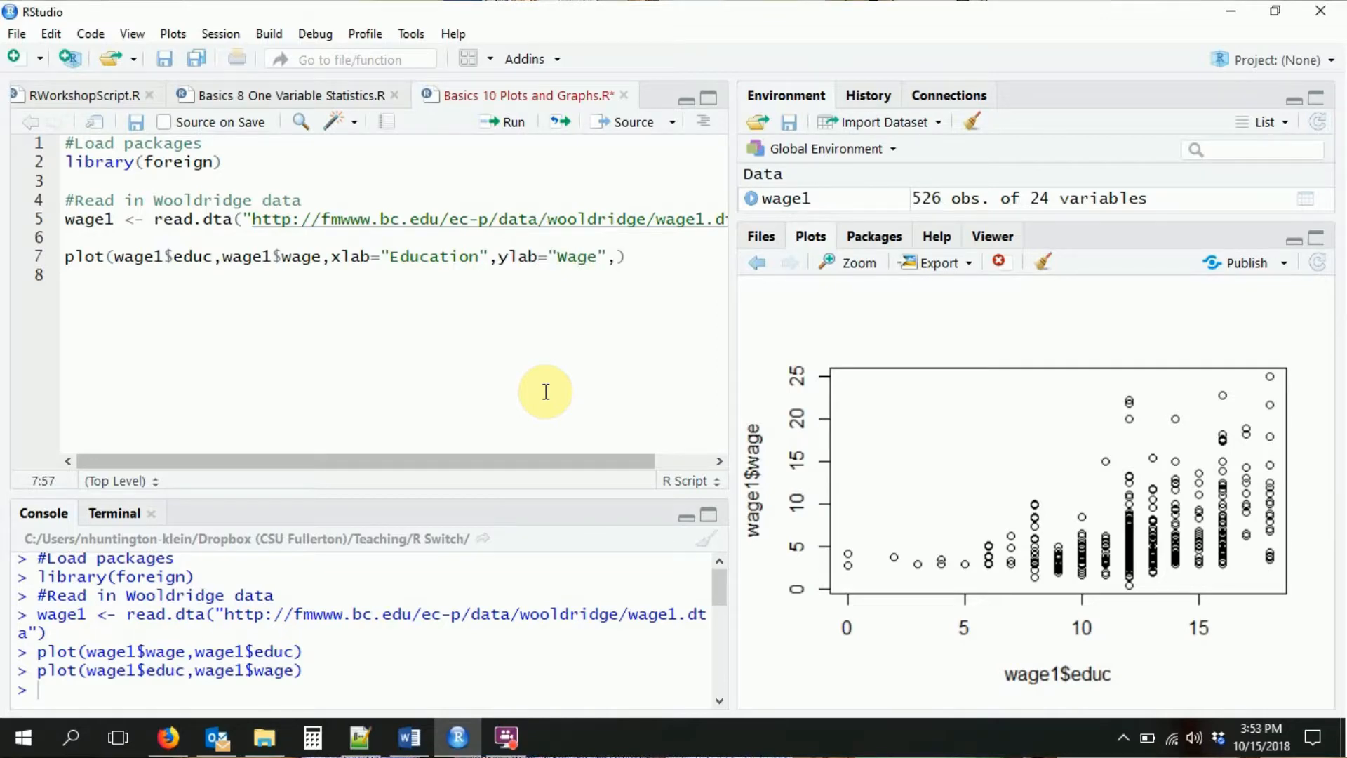
pyautogui.write(',main=')
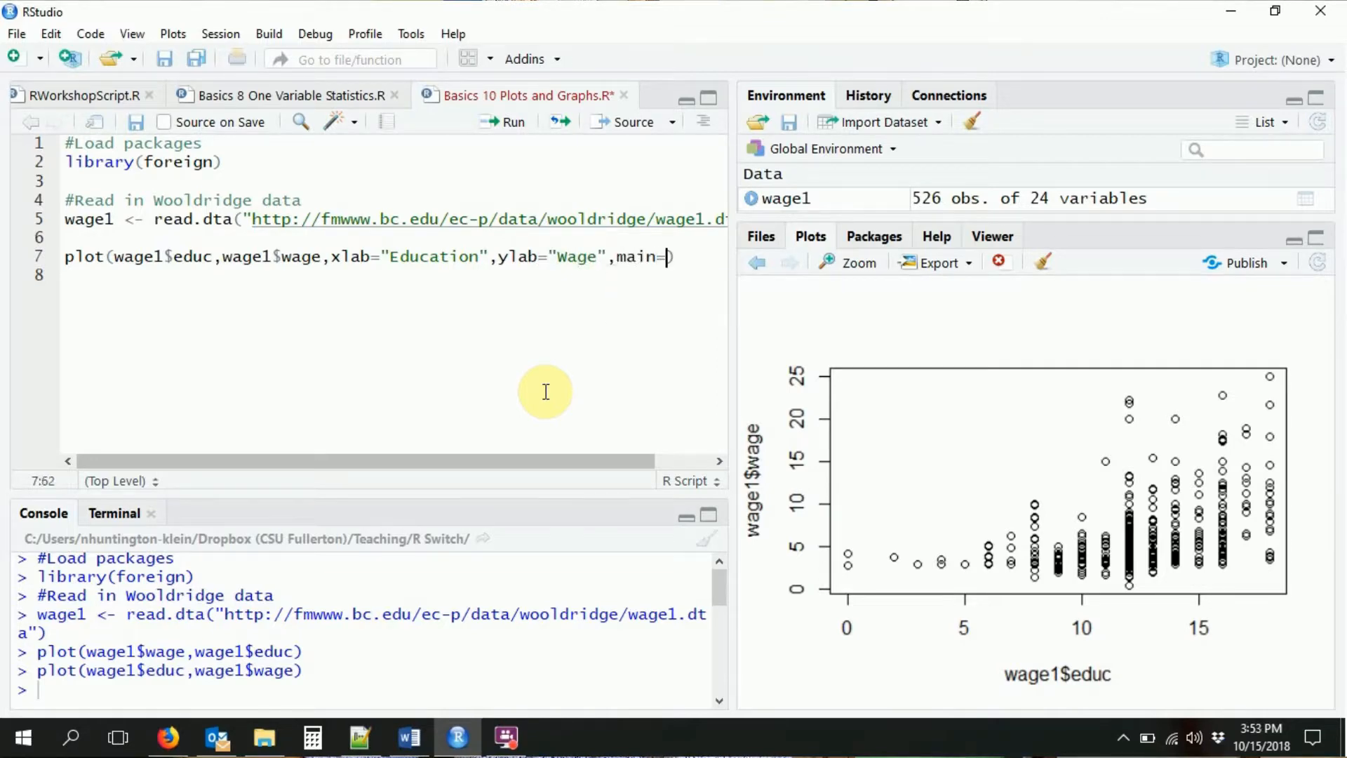
pyautogui.write('""')
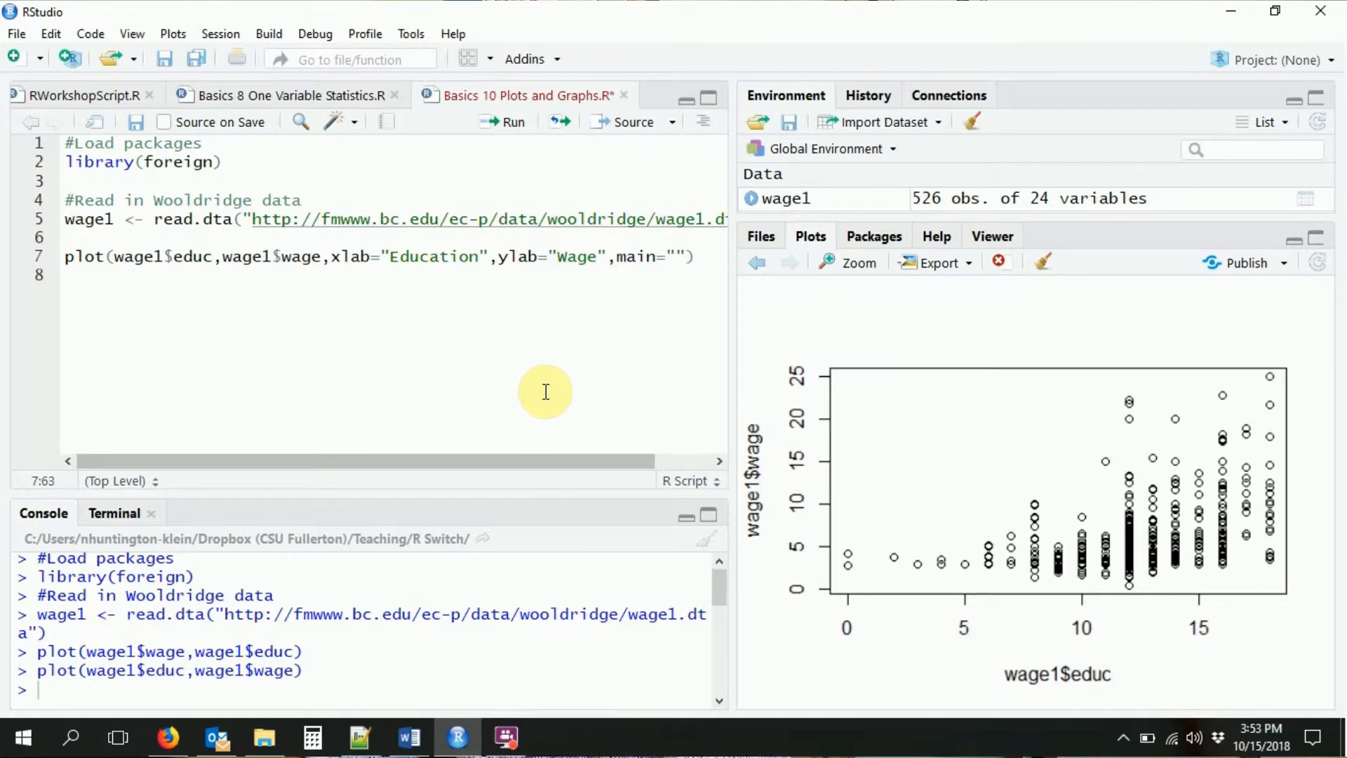
pyautogui.write('Relationship')
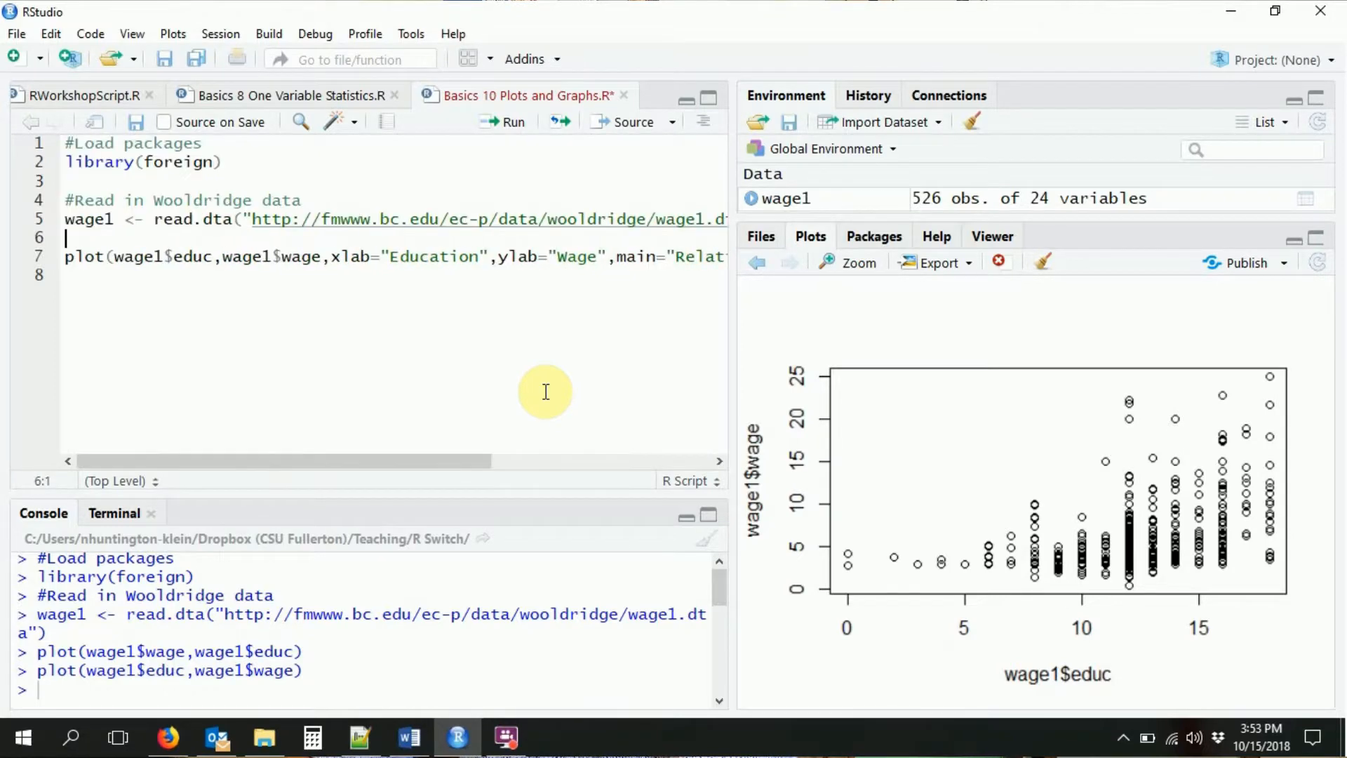
pyautogui.moveTo(523, 256)
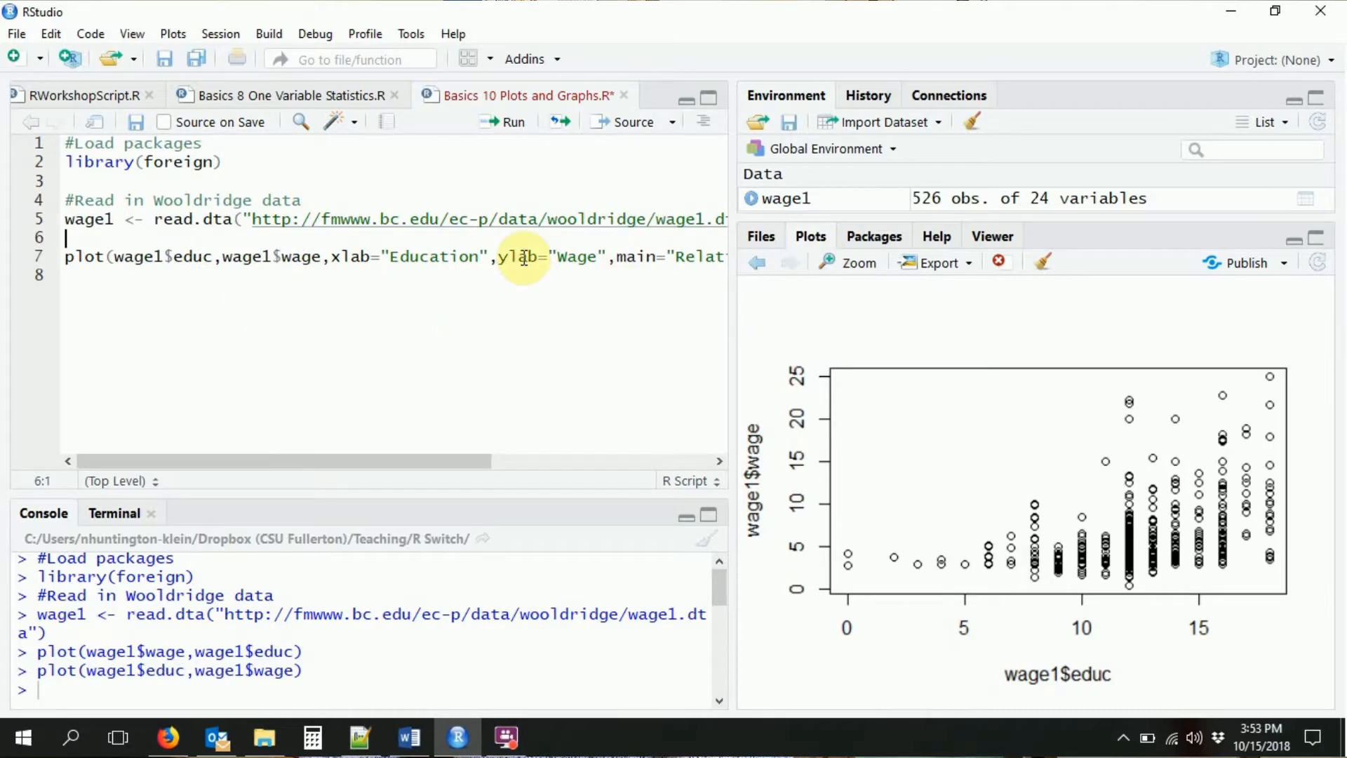
pyautogui.press('Enter')
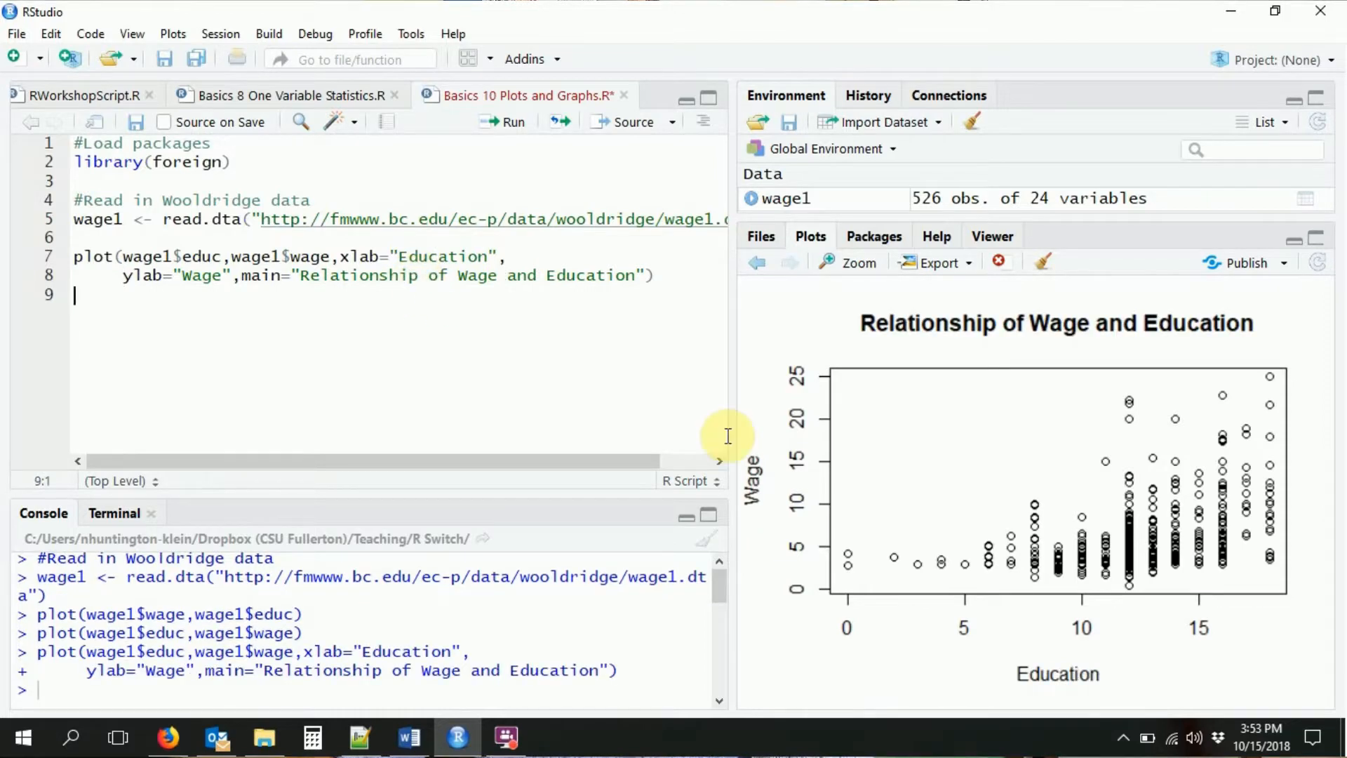
pyautogui.moveTo(1124, 680)
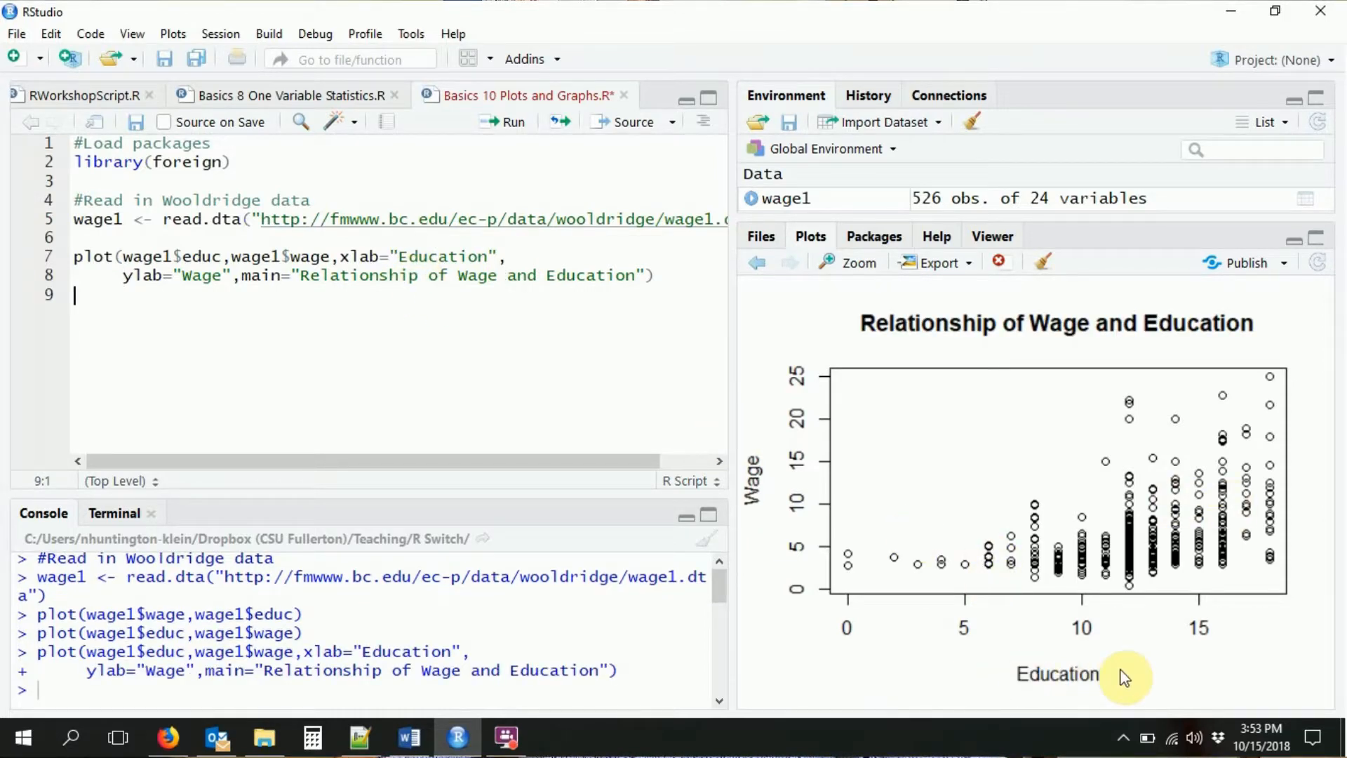
pyautogui.moveTo(748, 536)
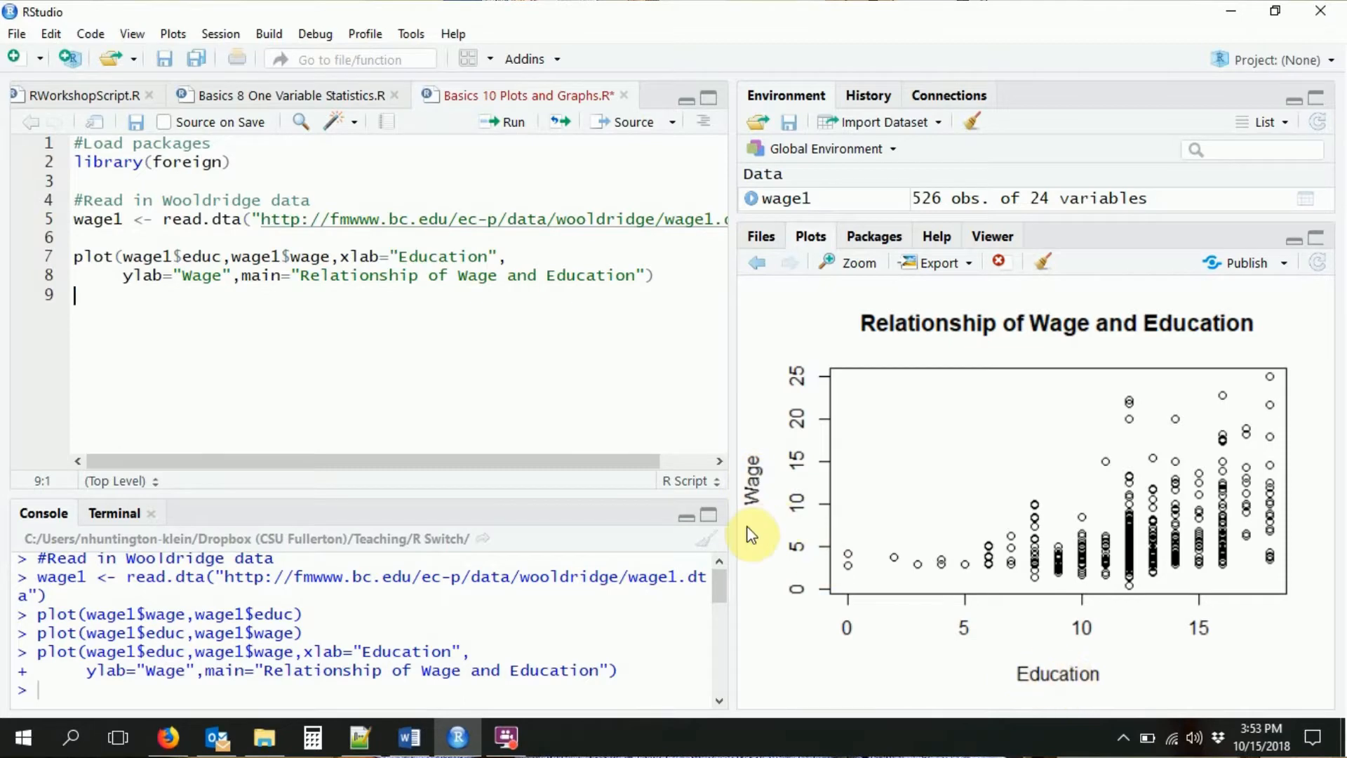
pyautogui.moveTo(1287, 539)
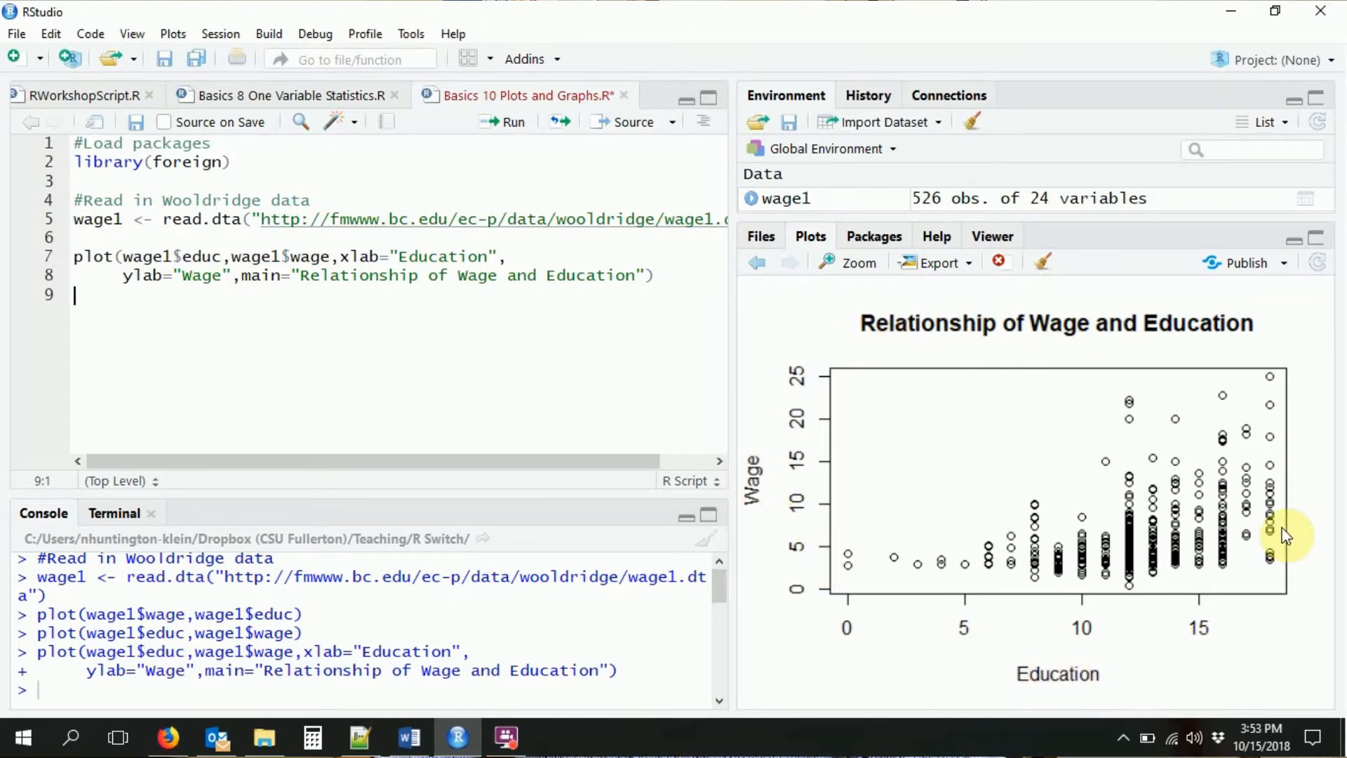
pyautogui.moveTo(301, 207)
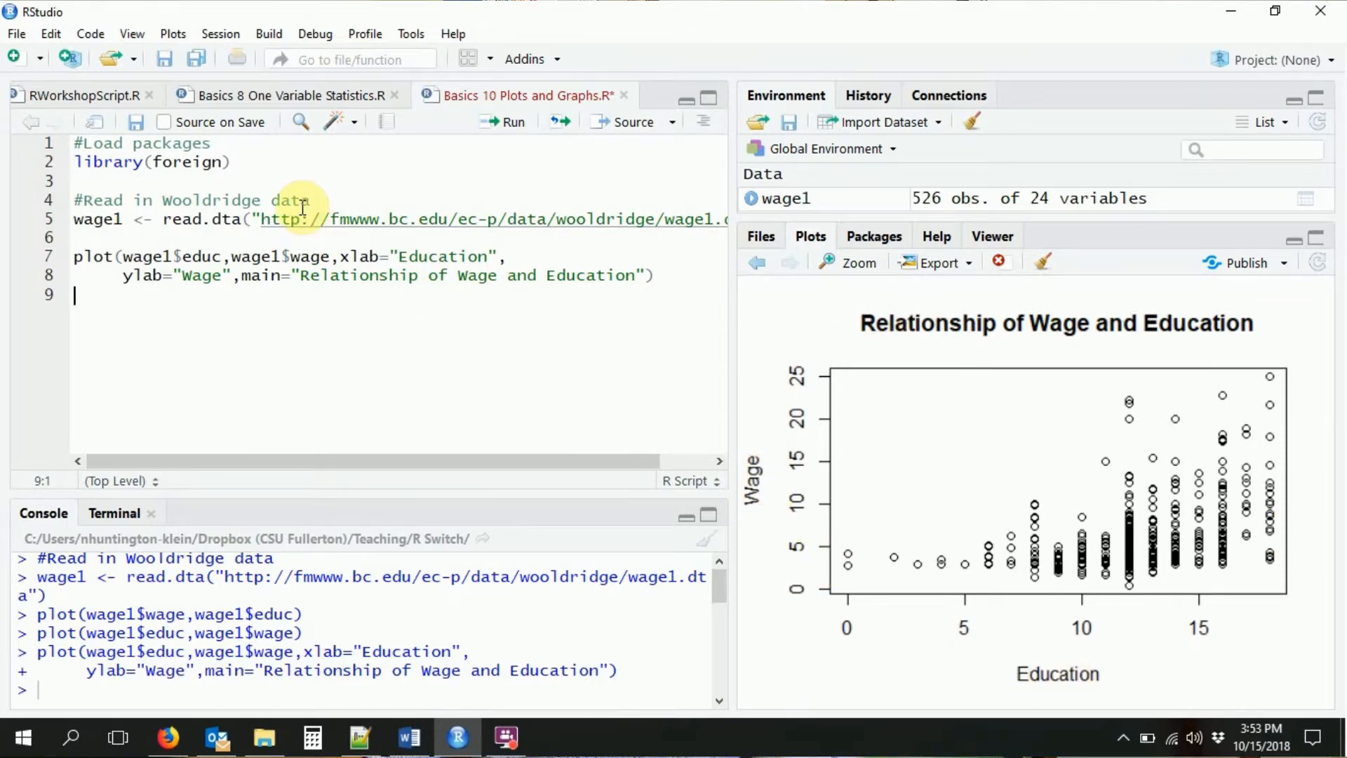
# Insert the comment '#Plot looking at relationship of wage and education' above plot().
pyautogui.write('#P')
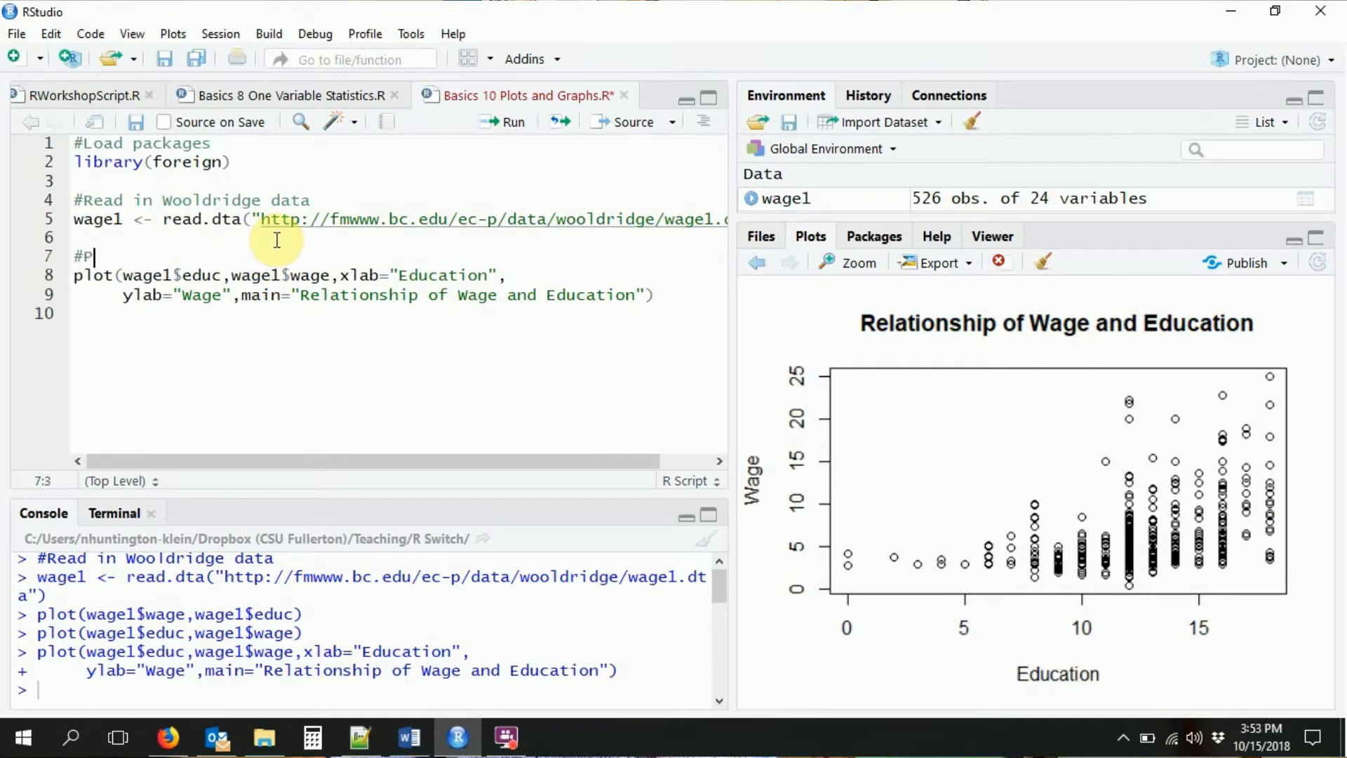
pyautogui.write('lot looking at')
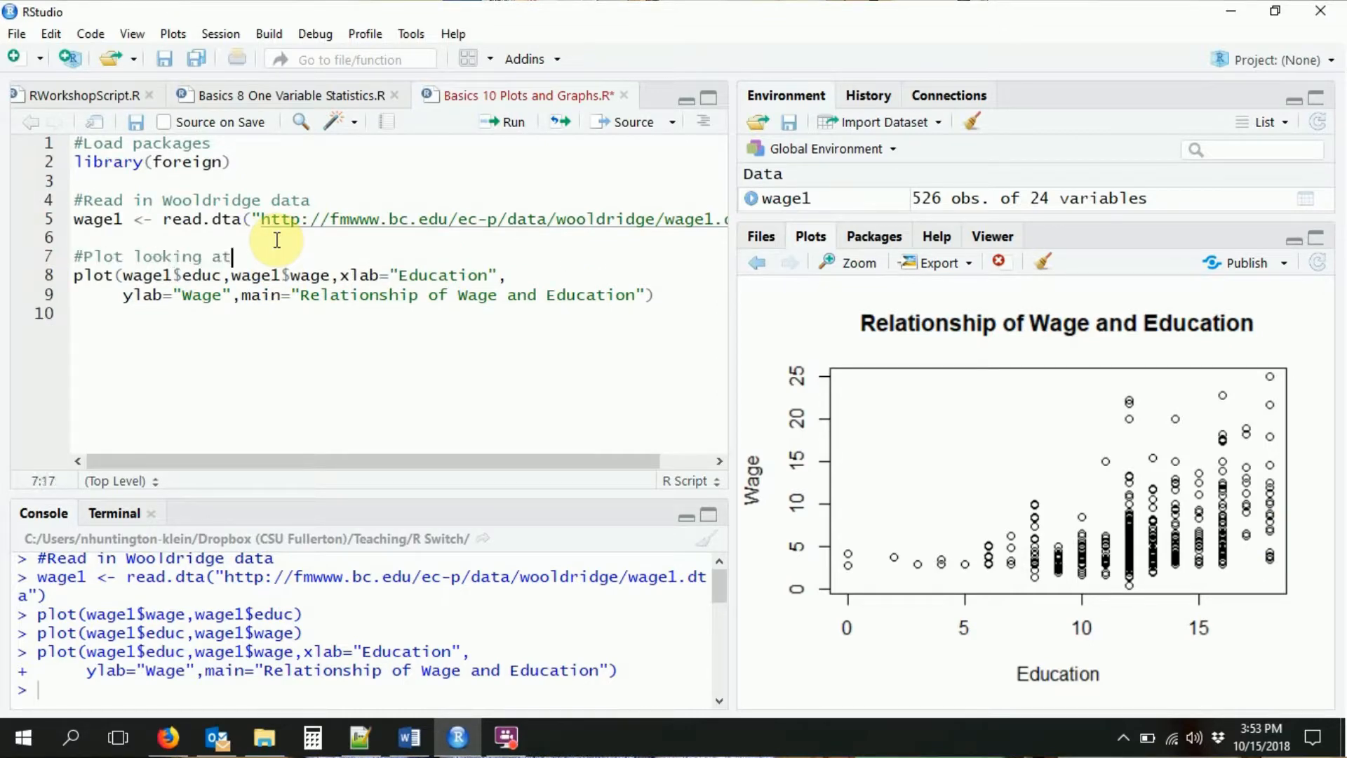
pyautogui.write('relationship of wage and education')
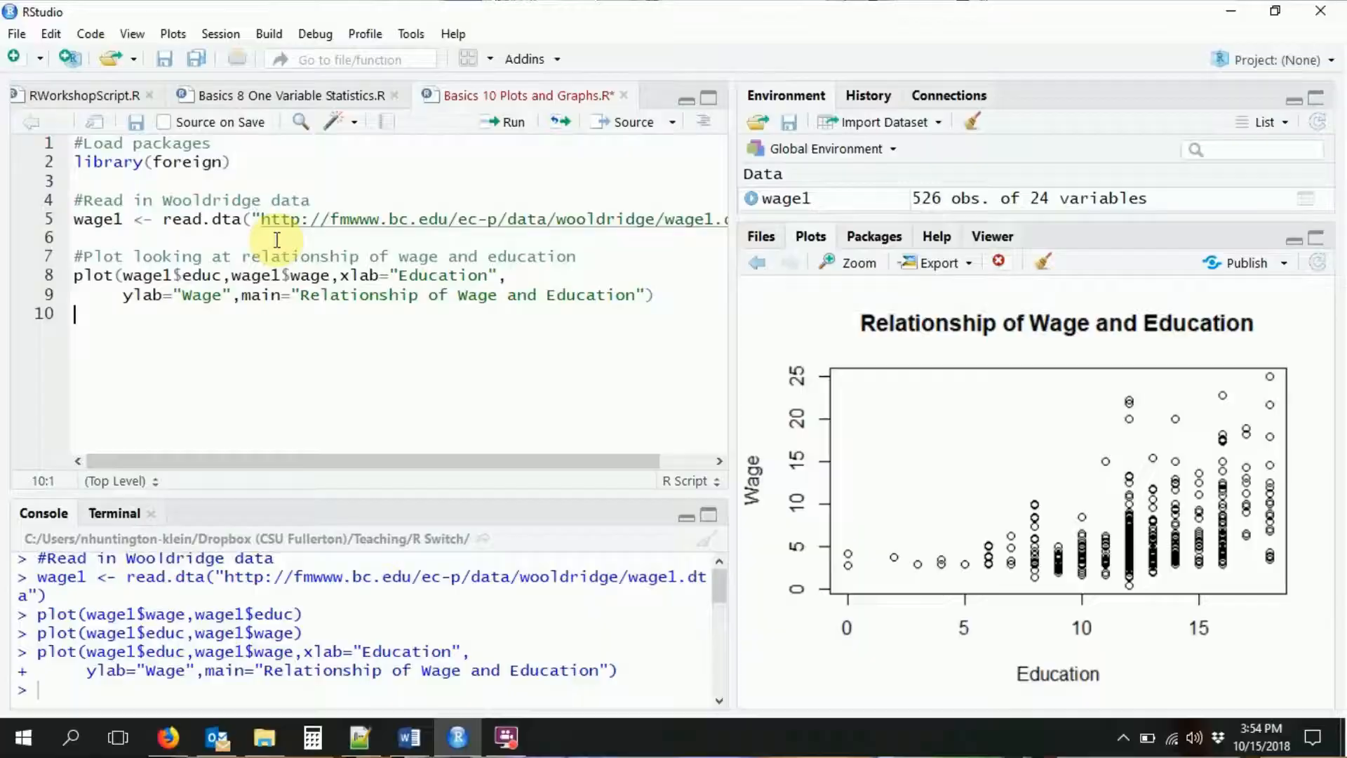
# Add abline(0,1) after the scatter plot code and run it.
pyautogui.write('abs')
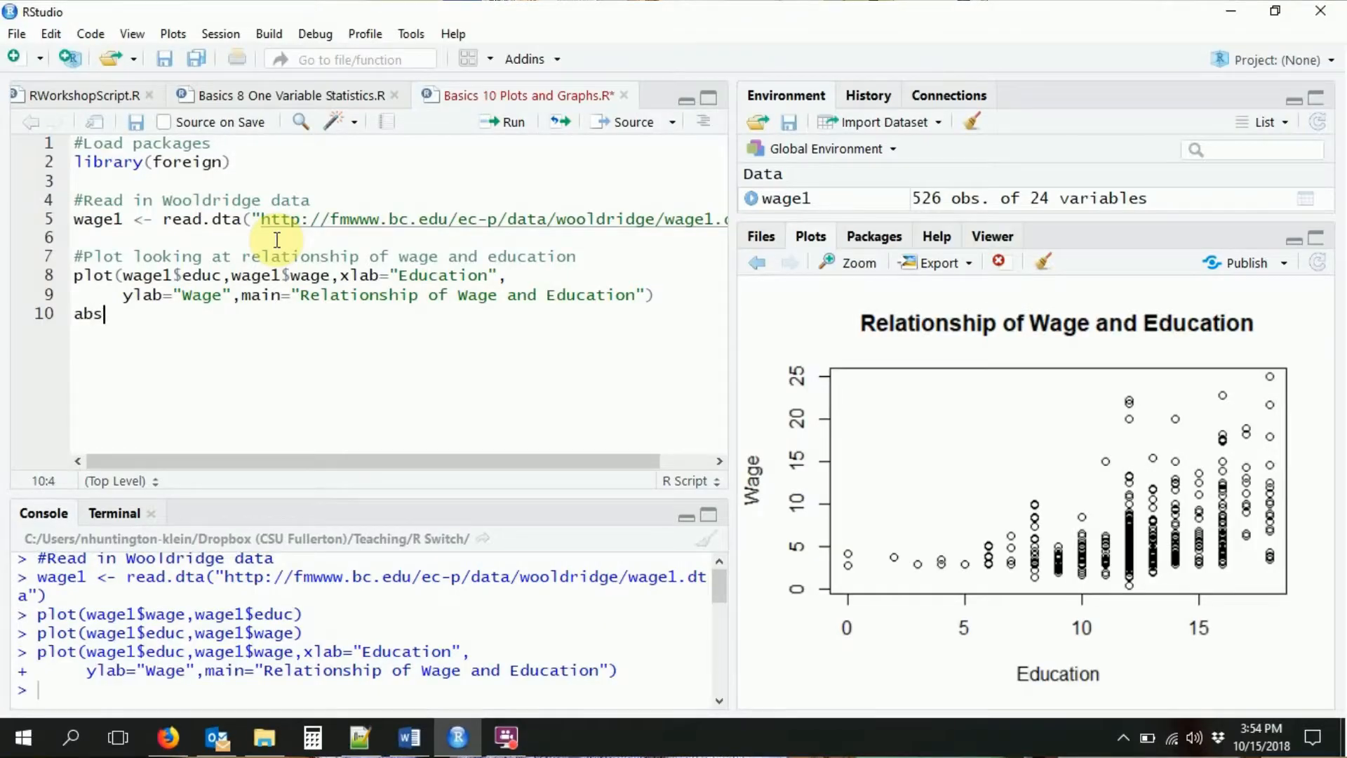
pyautogui.write('line()')
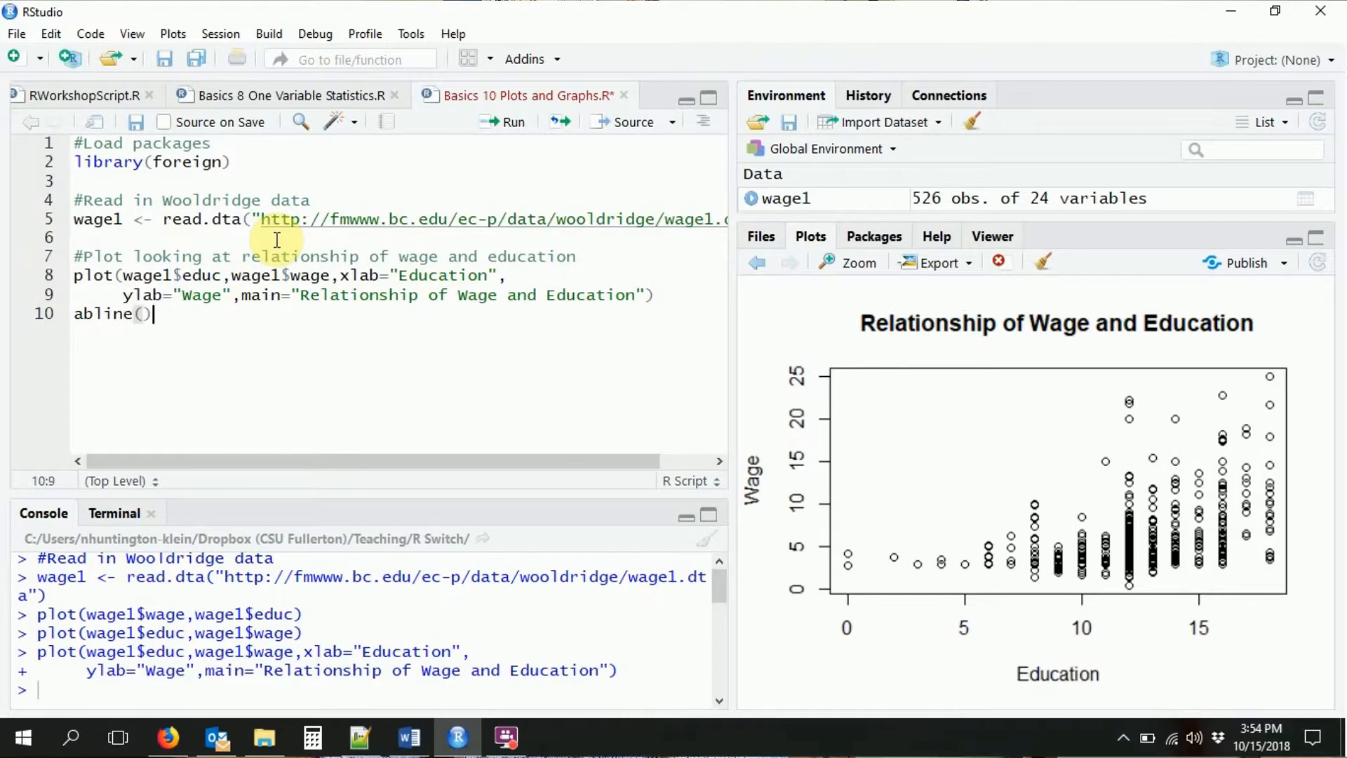
pyautogui.write('inter')
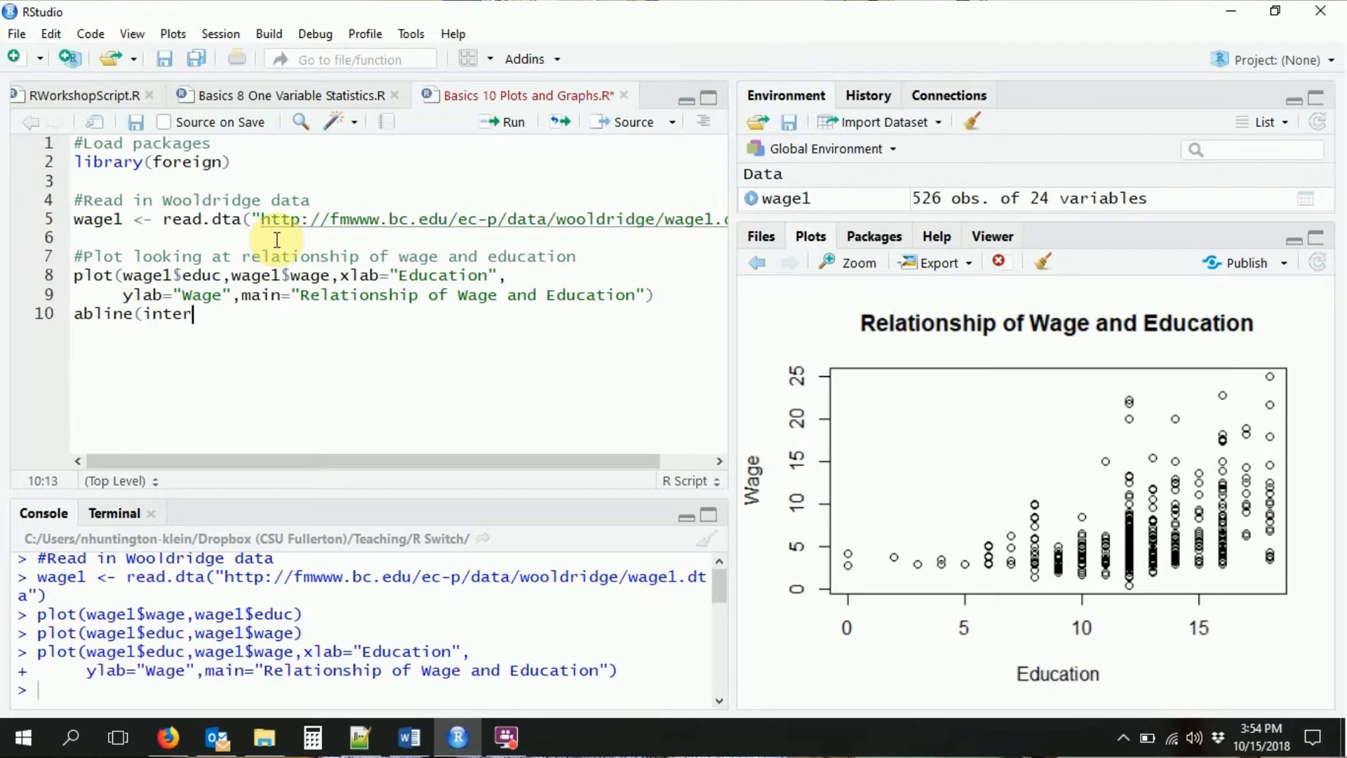
pyautogui.write('cept,slope)')
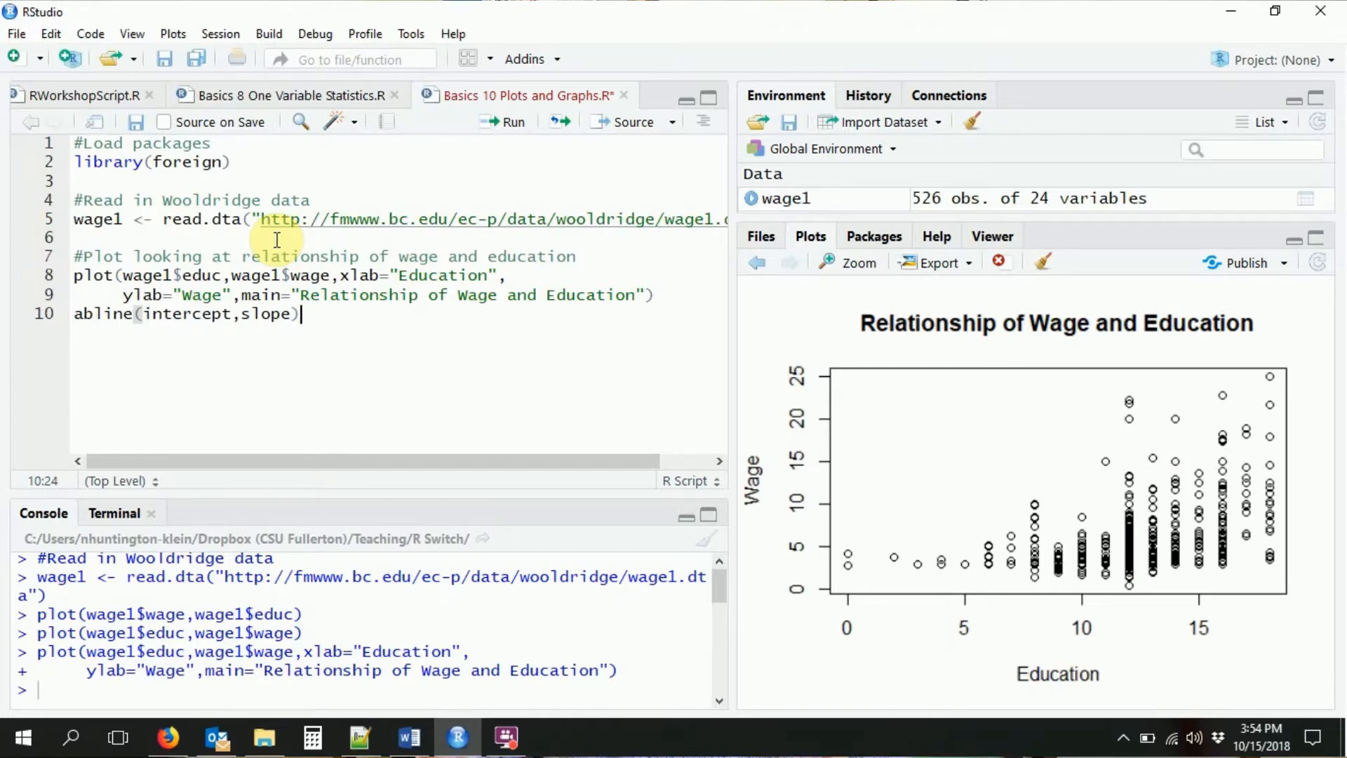
pyautogui.doubleClick(186, 314)
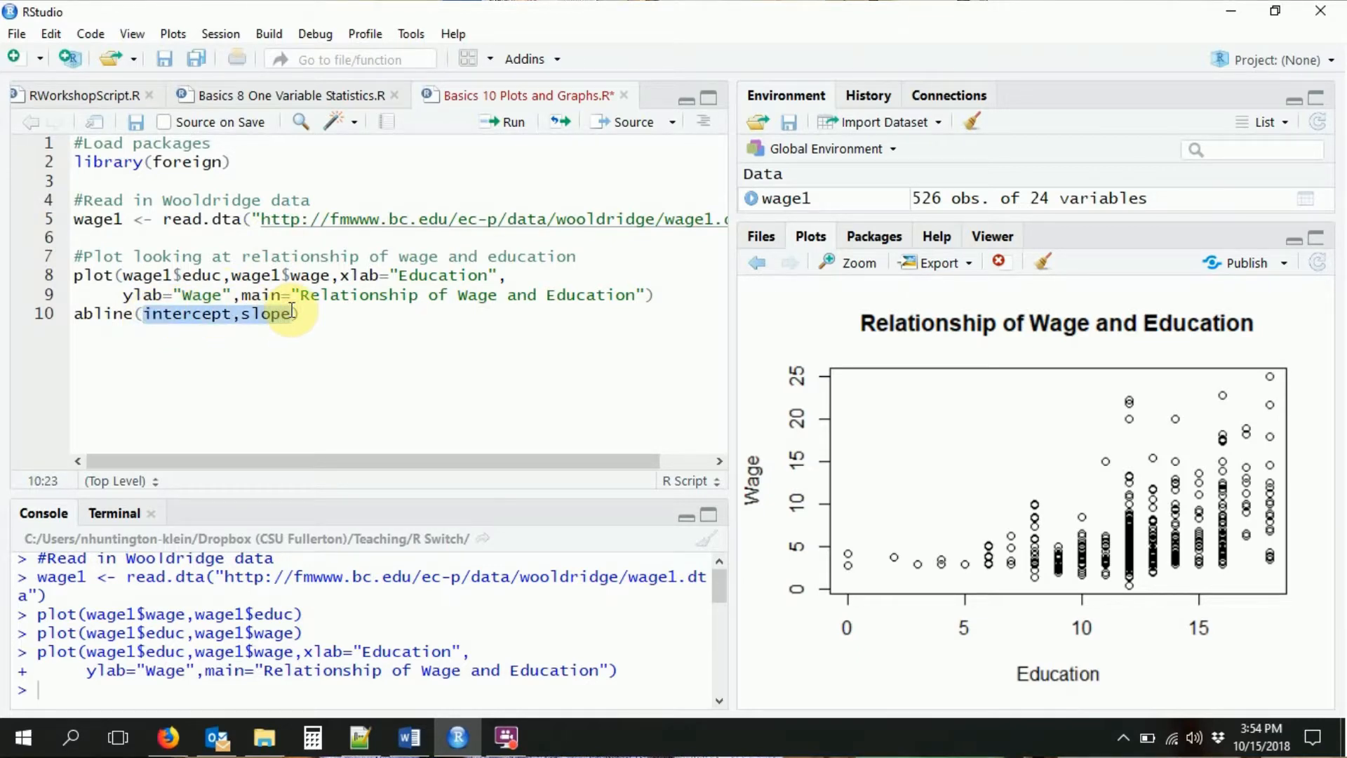
pyautogui.write('0,1)')
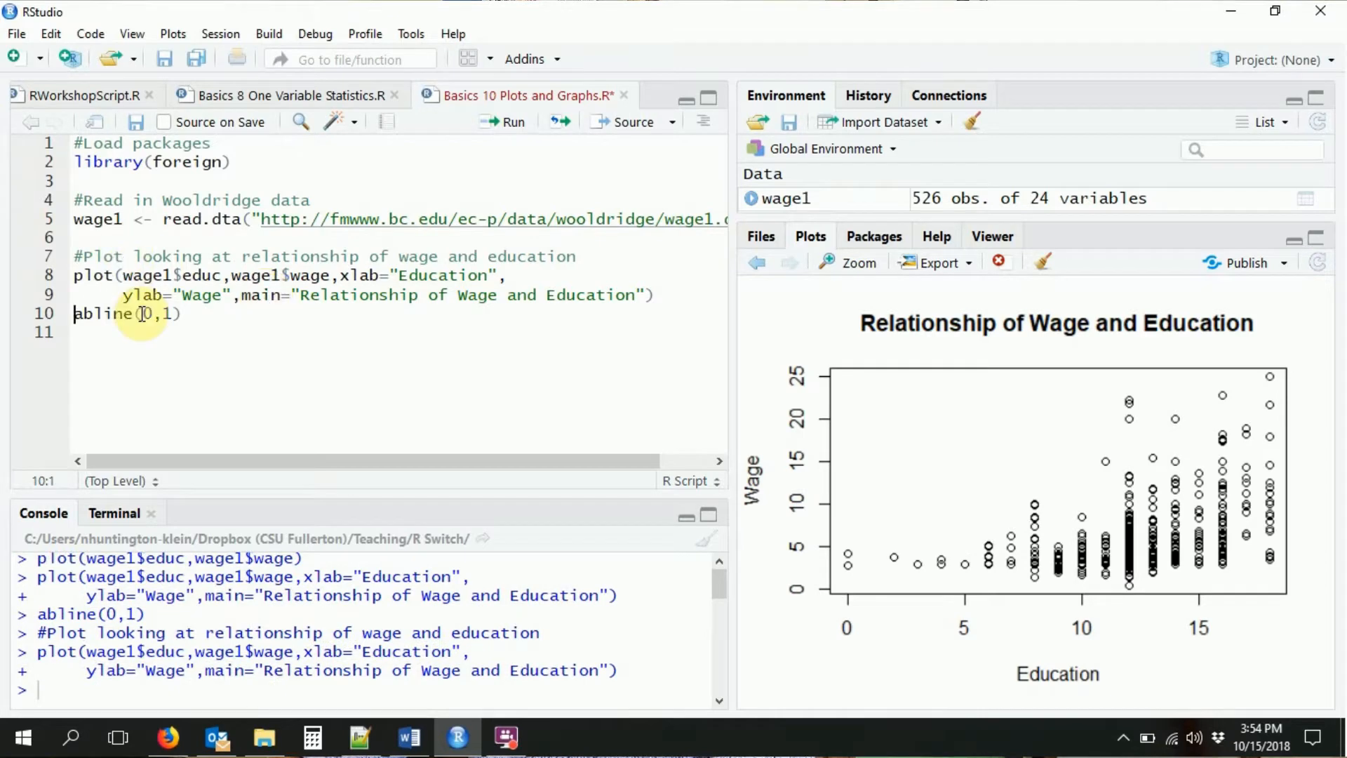
# Change the line to abline(mean(wage1$wage),0) for a mean-wage line, then begin a new comment.
pyautogui.press('Backspace')
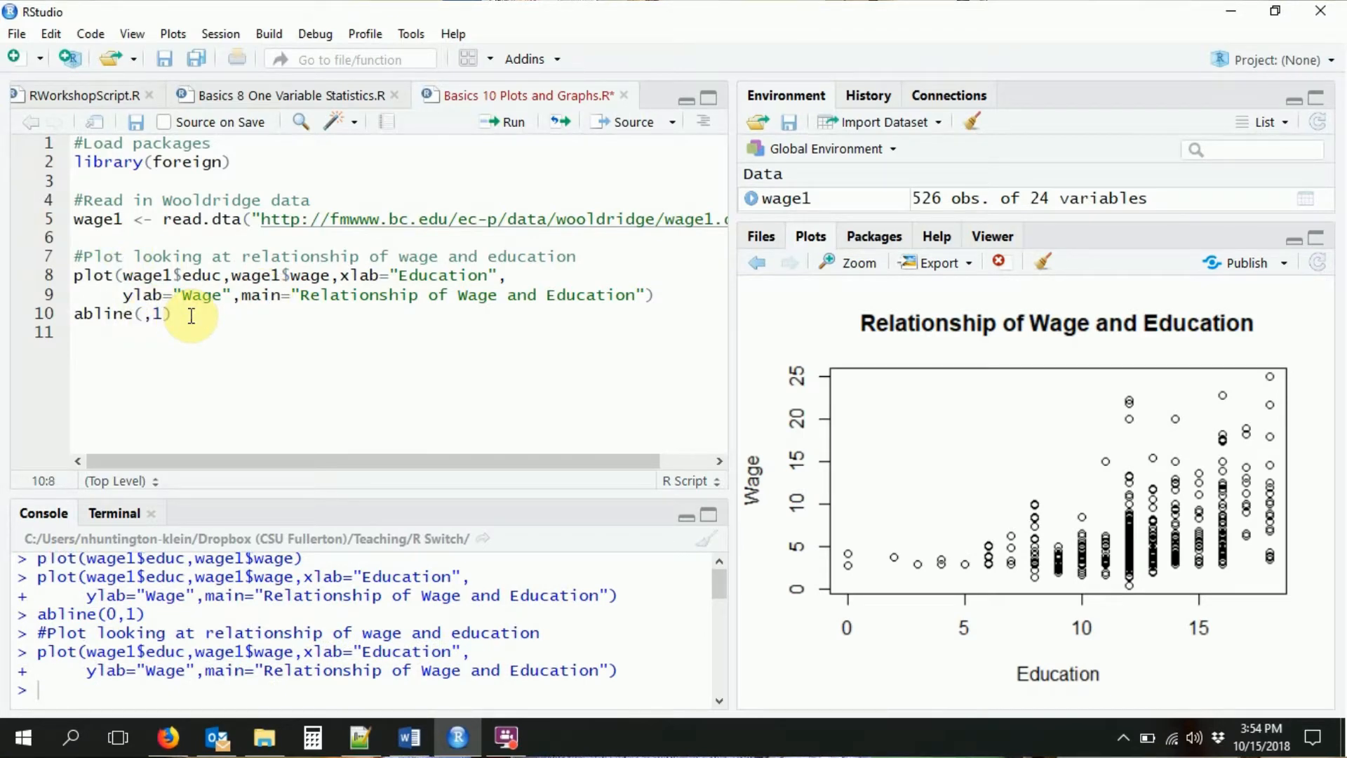
pyautogui.write('mea')
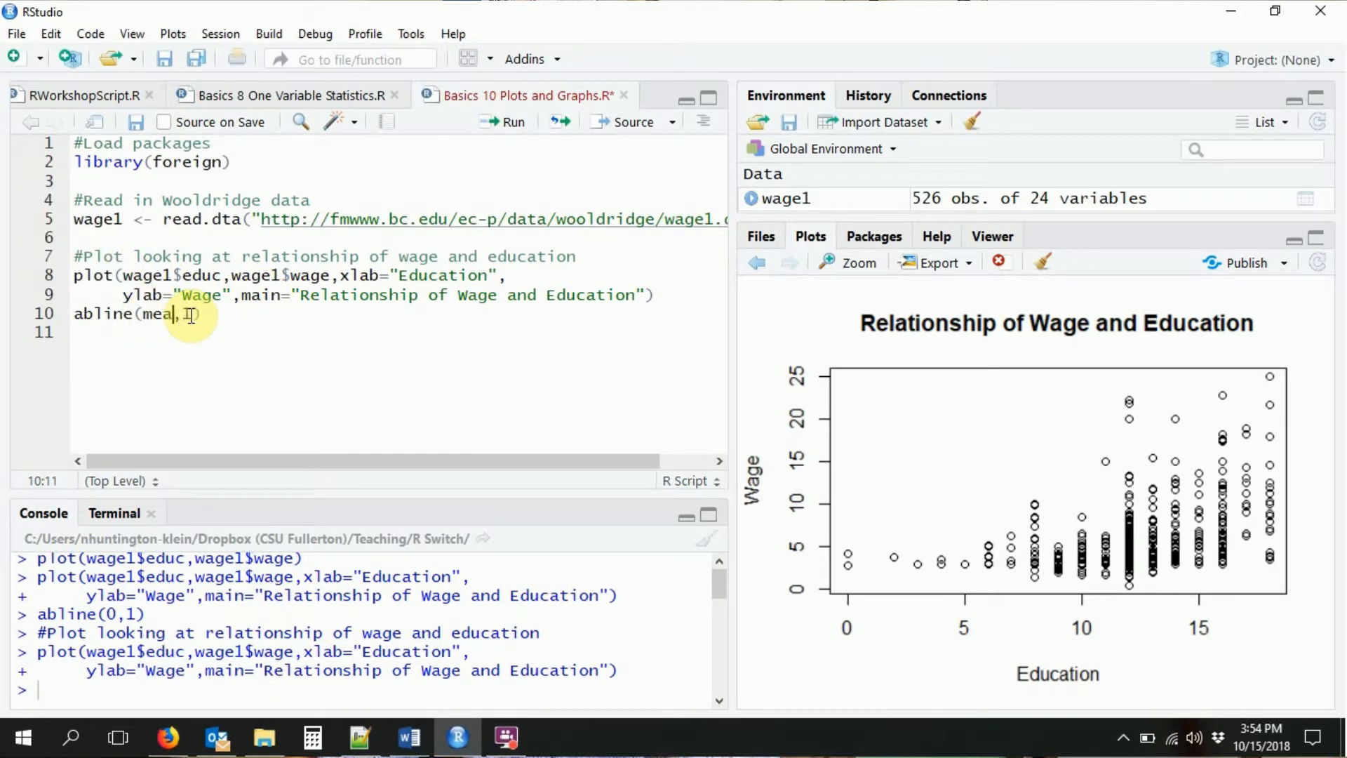
pyautogui.write('n(wage1$wage')
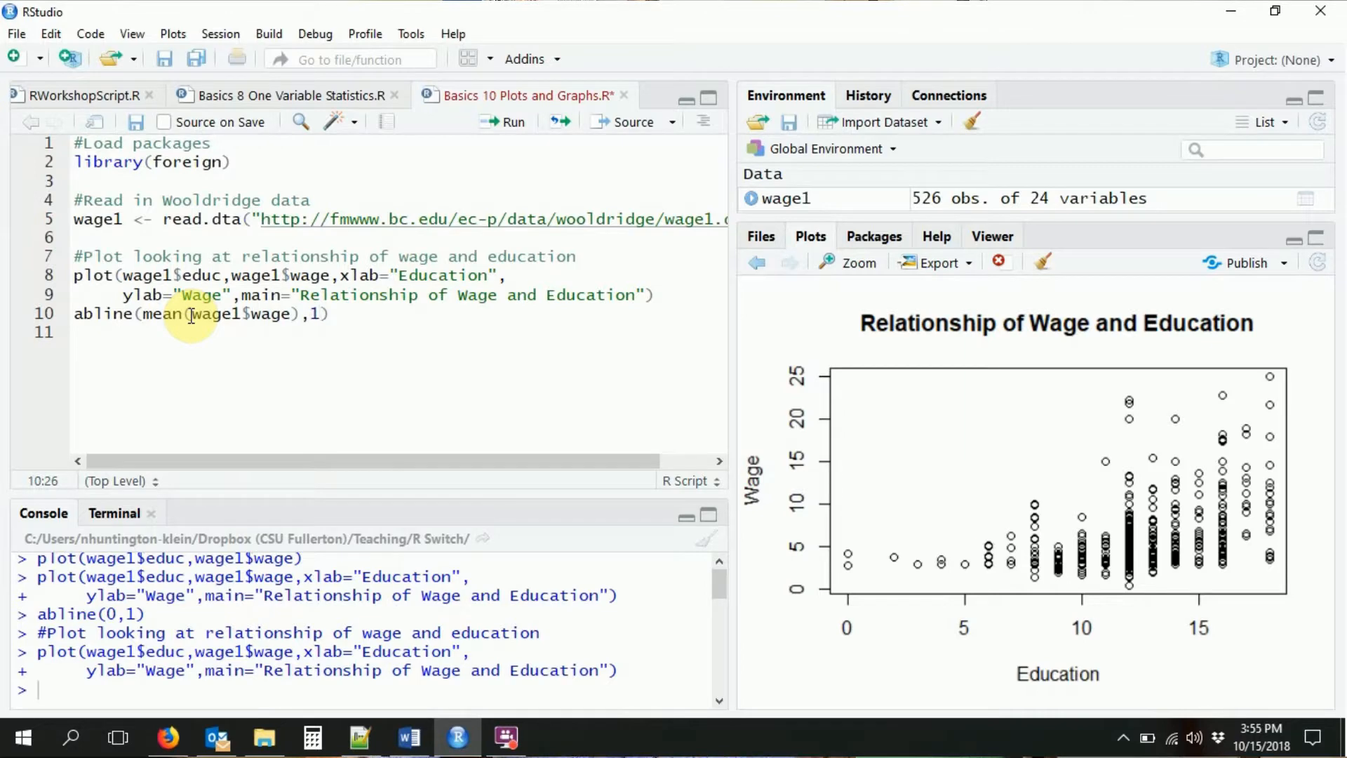
pyautogui.write('0')
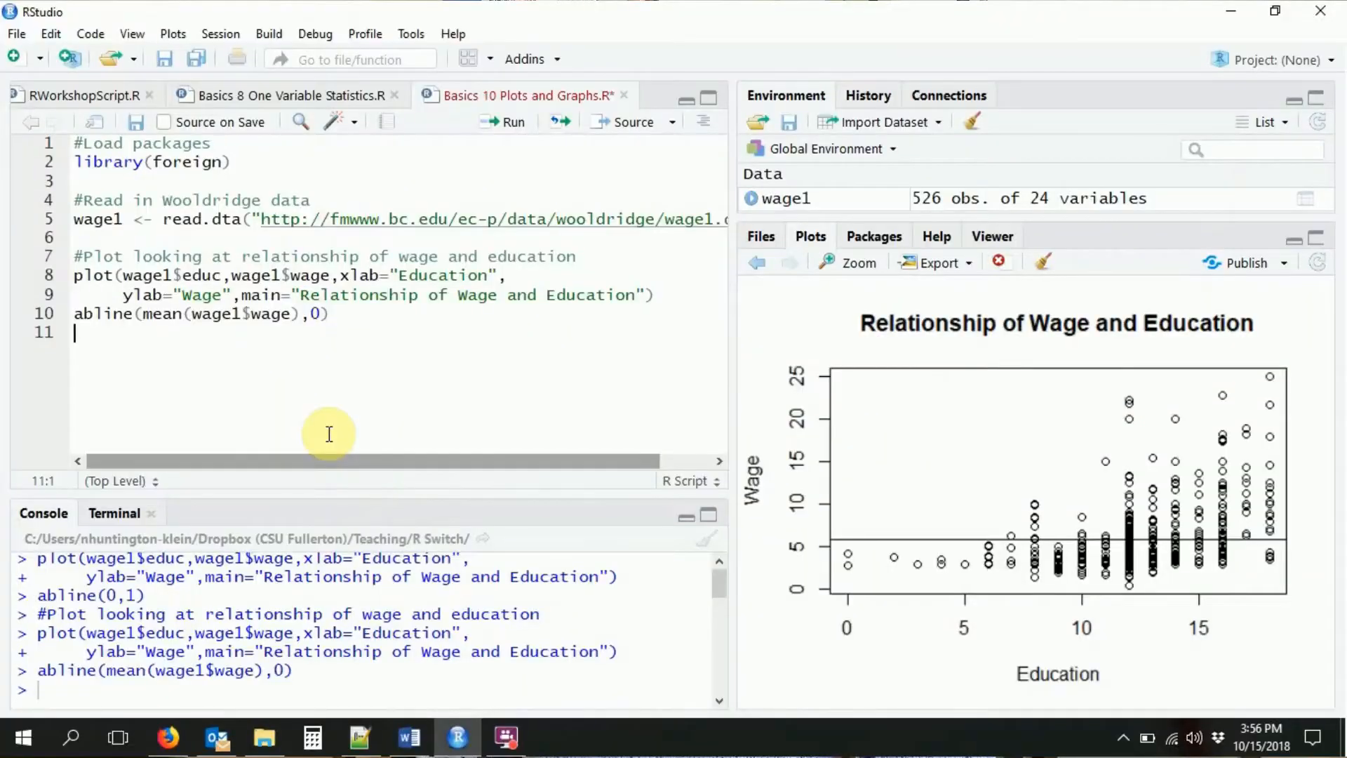
pyautogui.write('#')
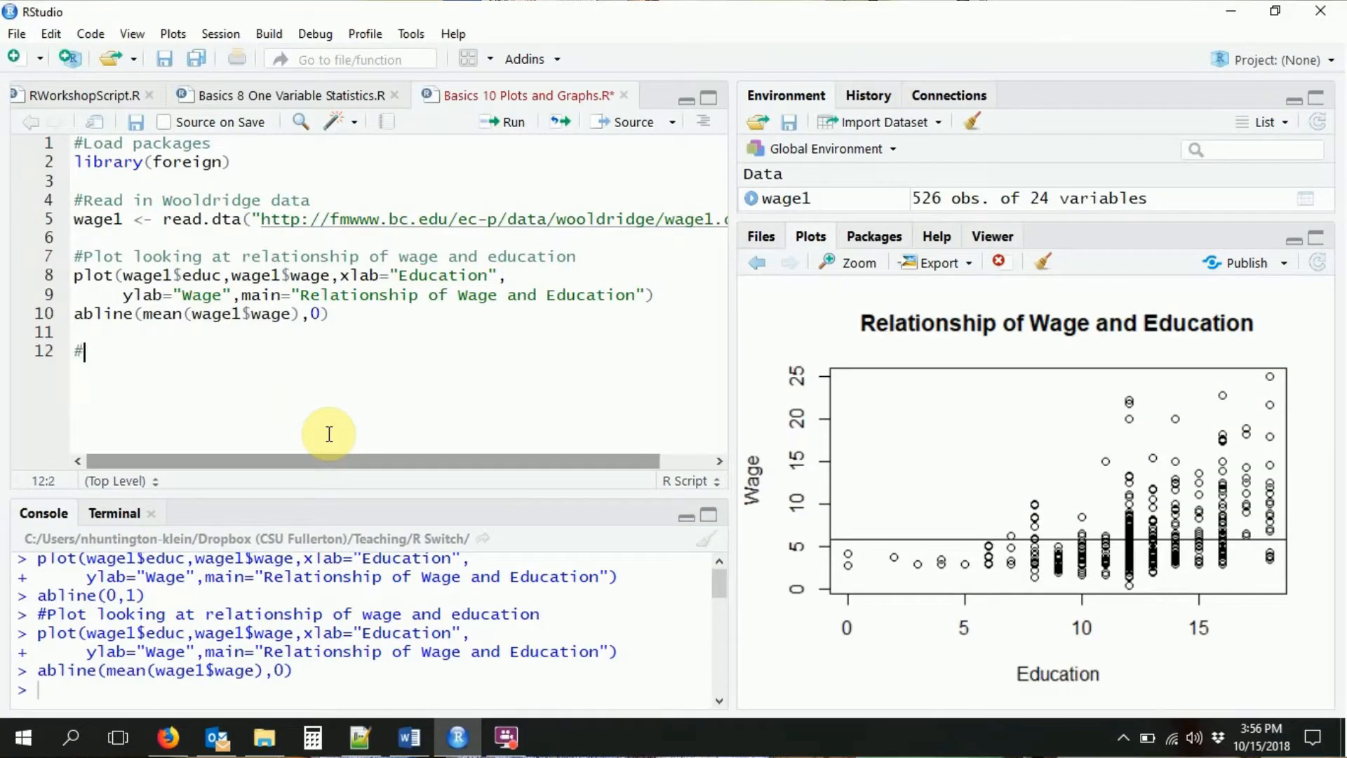
pyautogui.write('Histor')
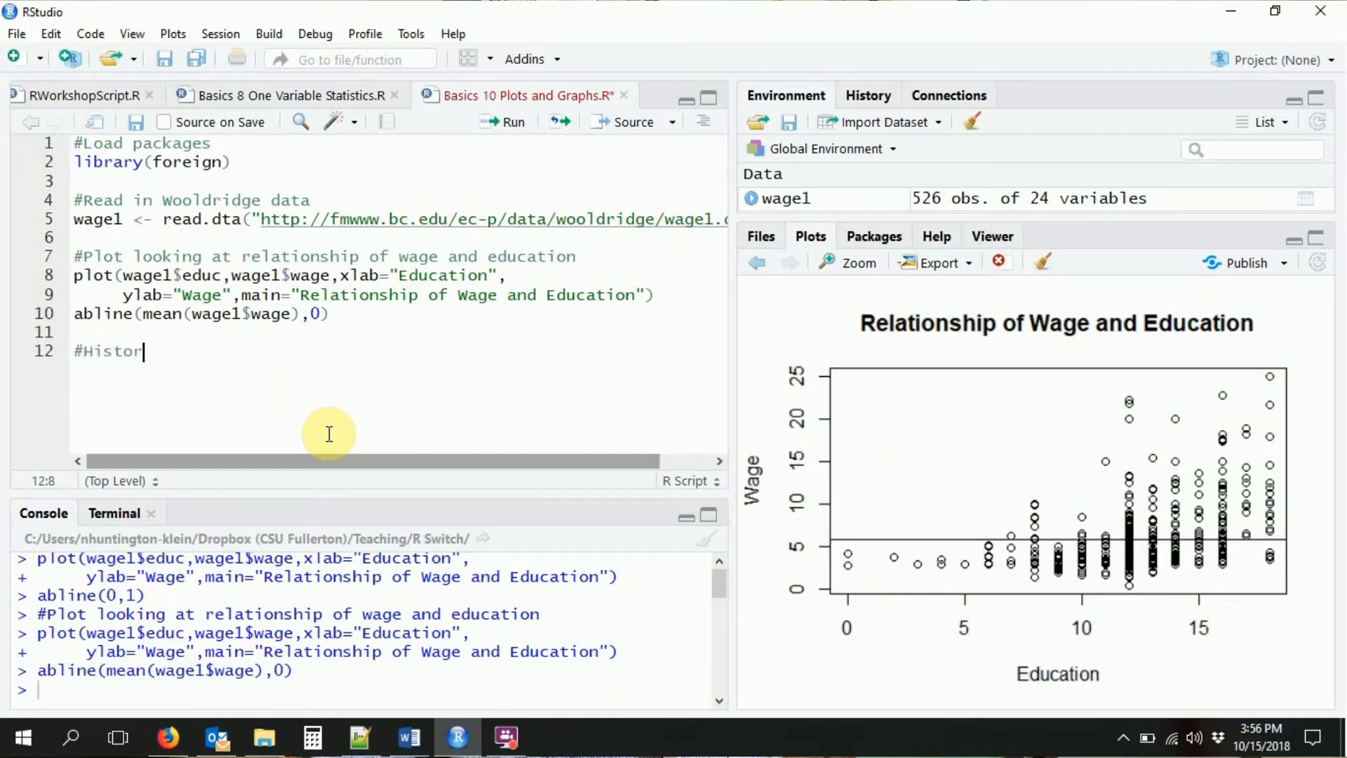
# Complete the '#Histogram' comment and plot hist(wage1$educ), fixing the wrong data name.
pyautogui.write('gram')
pyautogui.write('hist(wage$')
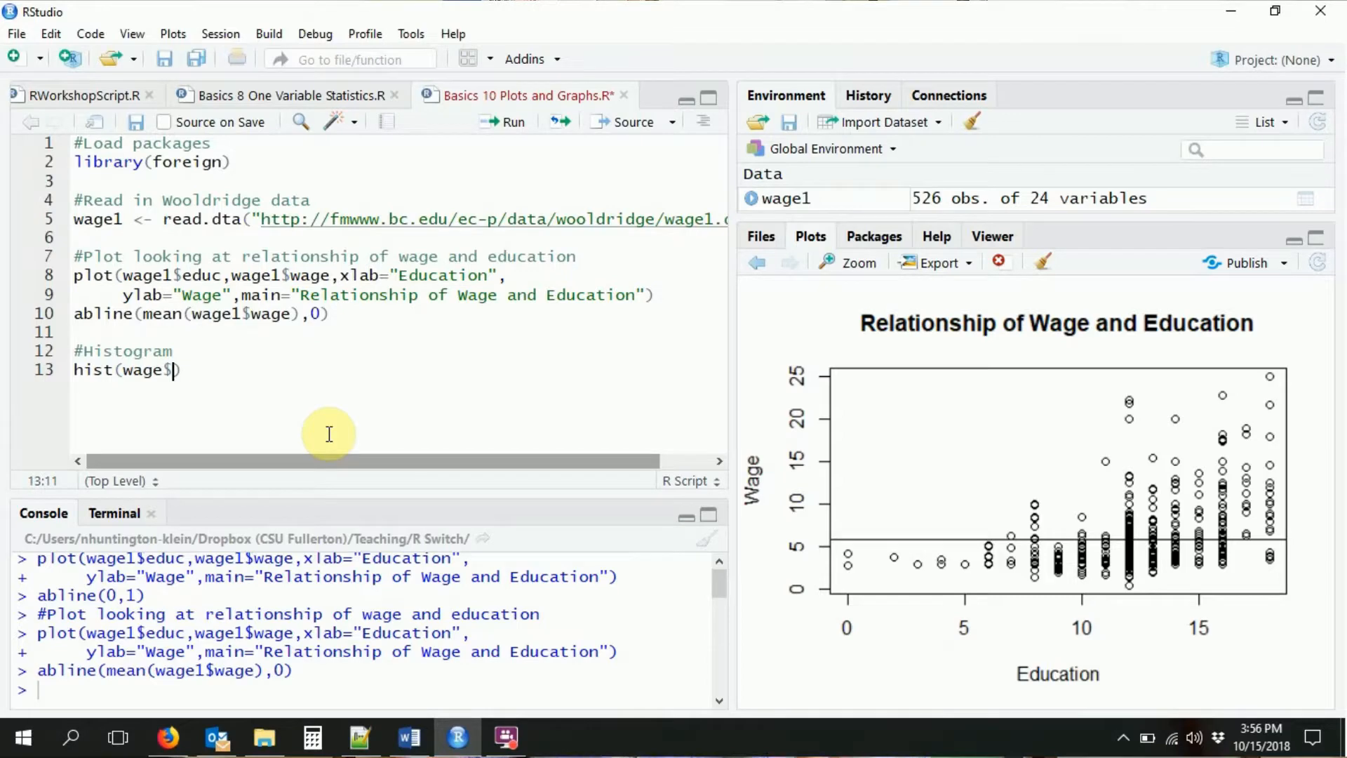
pyautogui.write('educ')
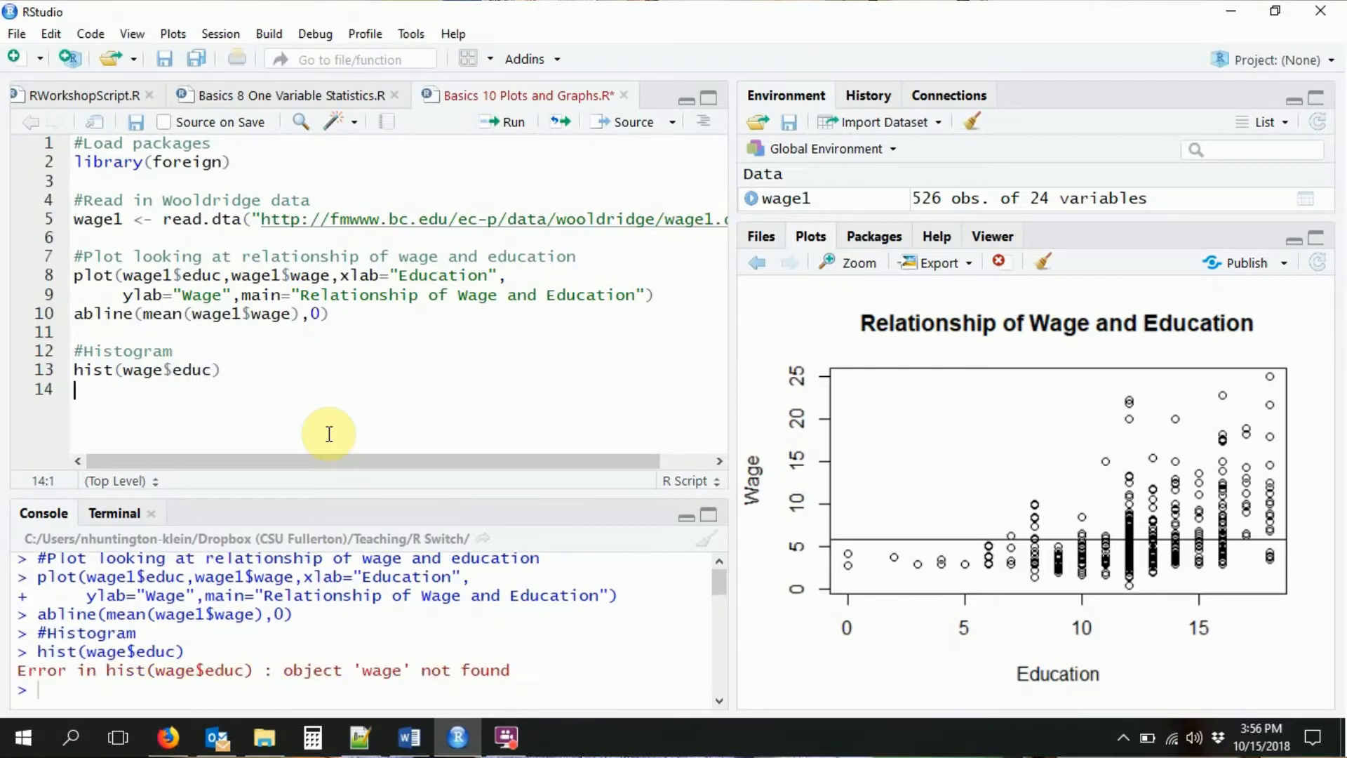
pyautogui.click(171, 369)
pyautogui.write('1')
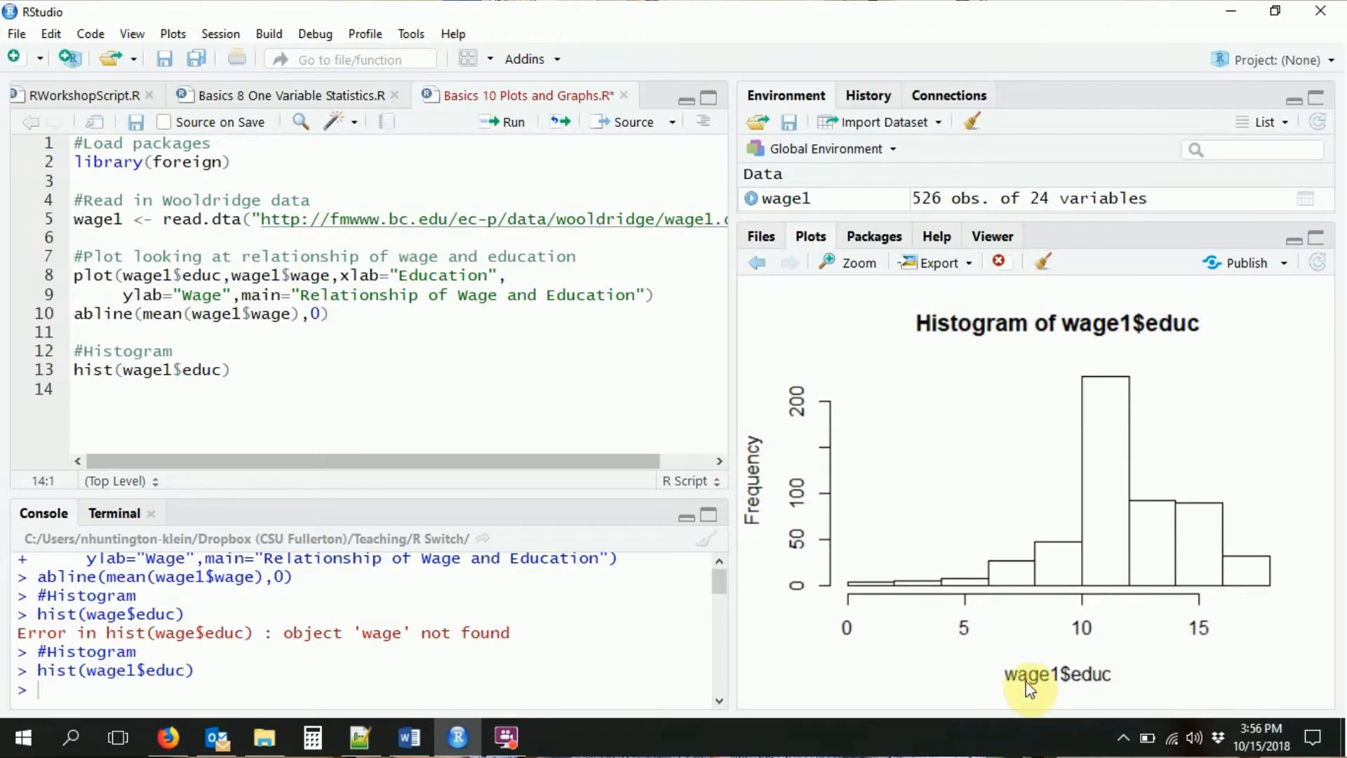
pyautogui.moveTo(768, 488)
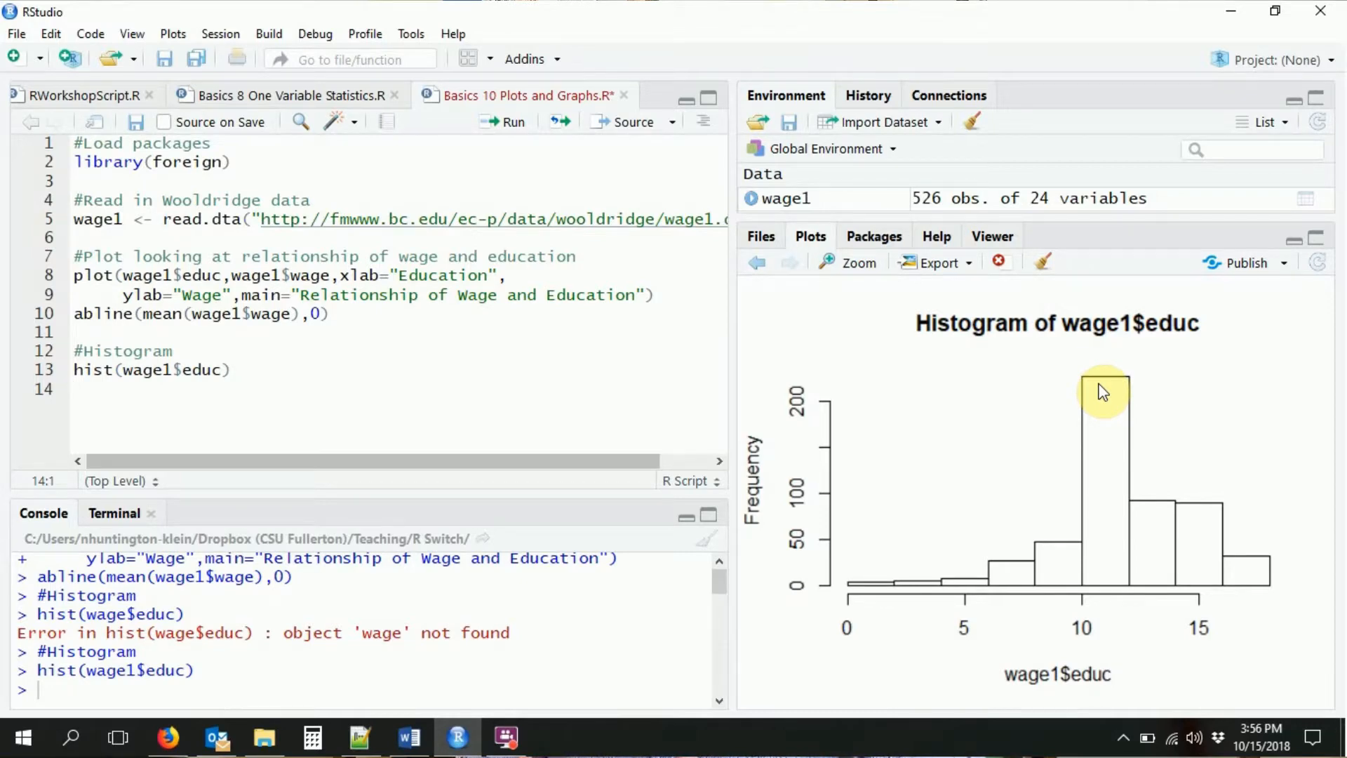
pyautogui.moveTo(375, 360)
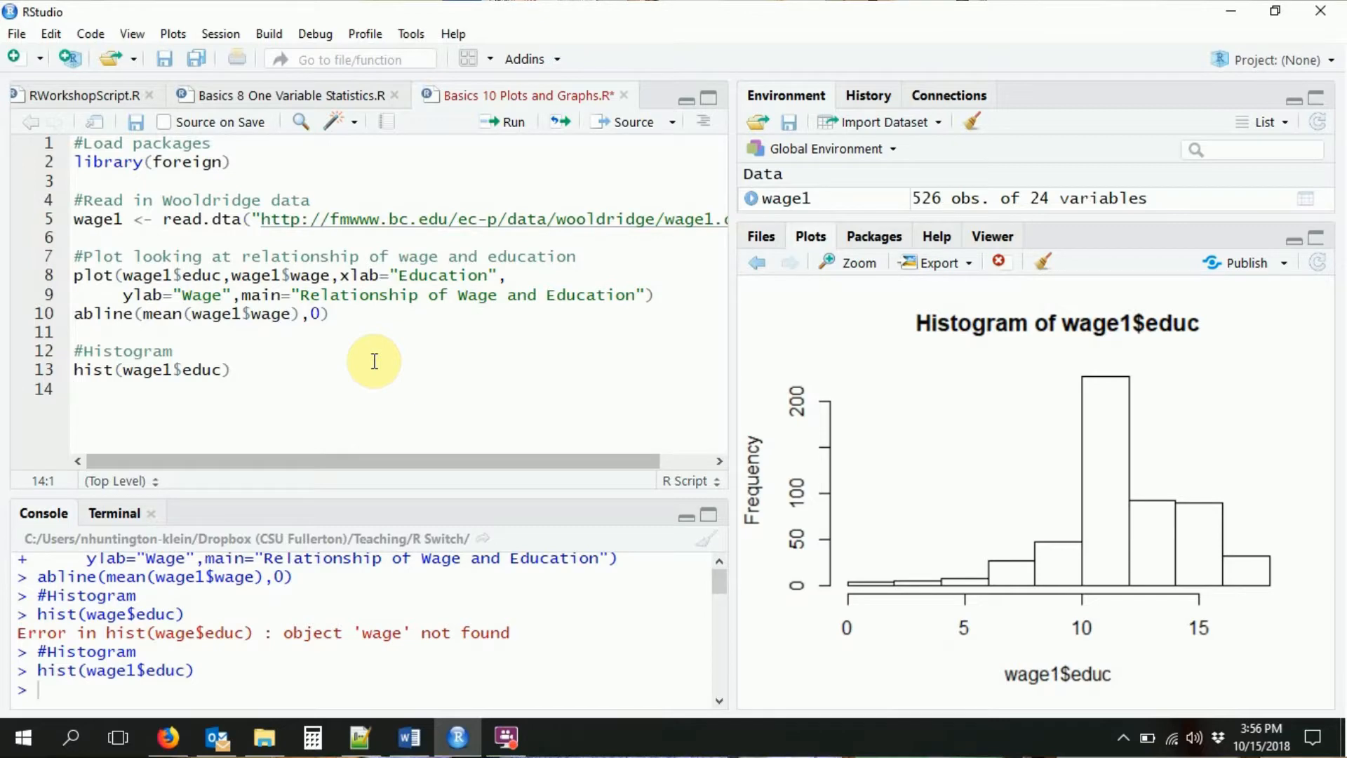
# Plot the education density with plot(density(wage1$educ)).
pyautogui.write('plot')
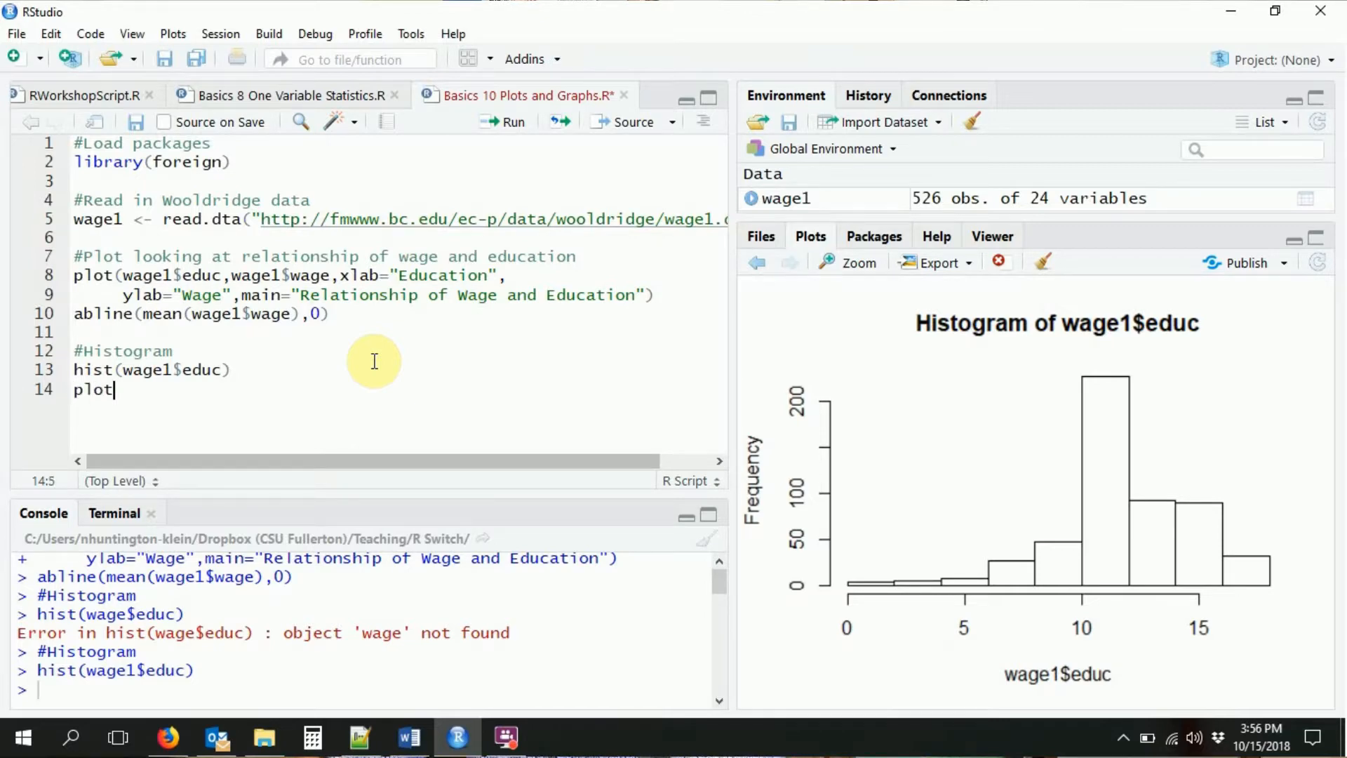
pyautogui.write('()')
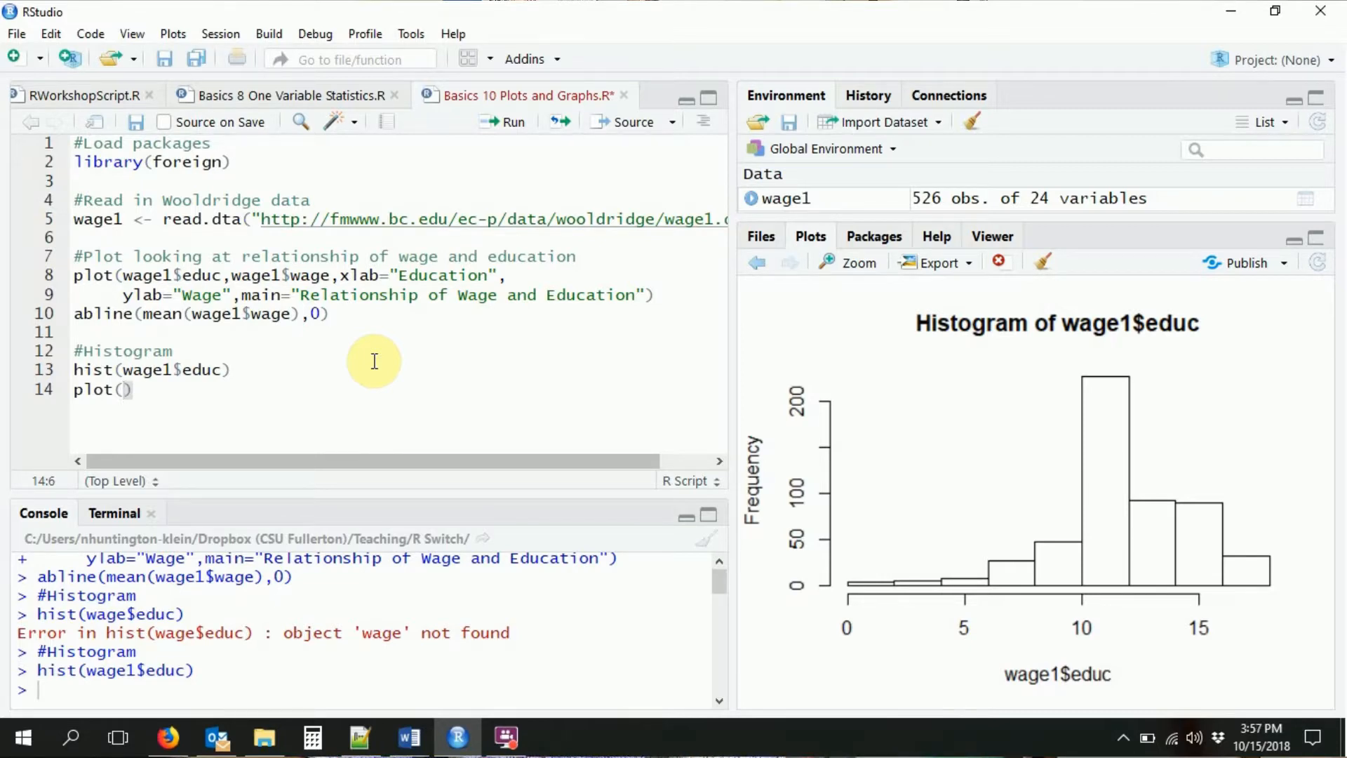
pyautogui.write('density')
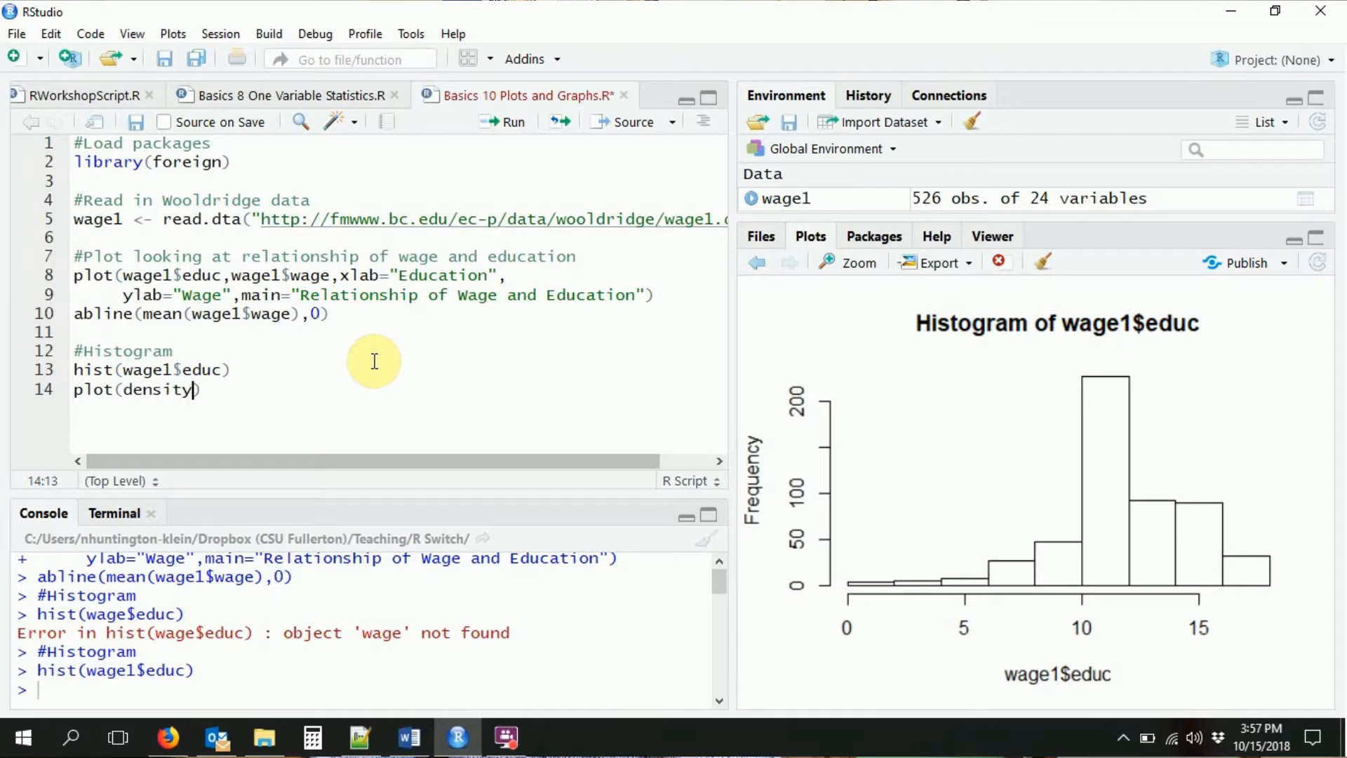
pyautogui.write('wage')
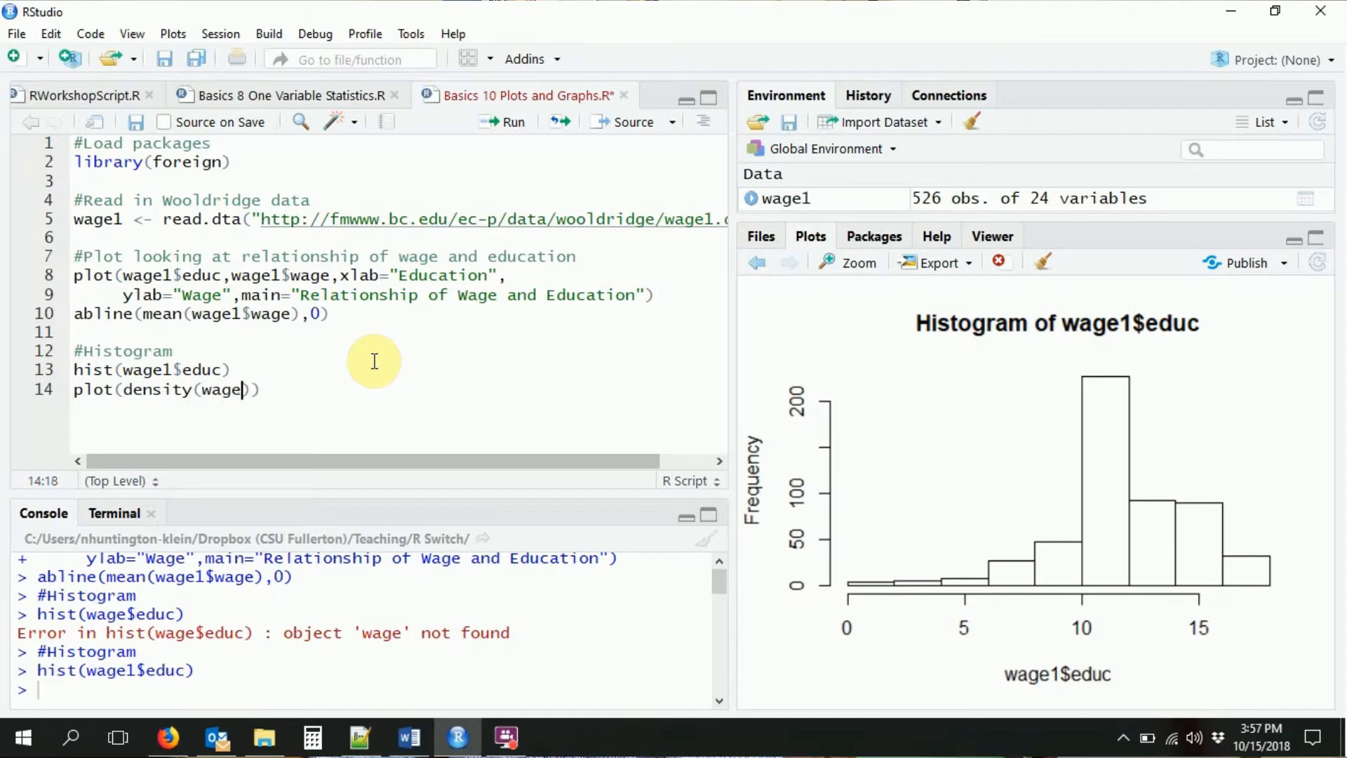
pyautogui.write('1$educ')
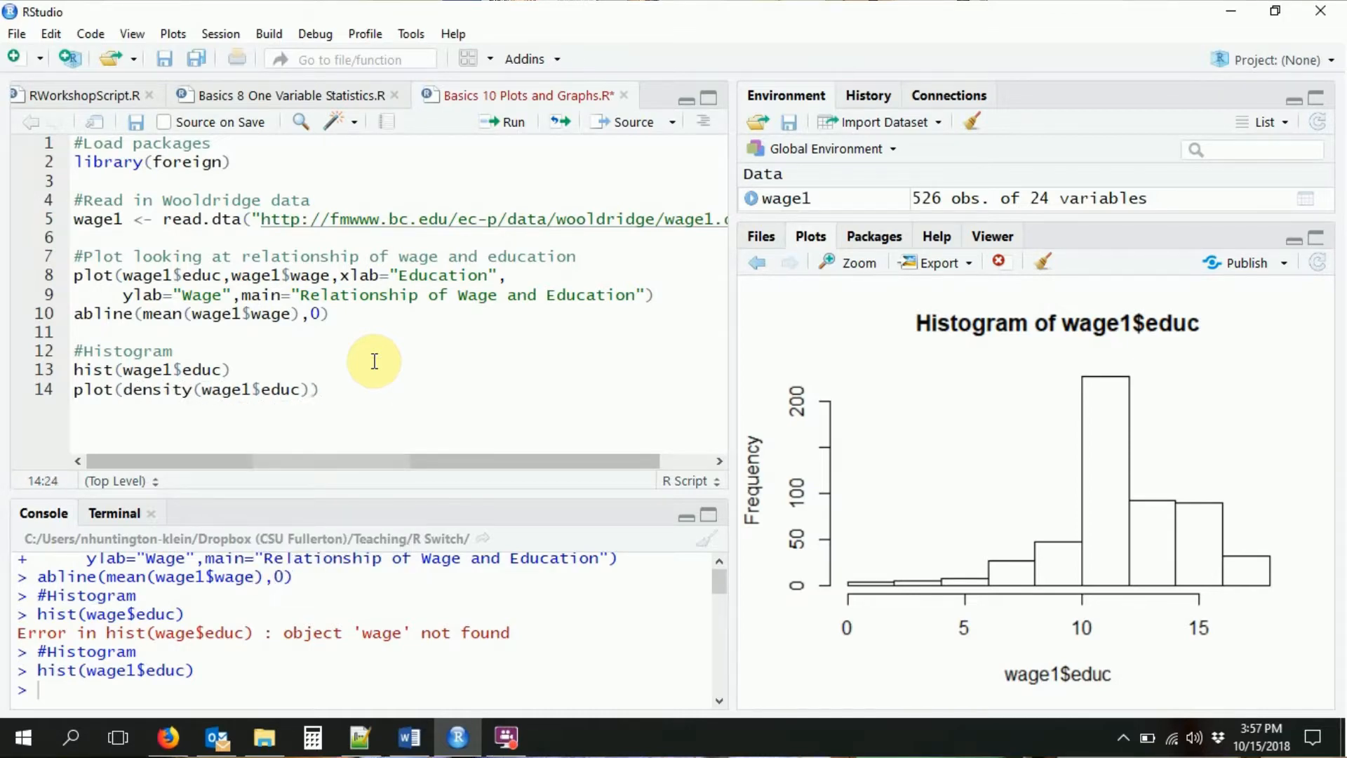
pyautogui.moveTo(118, 389)
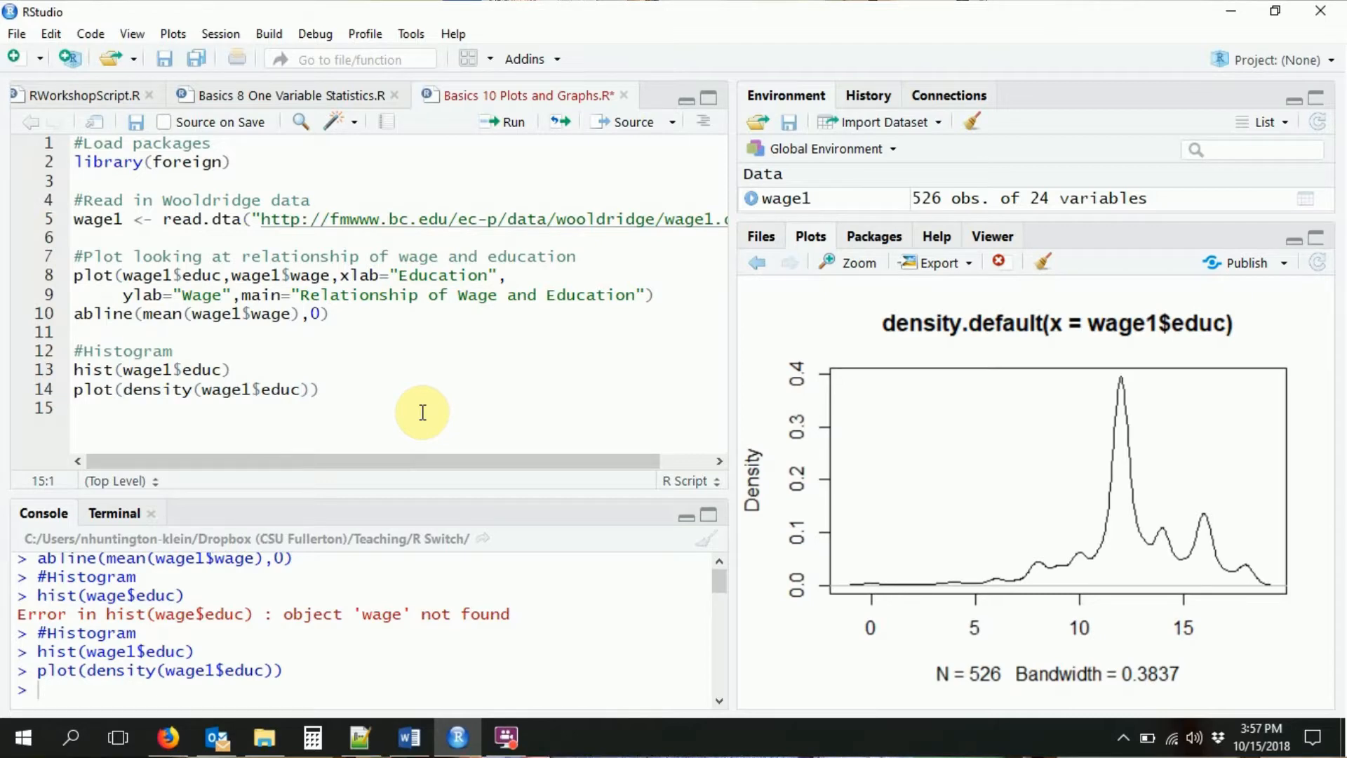
# Add a '#Density plot' comment above it and start a barplot line.
pyautogui.write('#')
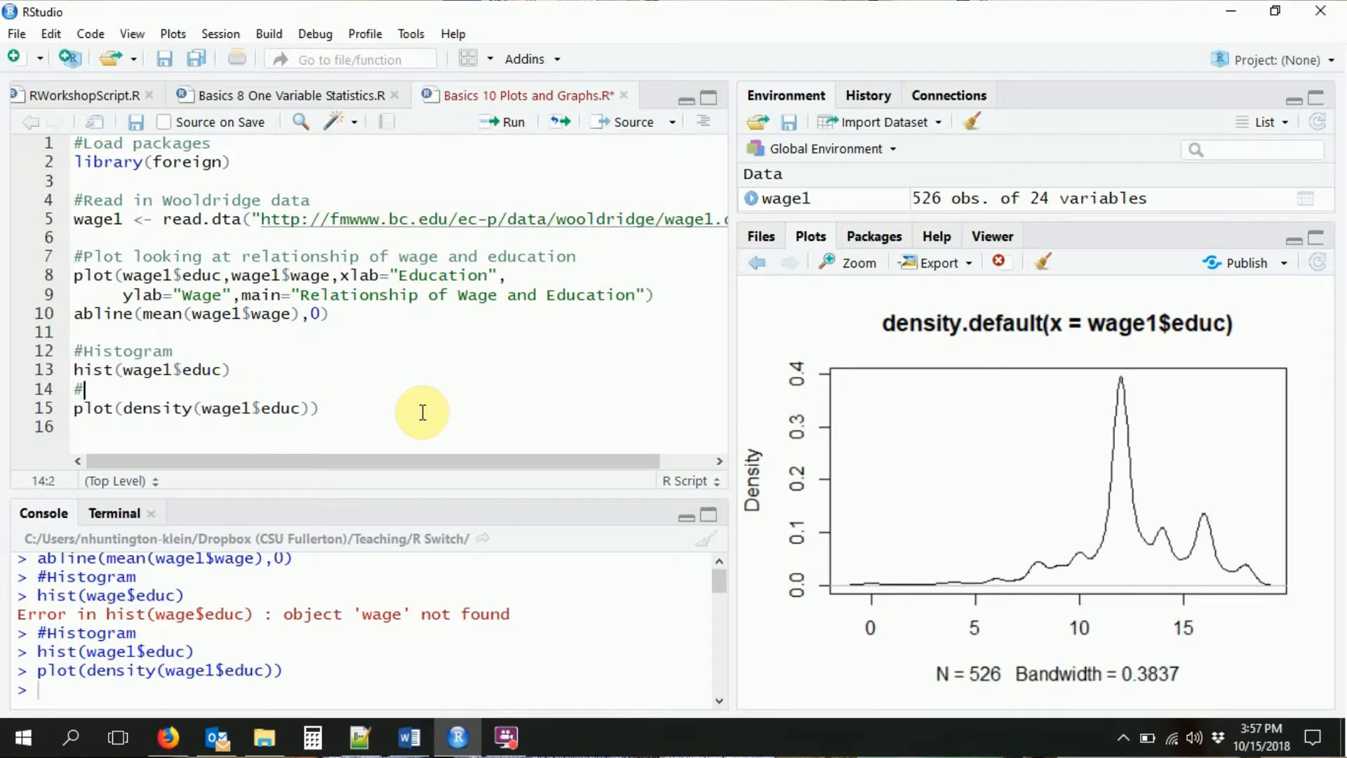
pyautogui.write('Density plo')
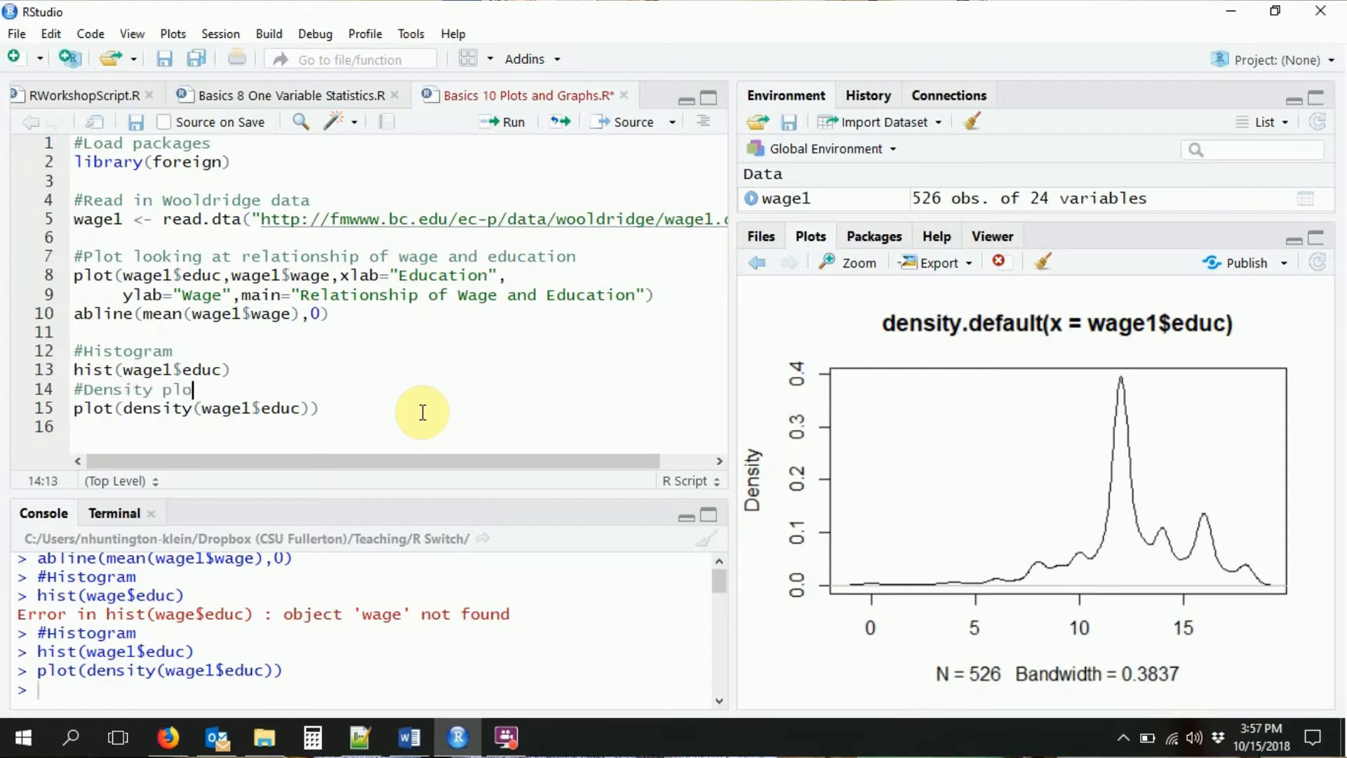
pyautogui.write('barplo')
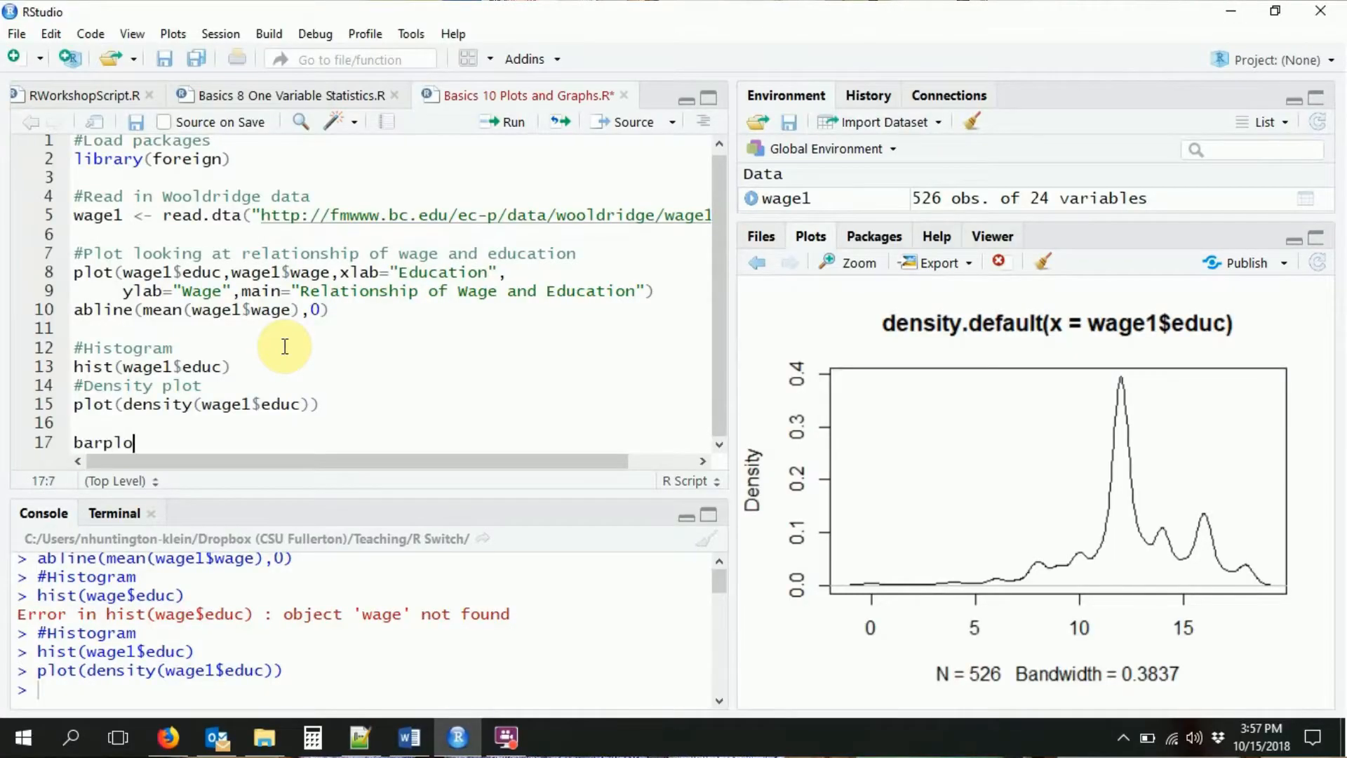
# Run table(wage1$educ), barplot(table(wage1$educ)) and barplot(table(wage1$married)).
pyautogui.write('t(')
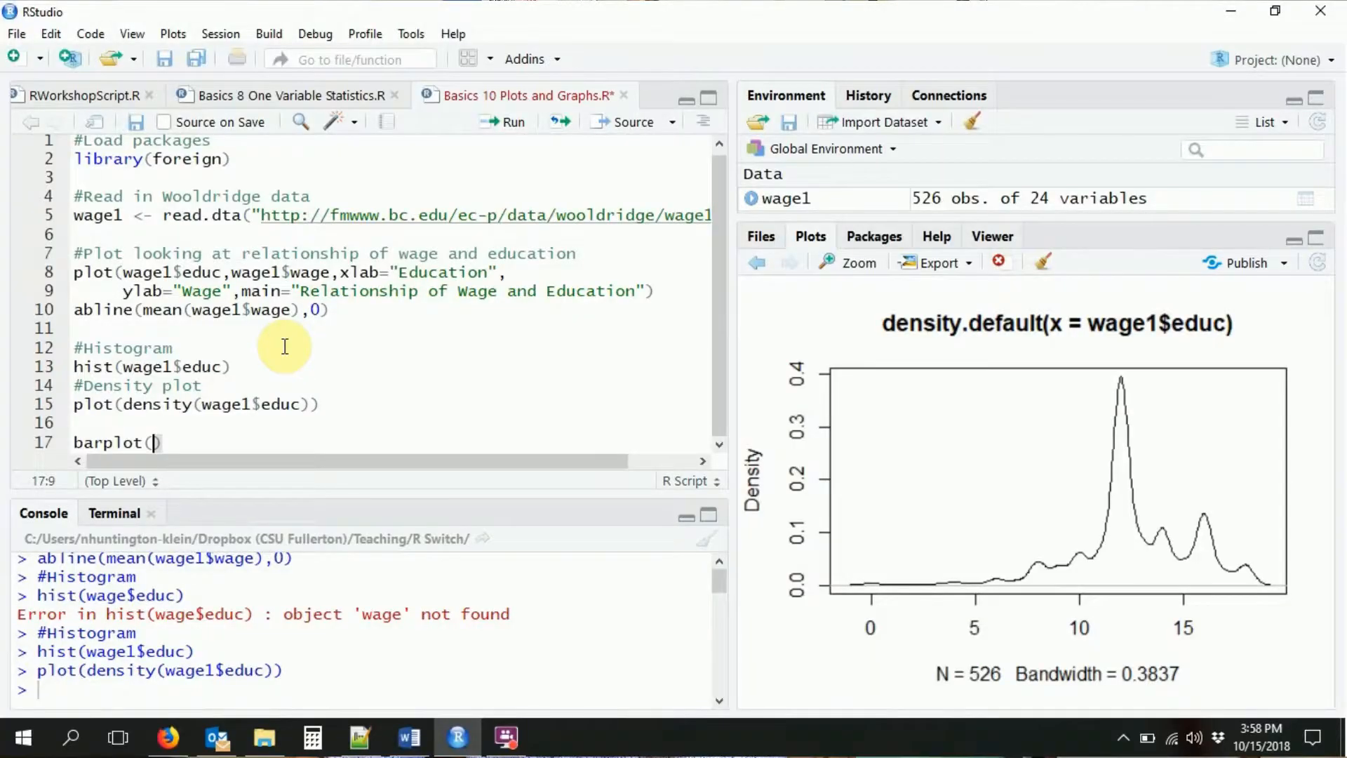
pyautogui.write('table(')
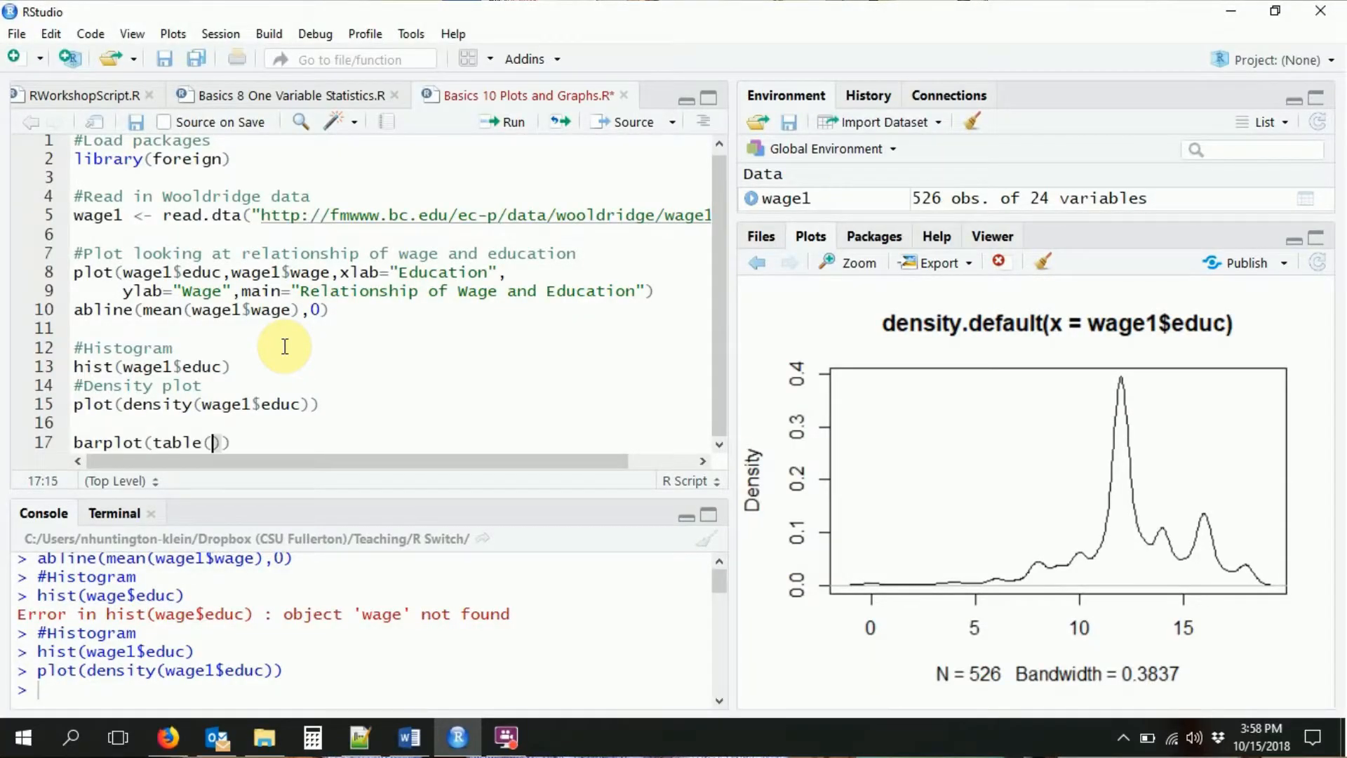
pyautogui.write('wage1Re')
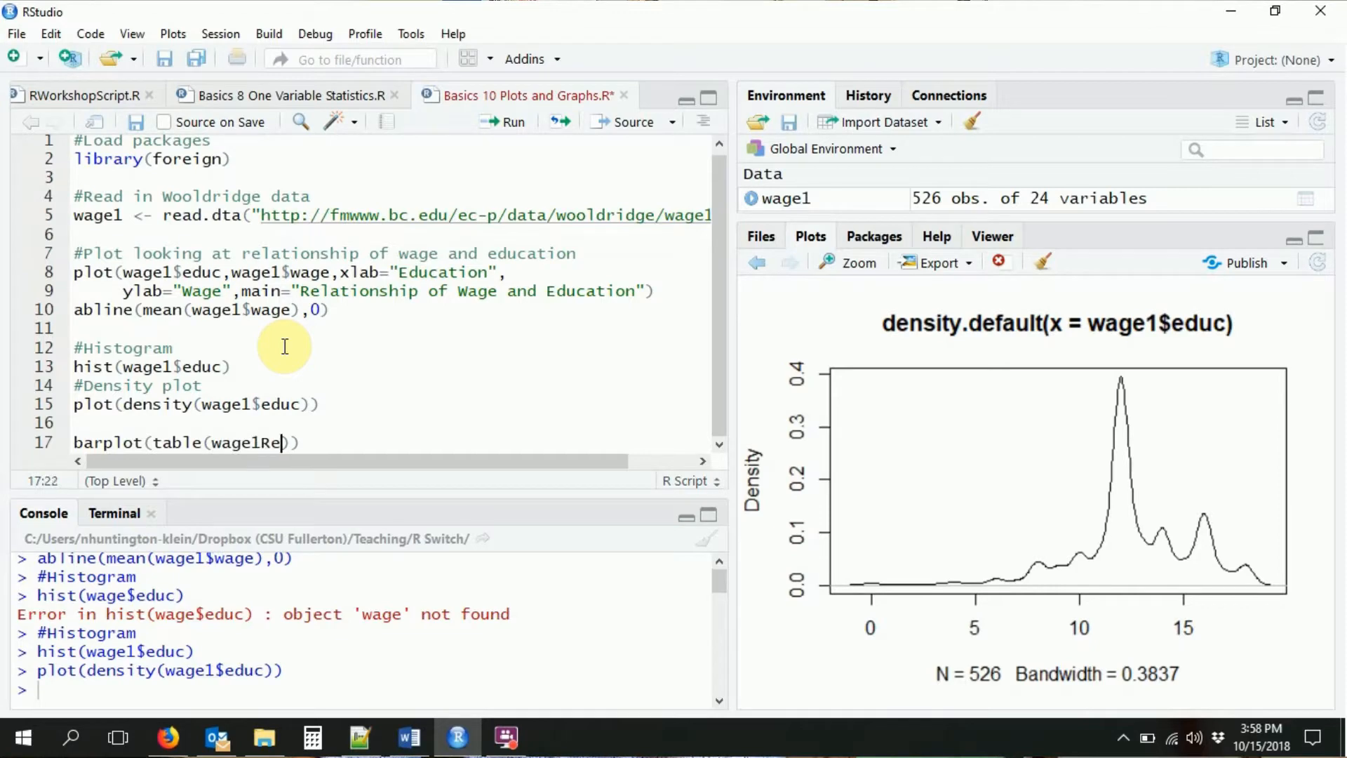
pyautogui.write('$educ')
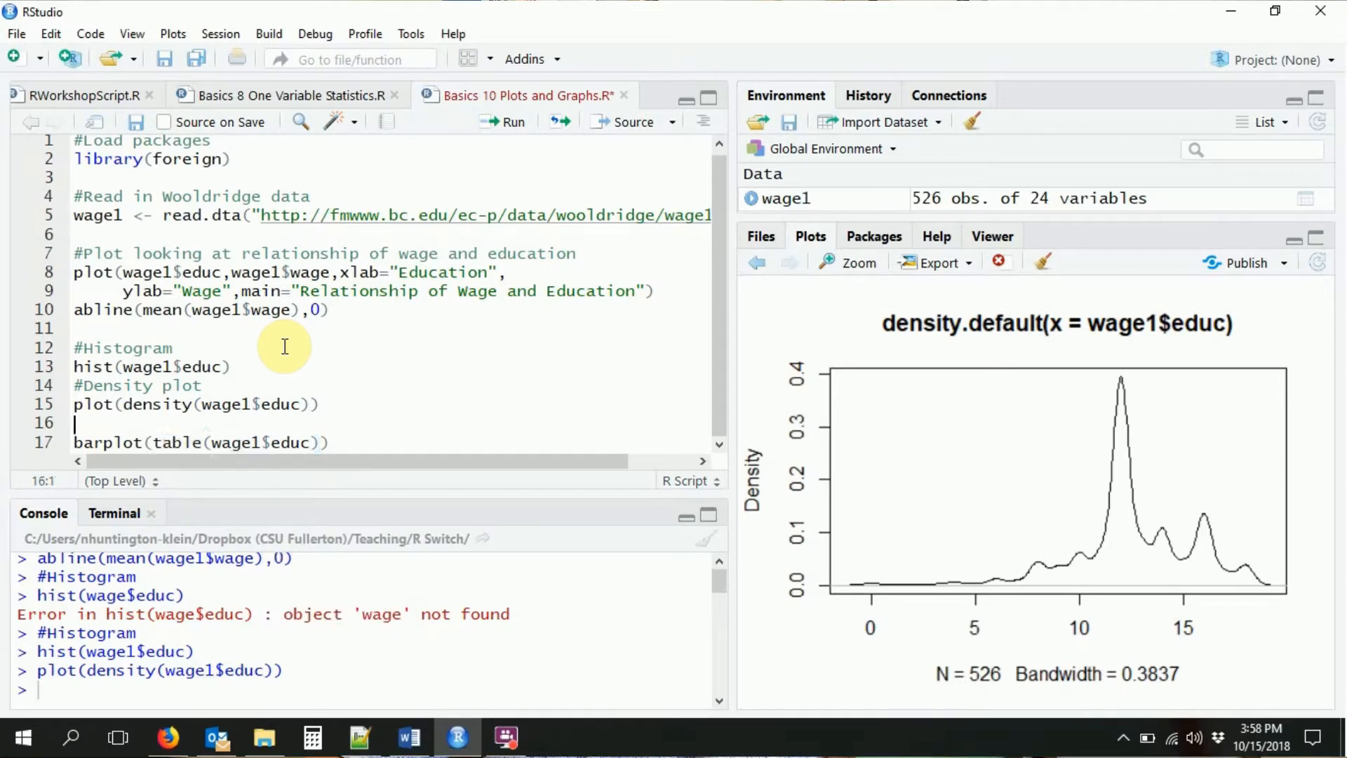
pyautogui.write('table(wage1$educ)')
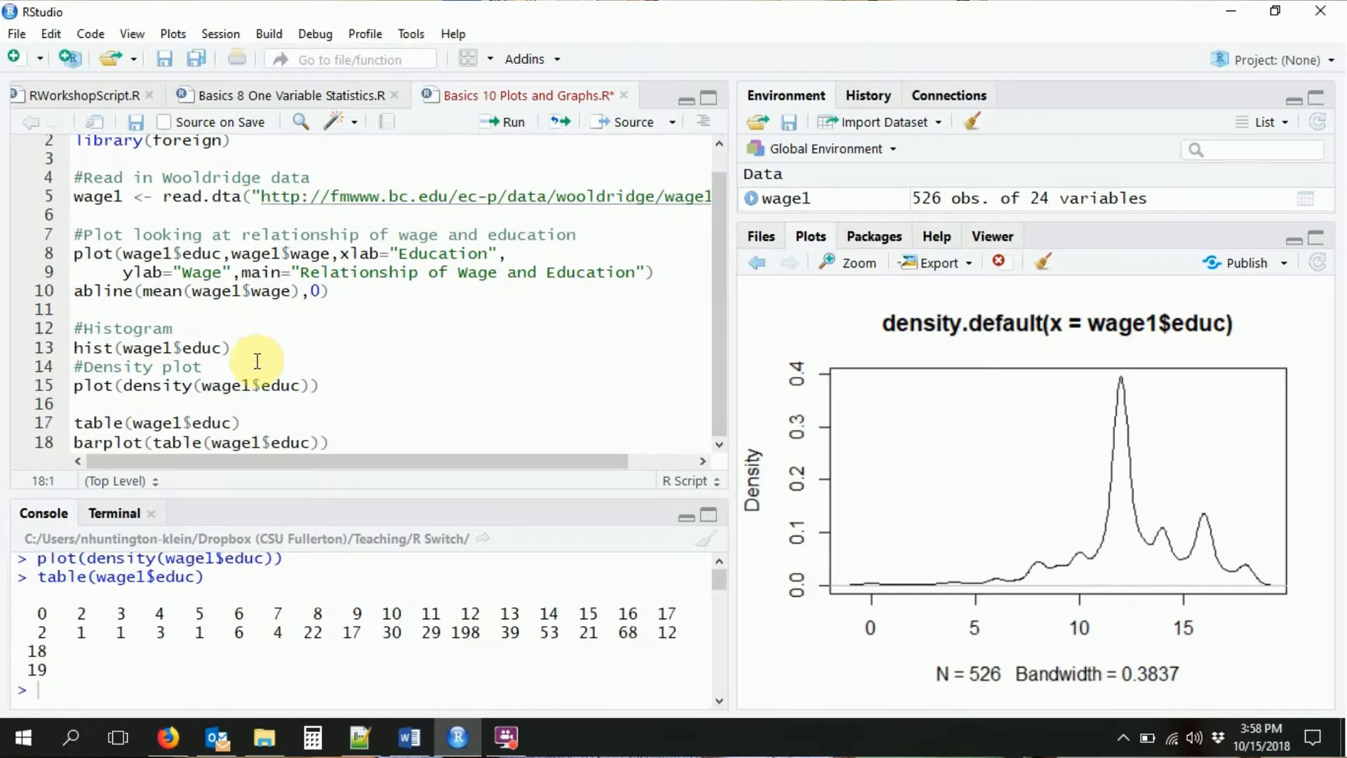
pyautogui.moveTo(404, 622)
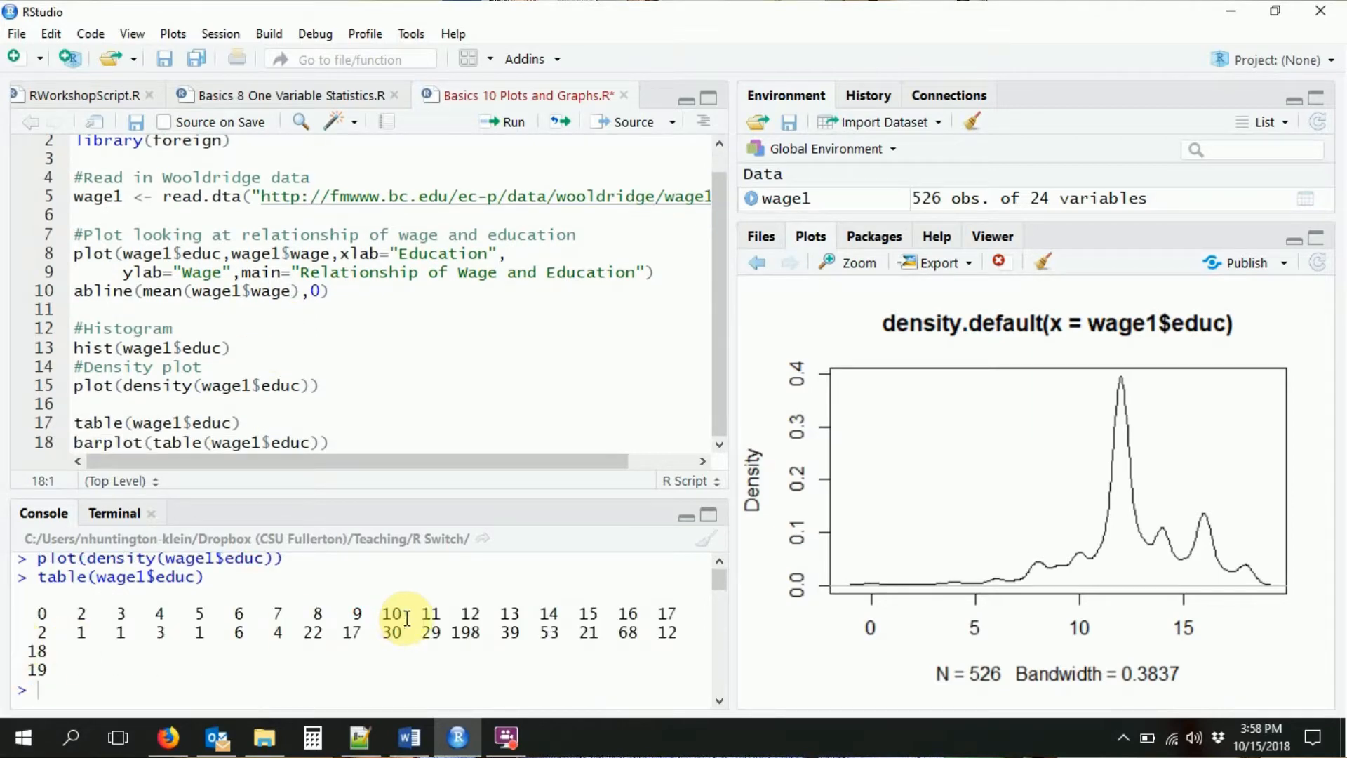
pyautogui.click(260, 443)
pyautogui.write('barplot(table(wage1$married))')
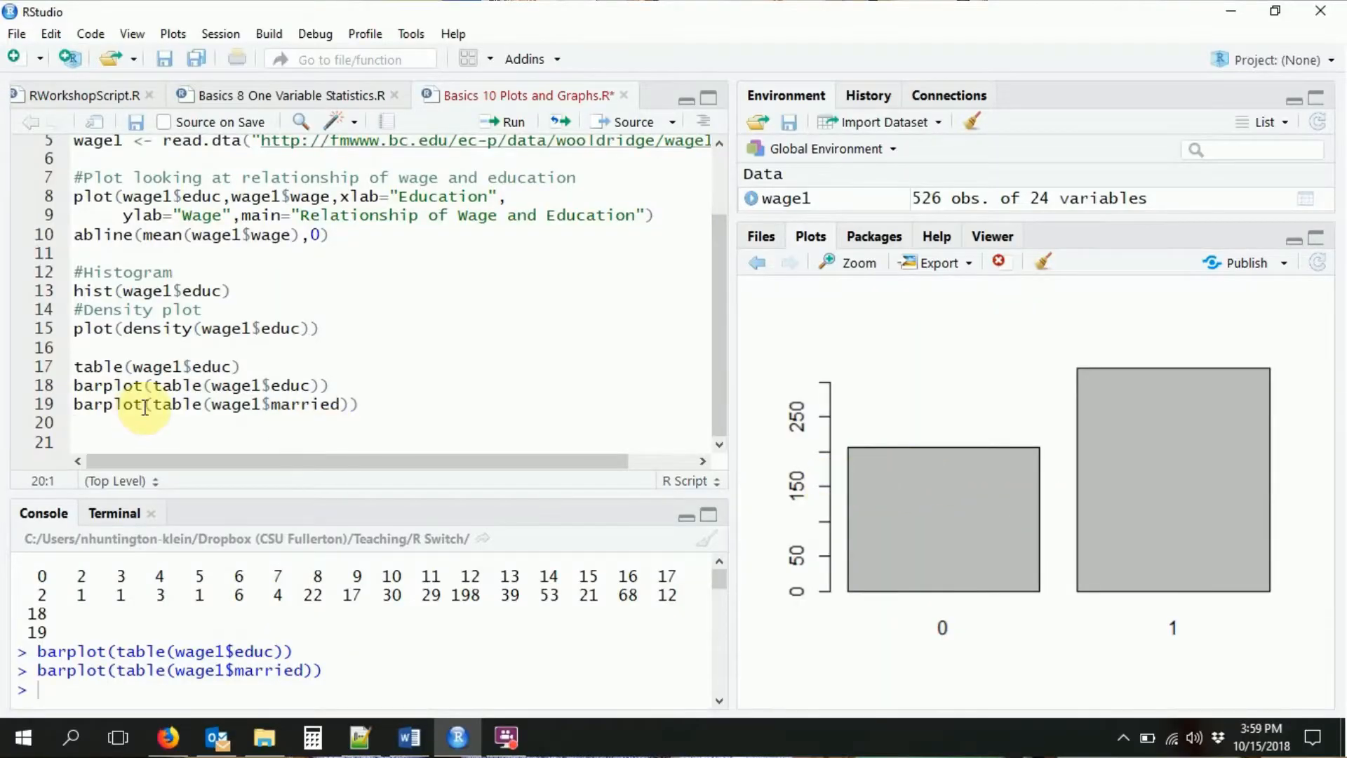
# Run table(wage1$married,wage1$smsa) and wrap it in barplot() for a stacked bar chart.
pyautogui.moveTo(154, 404); pyautogui.dragTo(346, 404)
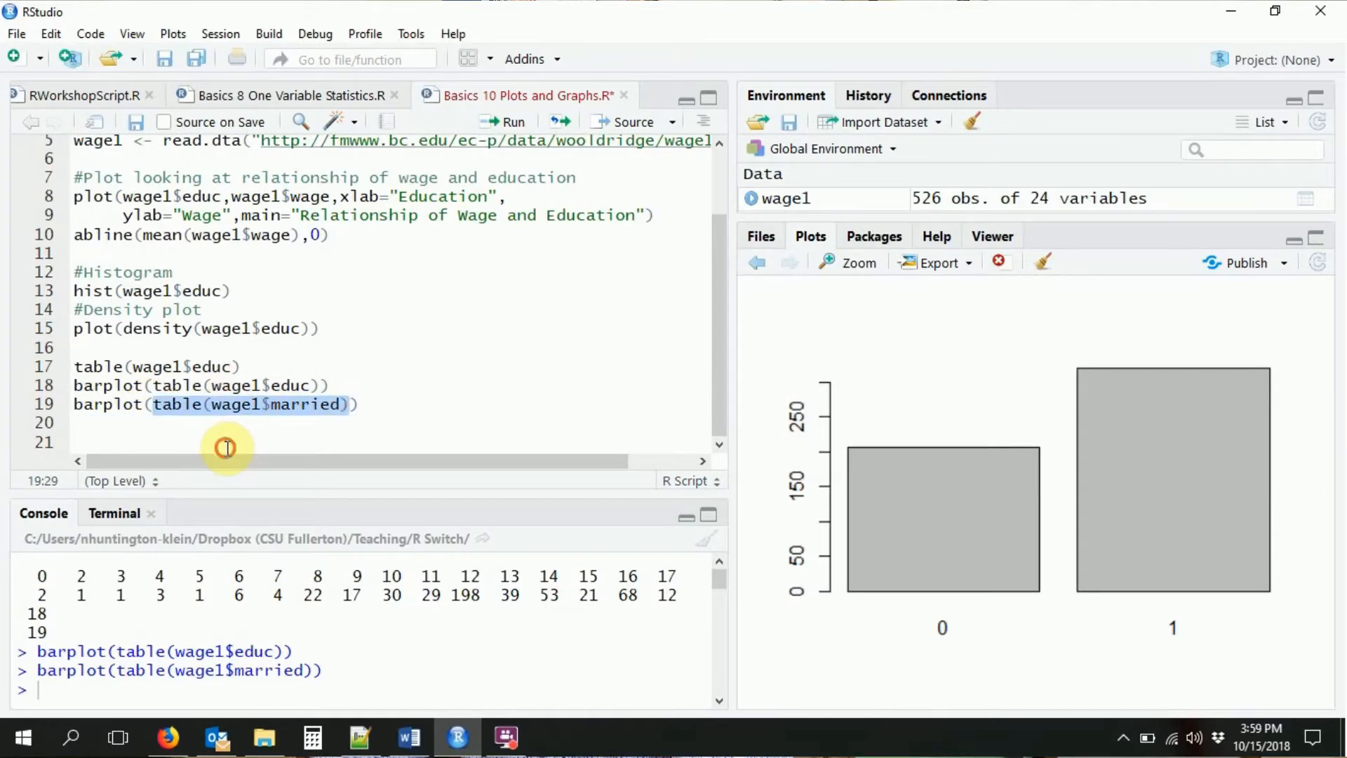
pyautogui.write('table(wage1$married,wage1$smsa')
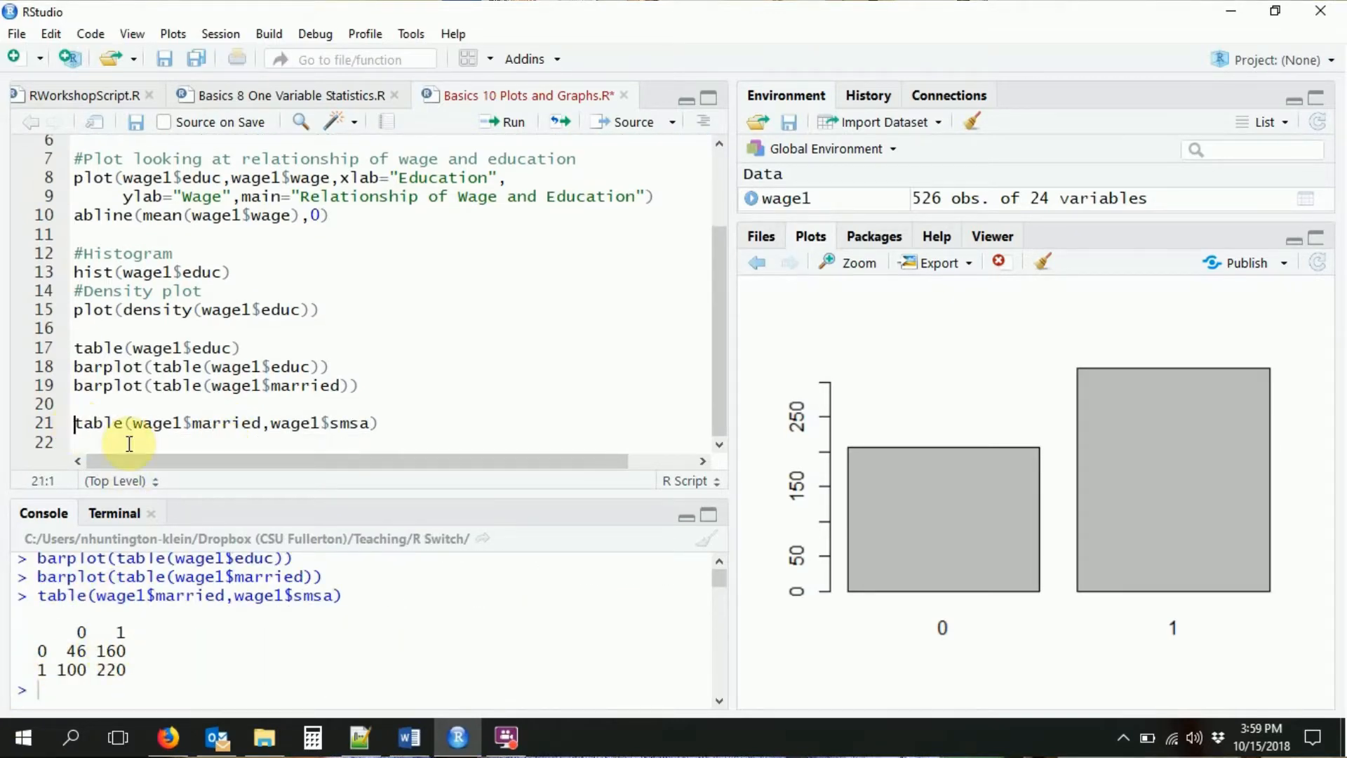
pyautogui.write('p')
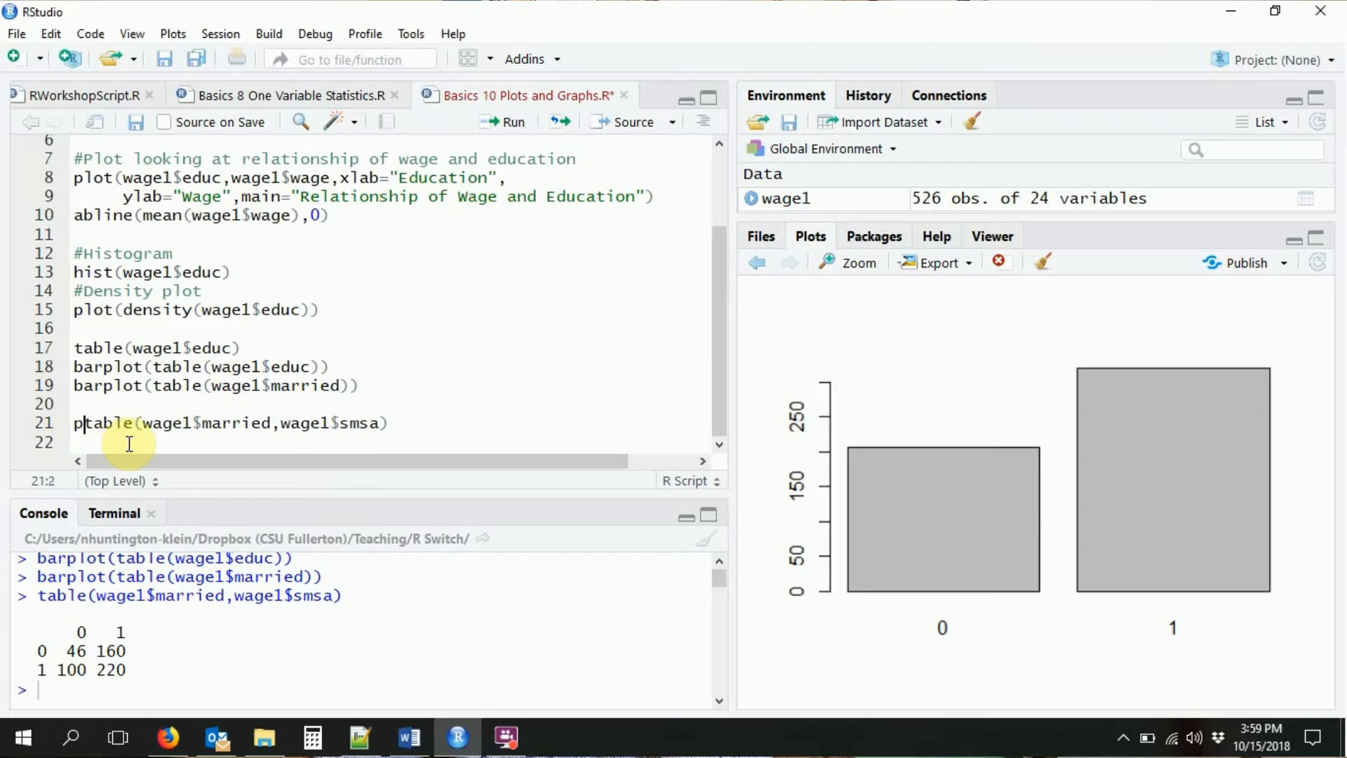
pyautogui.write('arplot(')
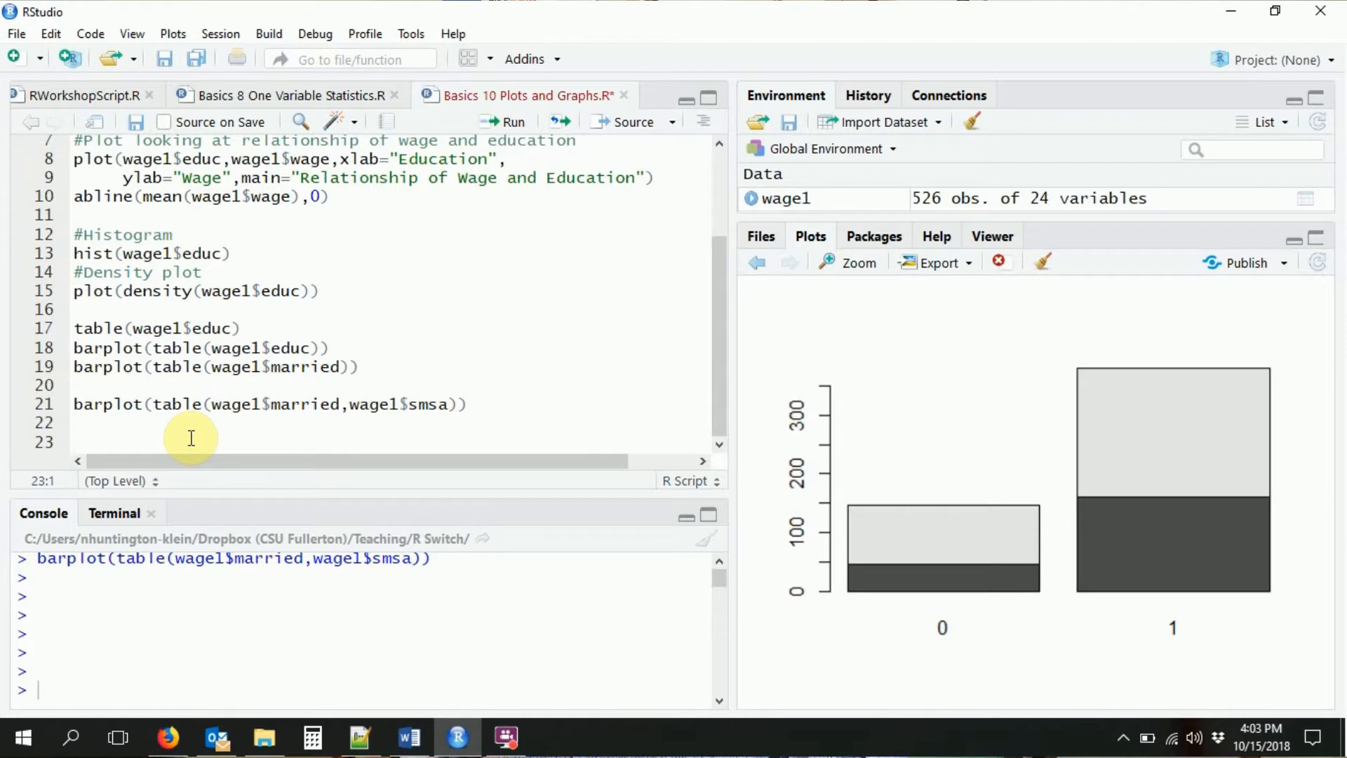
# Compute mean wage per education level with aggregate(wage~educ,data=wage1,FUN=mean).
pyautogui.write('aggregate(')
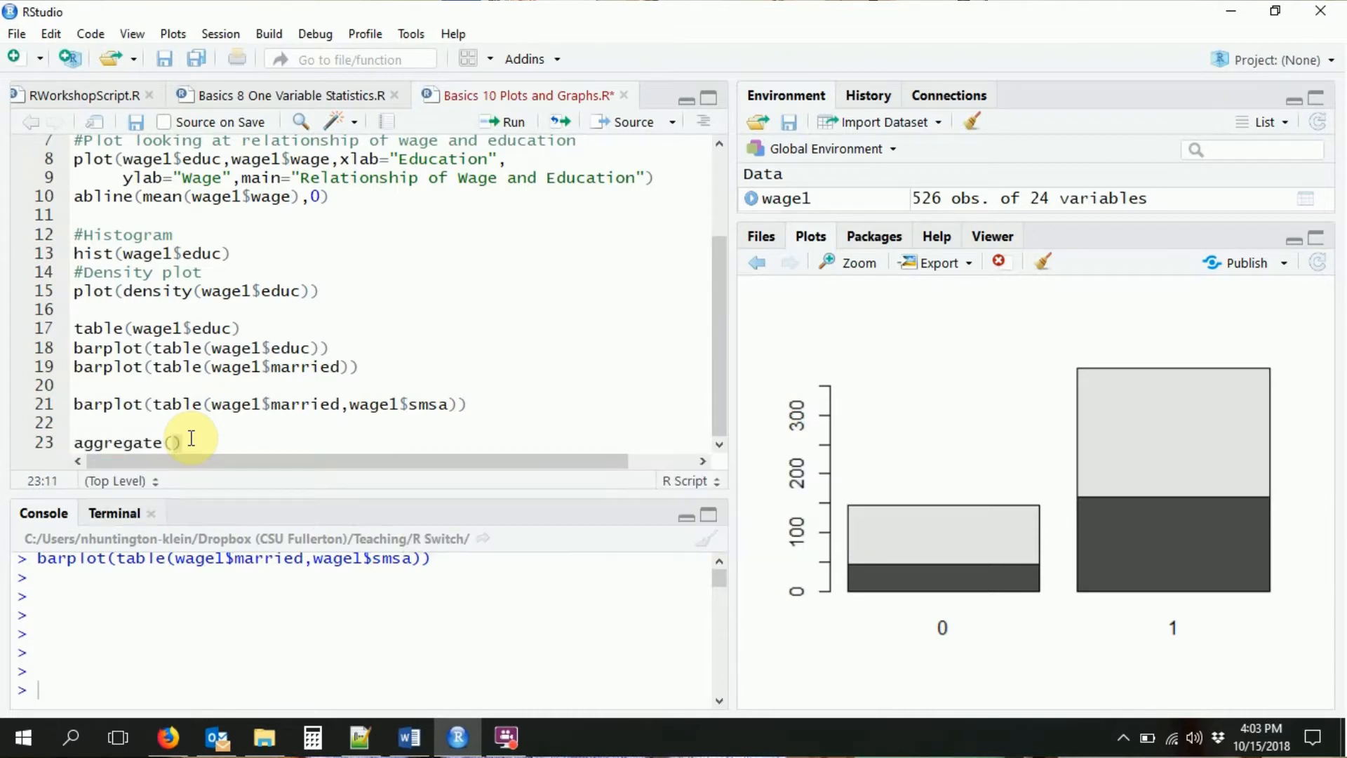
pyautogui.write('wage~educ,data=wage')
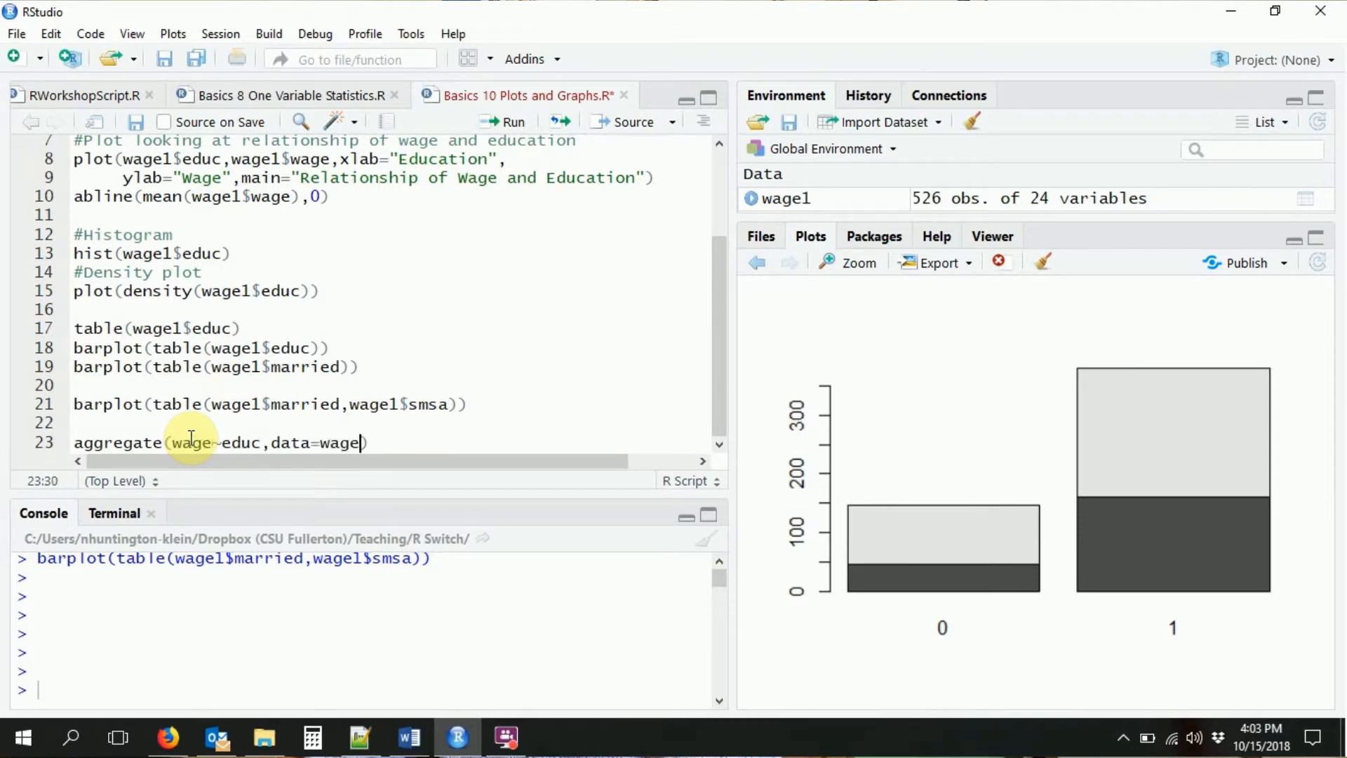
pyautogui.write(',FUN=')
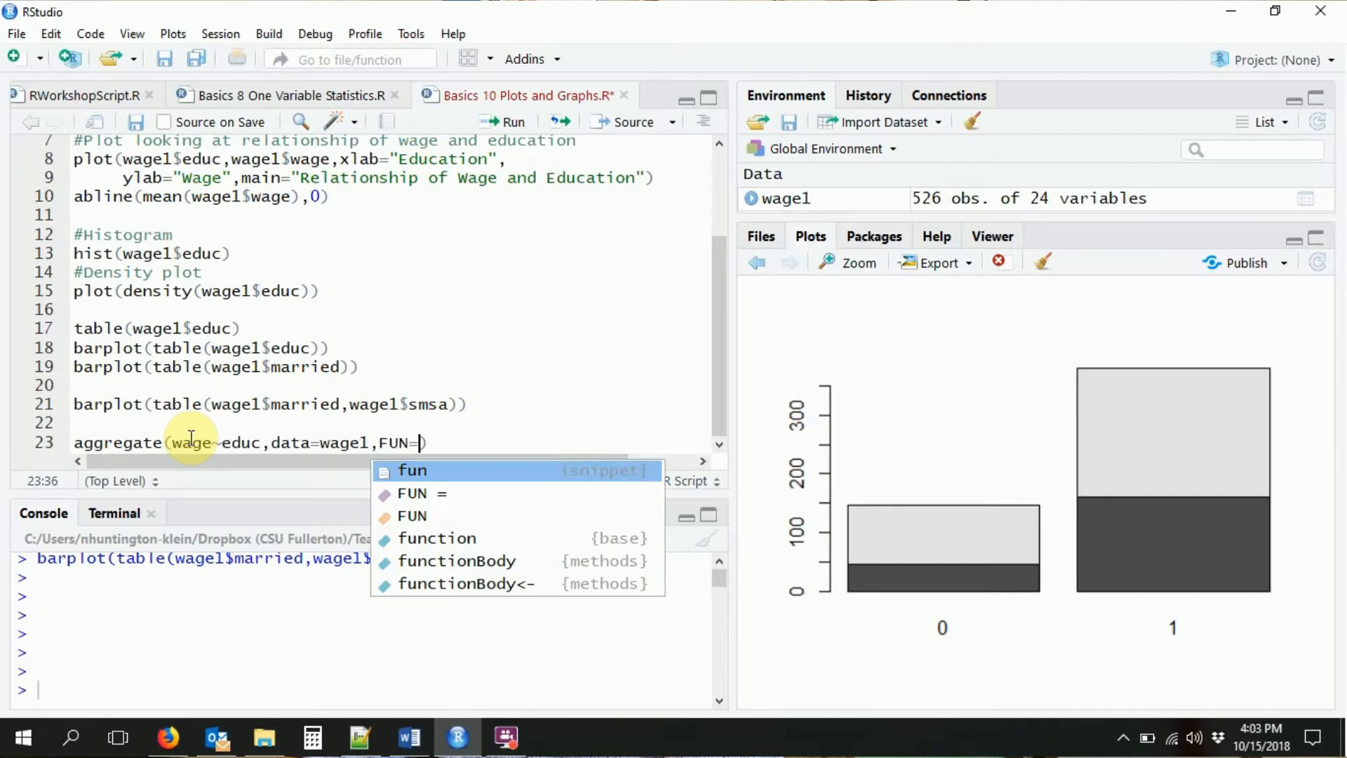
pyautogui.write('mean)')
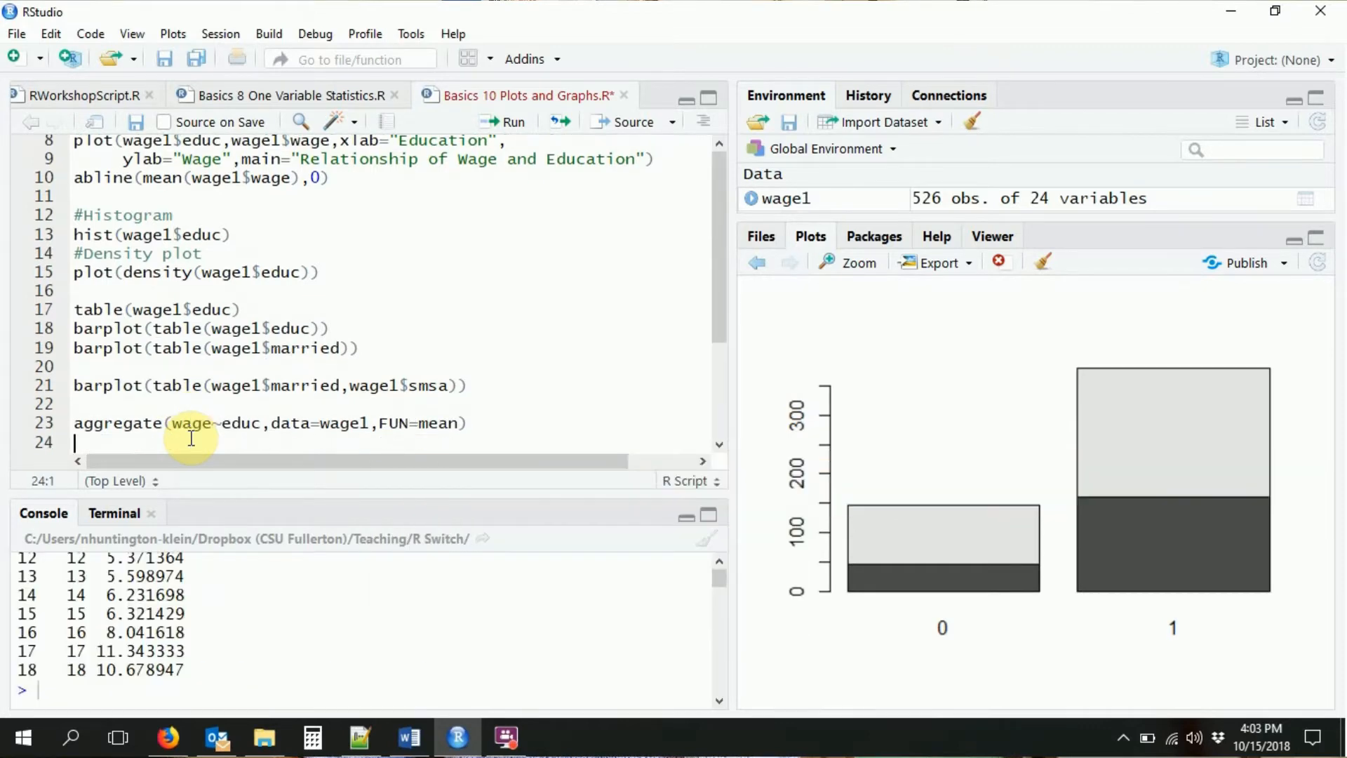
pyautogui.moveTo(717, 561)
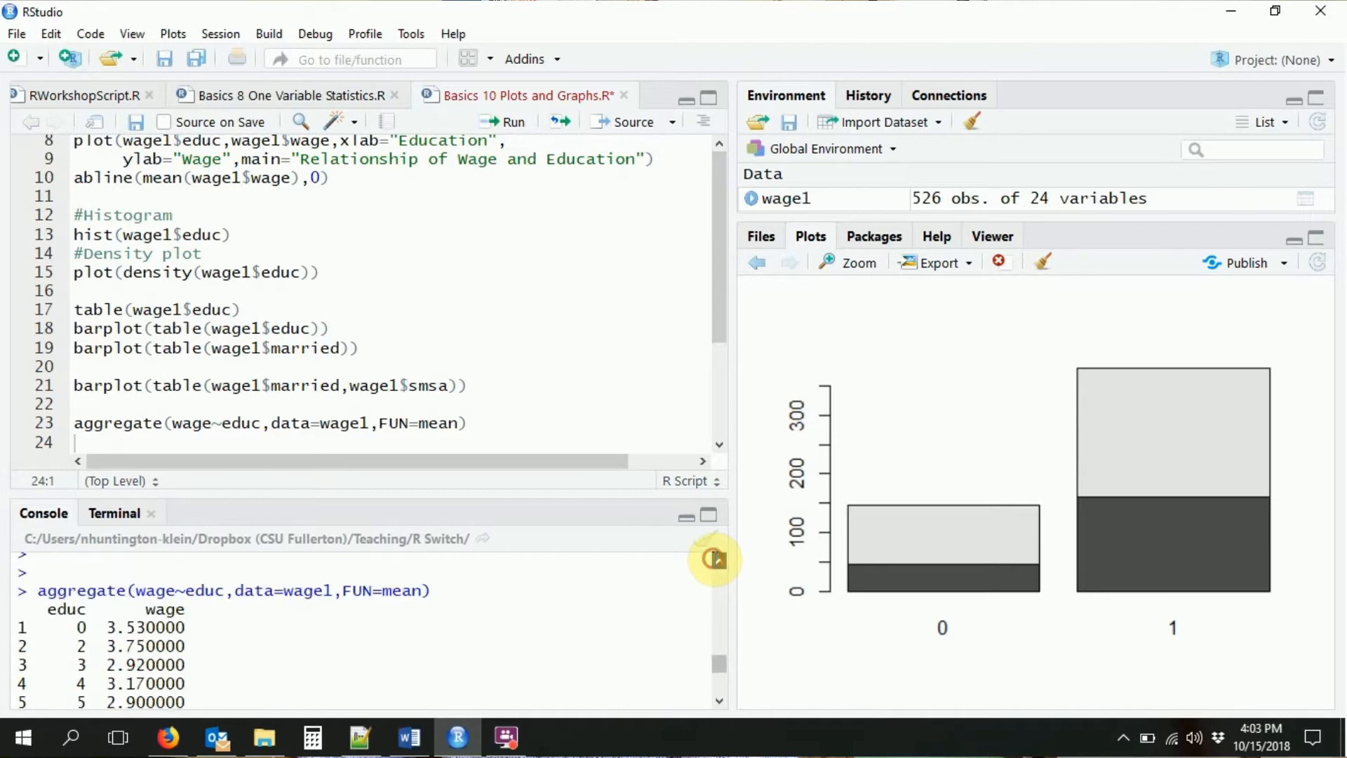
pyautogui.moveTo(366, 643)
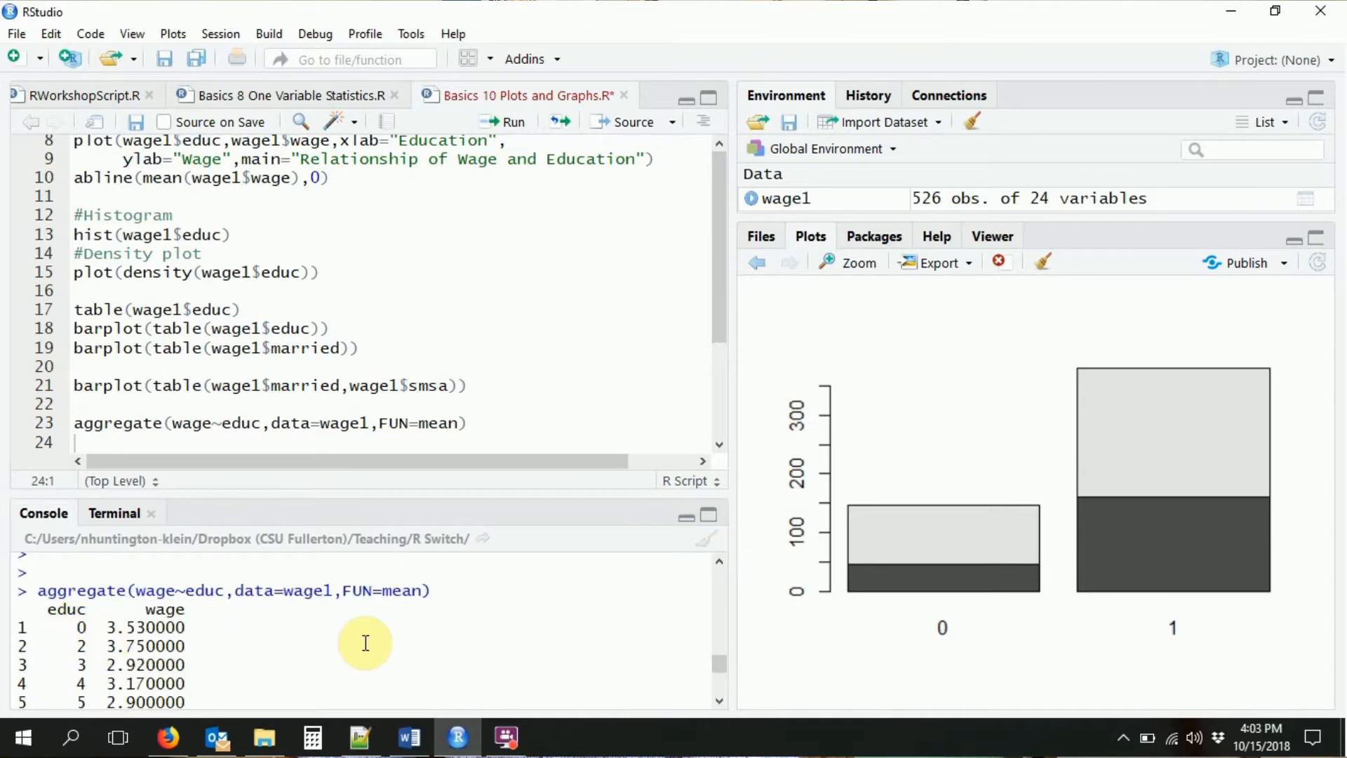
pyautogui.moveTo(383, 698)
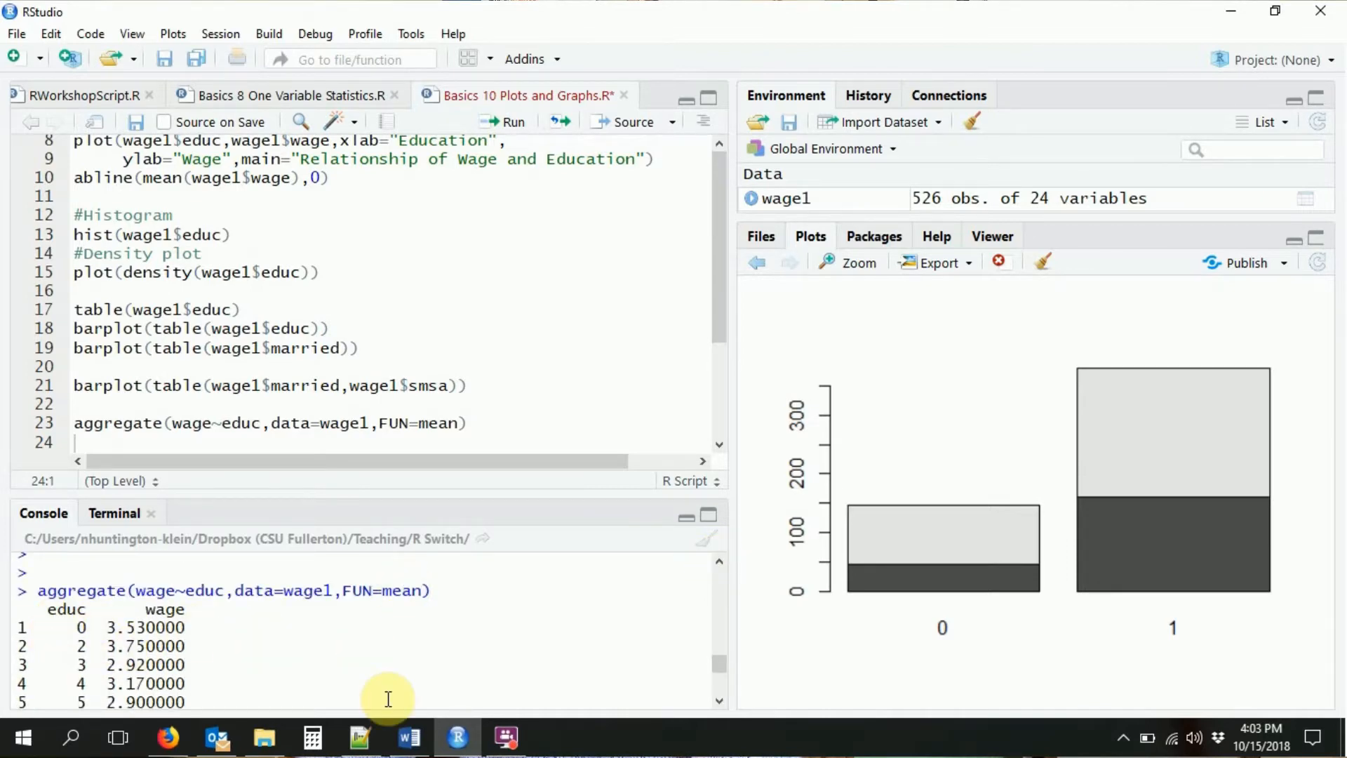
pyautogui.scroll(-3)
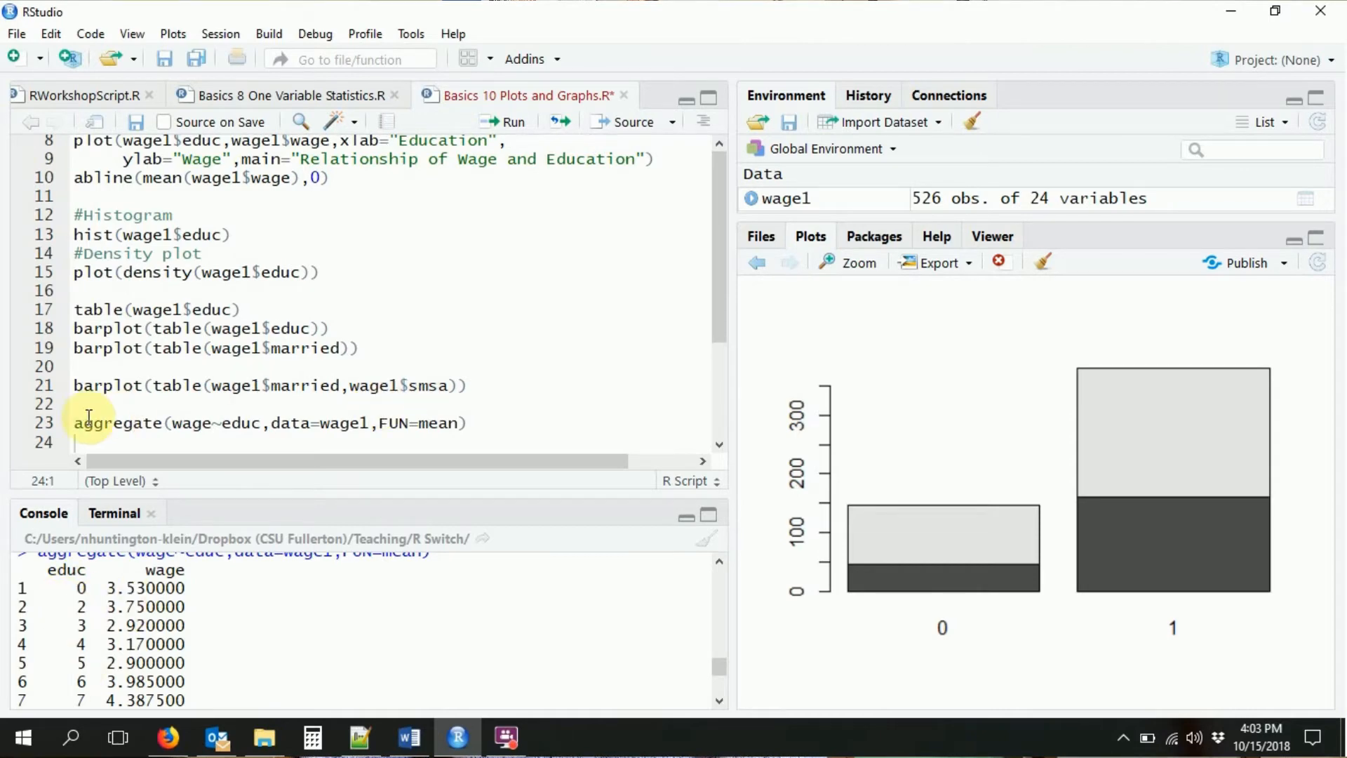
# Wrap the aggregate call in plot() to chart the means, then enter help(plot).
pyautogui.click(72, 421)
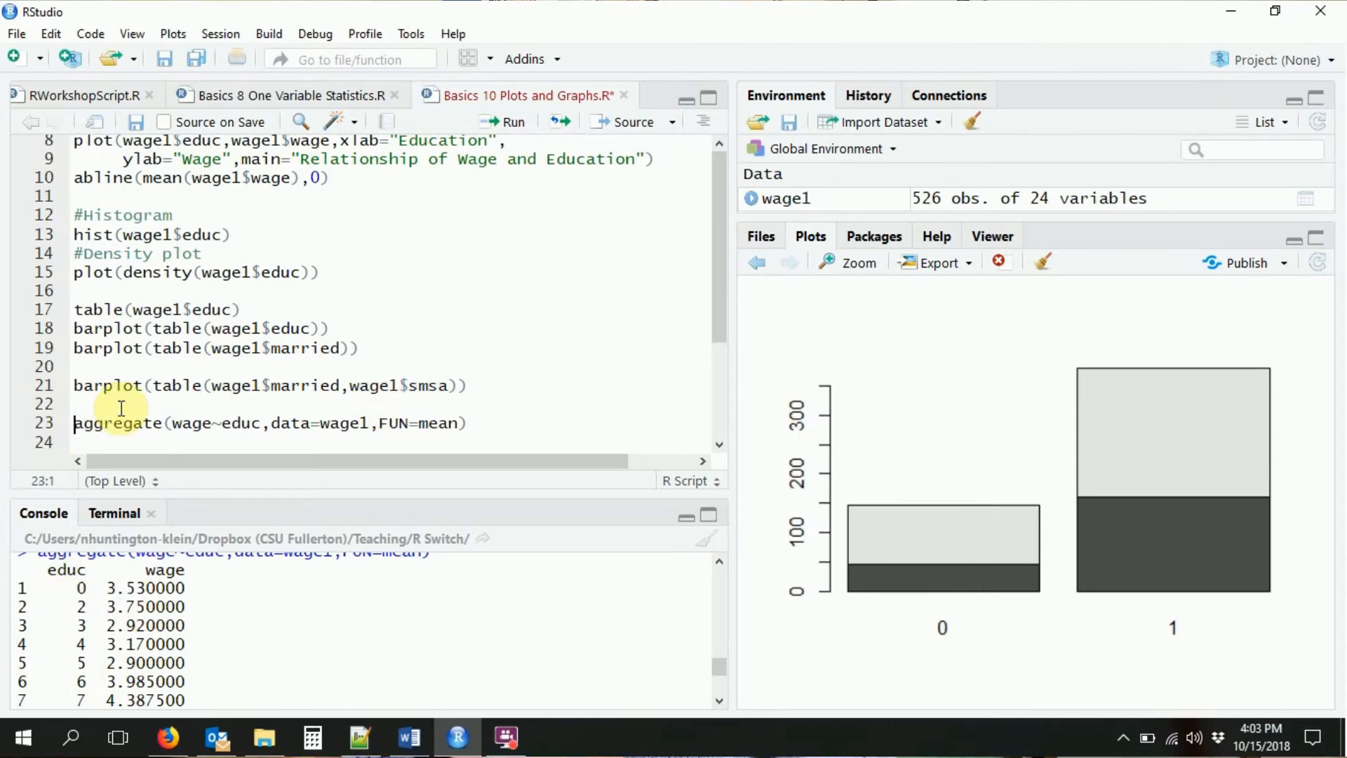
pyautogui.write('plot(')
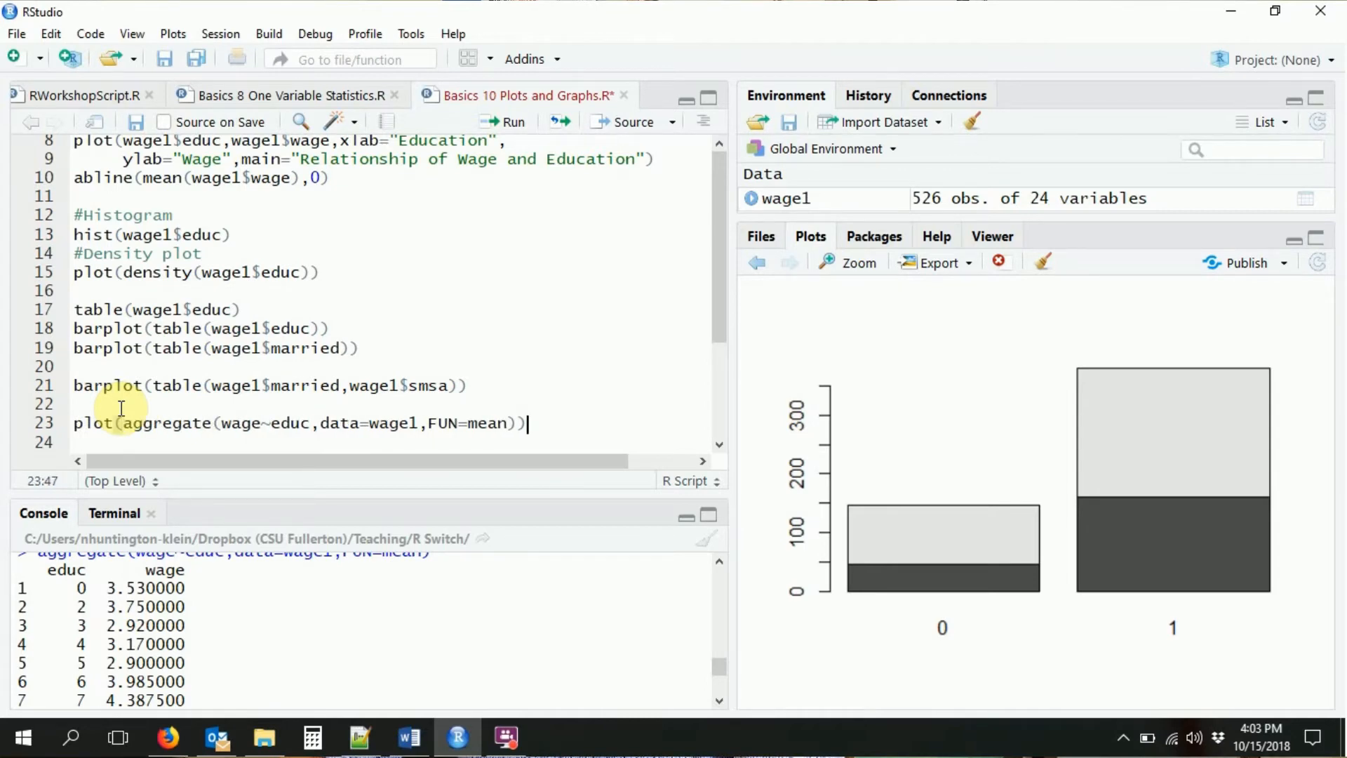
pyautogui.click(506, 122)
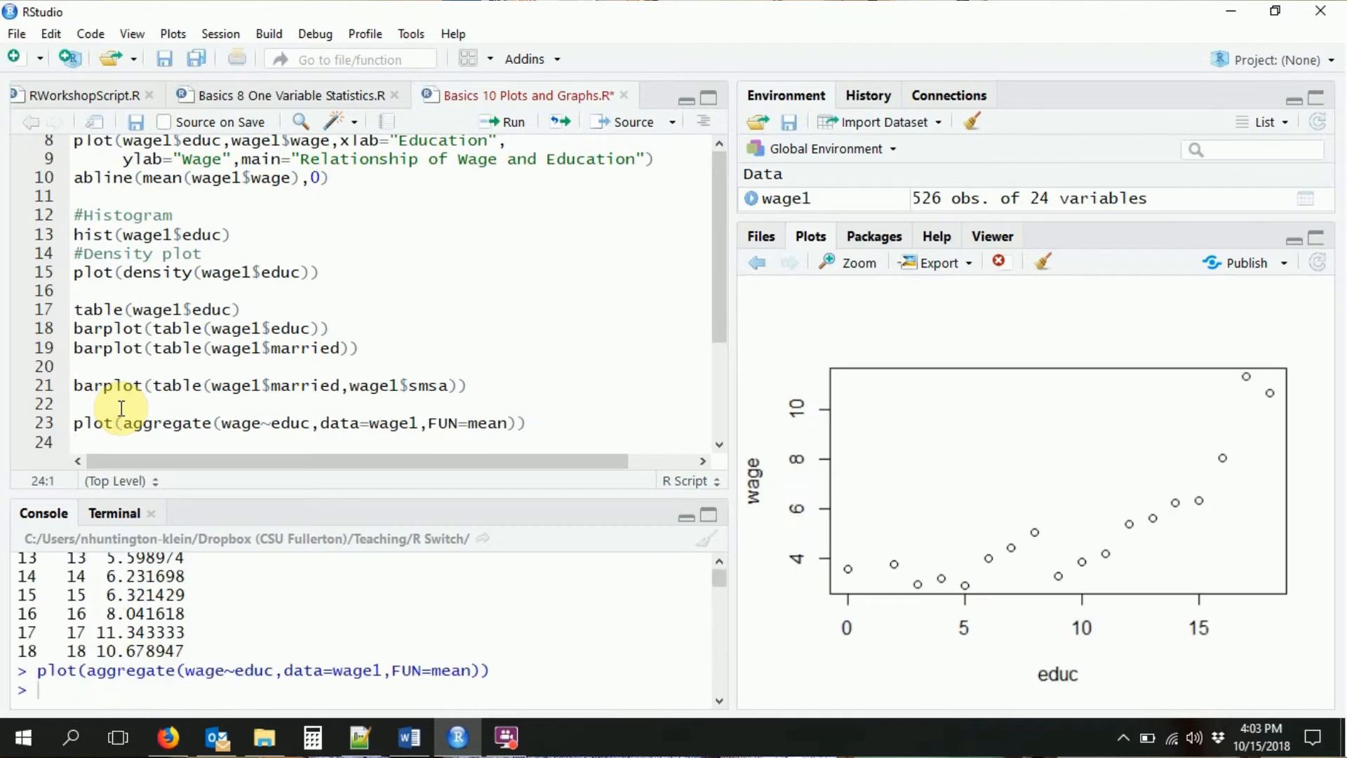
pyautogui.moveTo(533, 413)
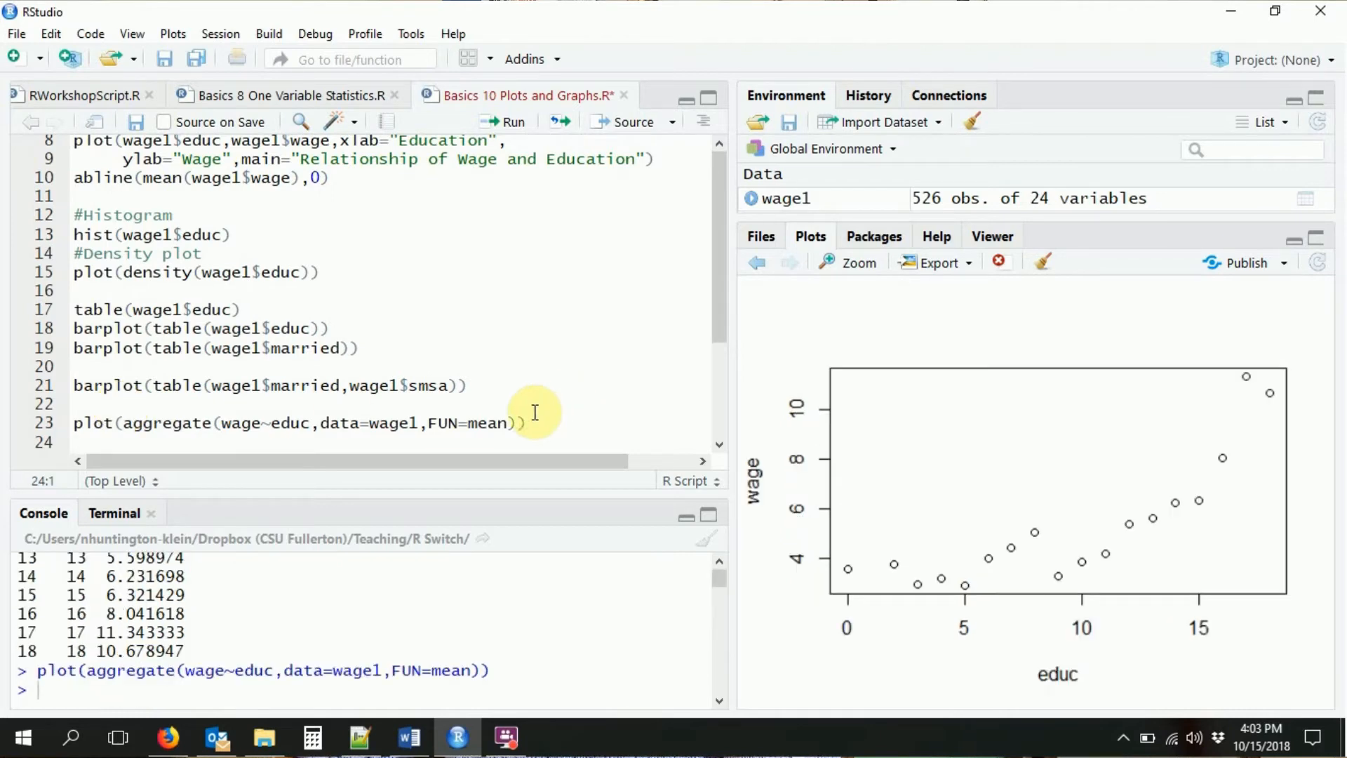
pyautogui.moveTo(473, 438)
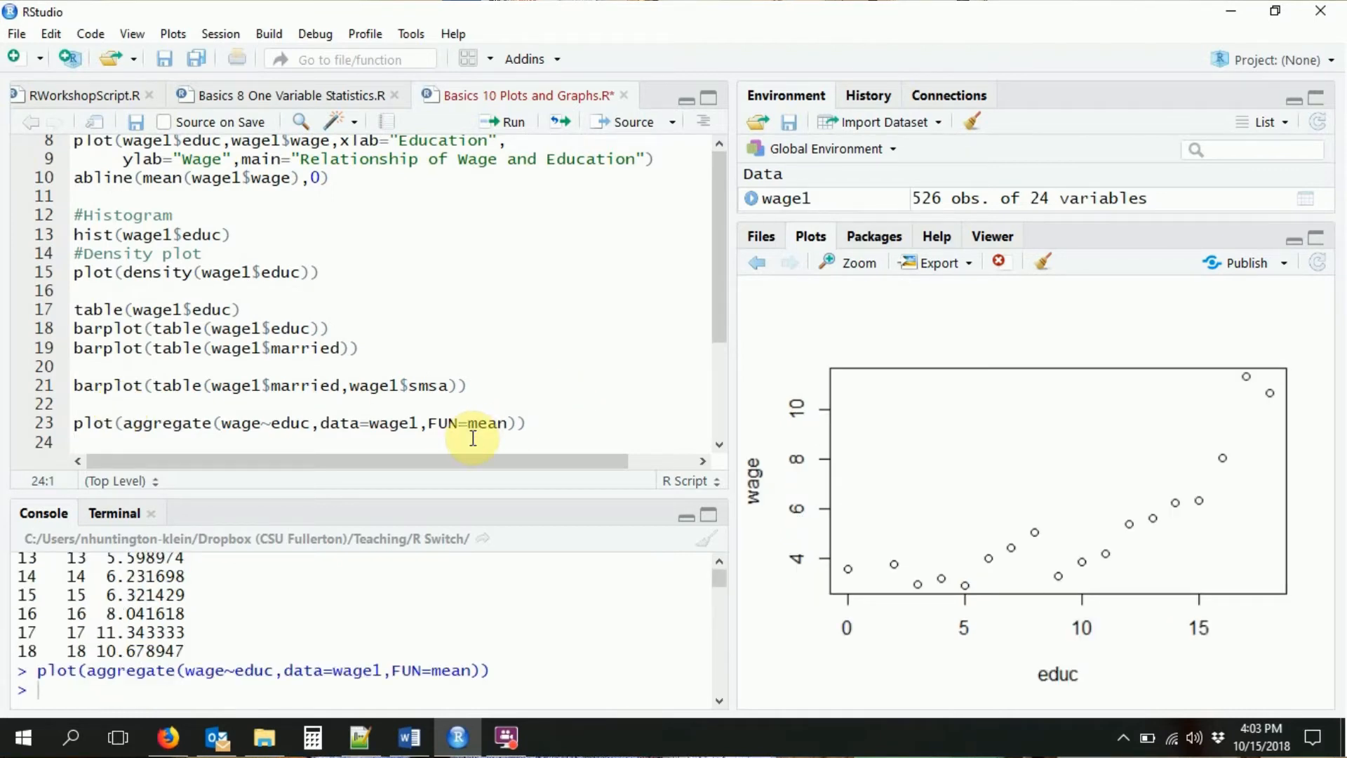
pyautogui.write('help(plot)')
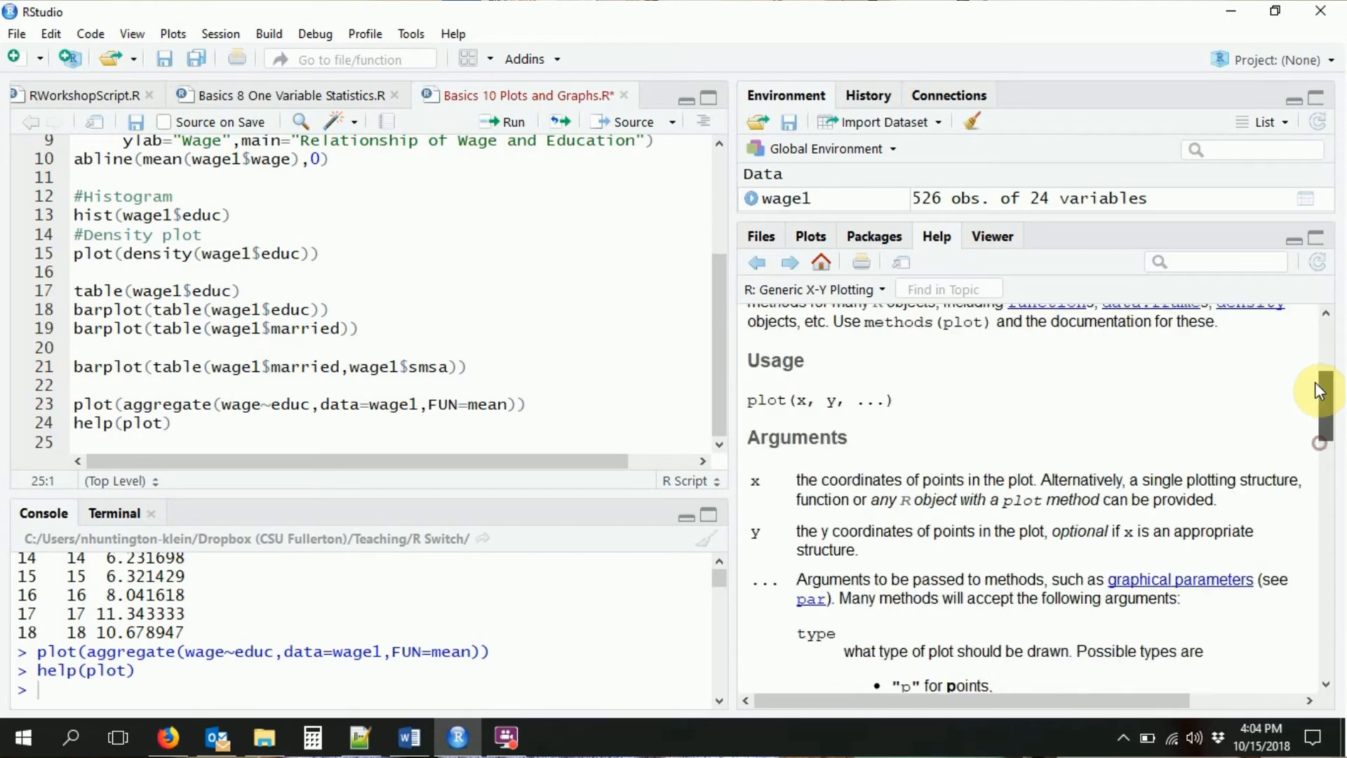
# Check the plot help, then add type='l' to draw the mean wages as a line.
pyautogui.scroll(-3)
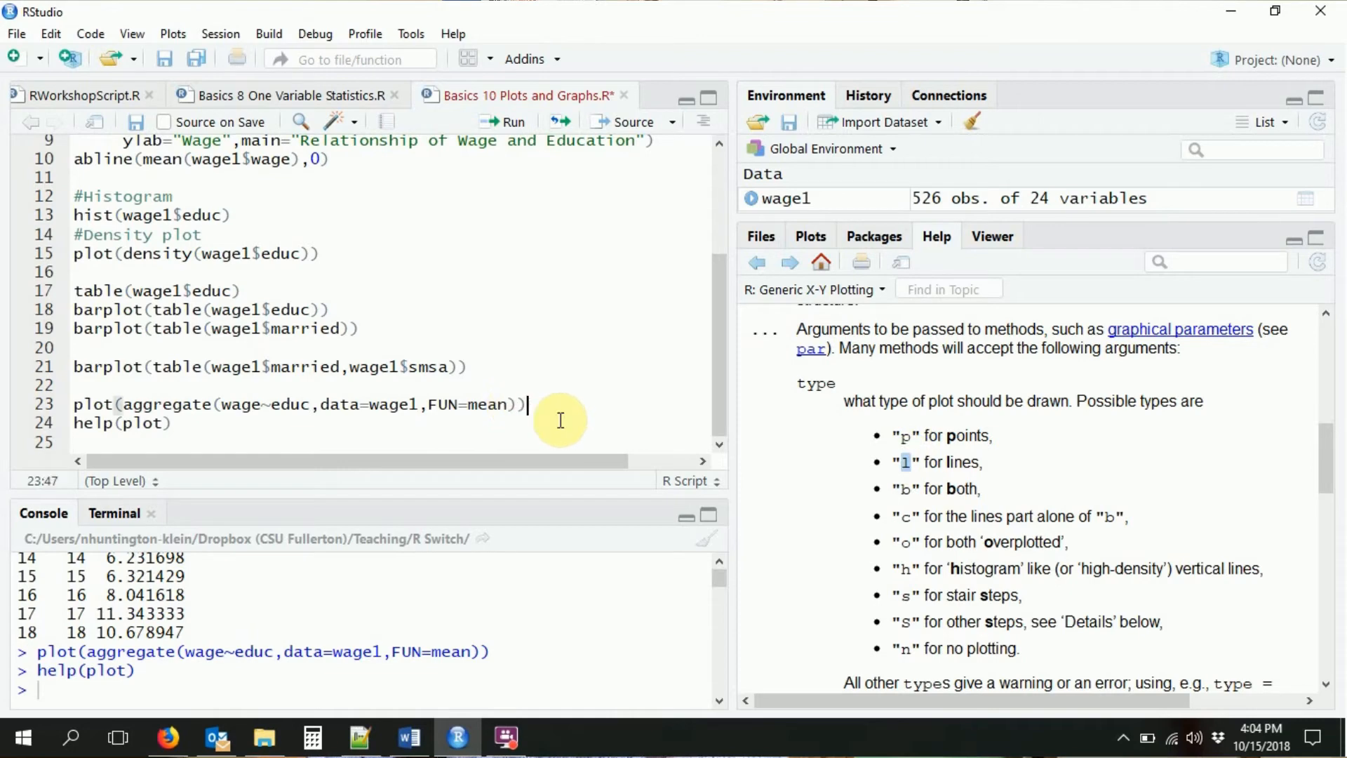
pyautogui.write(",type='l'")
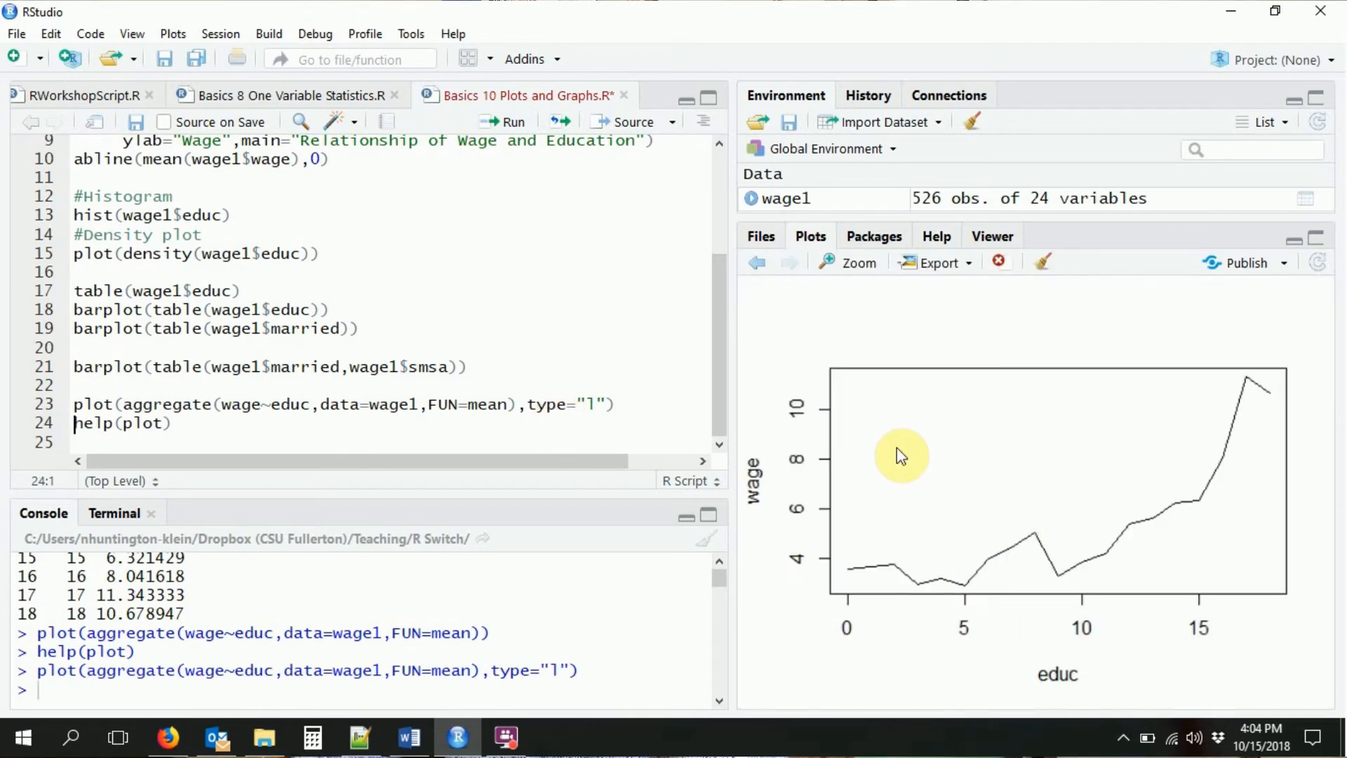
pyautogui.tripleClick(123, 423)
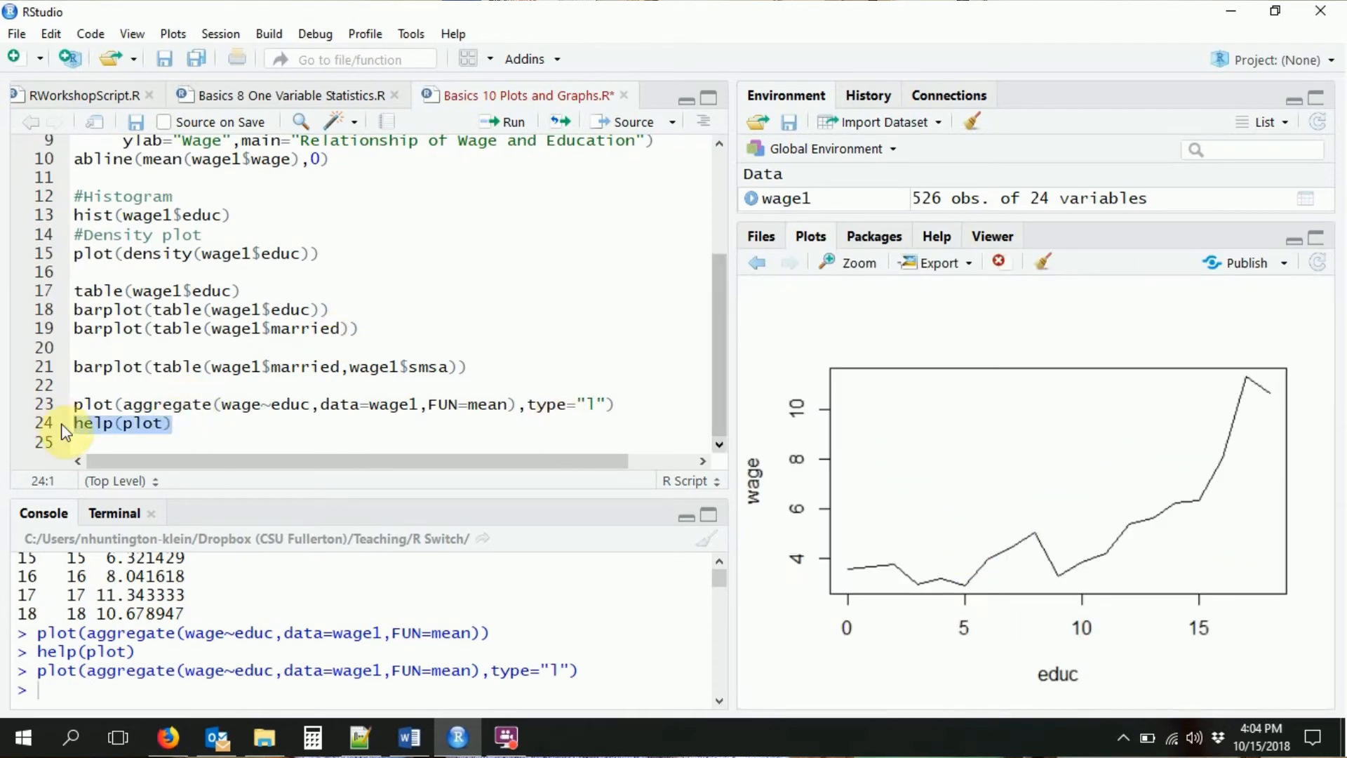